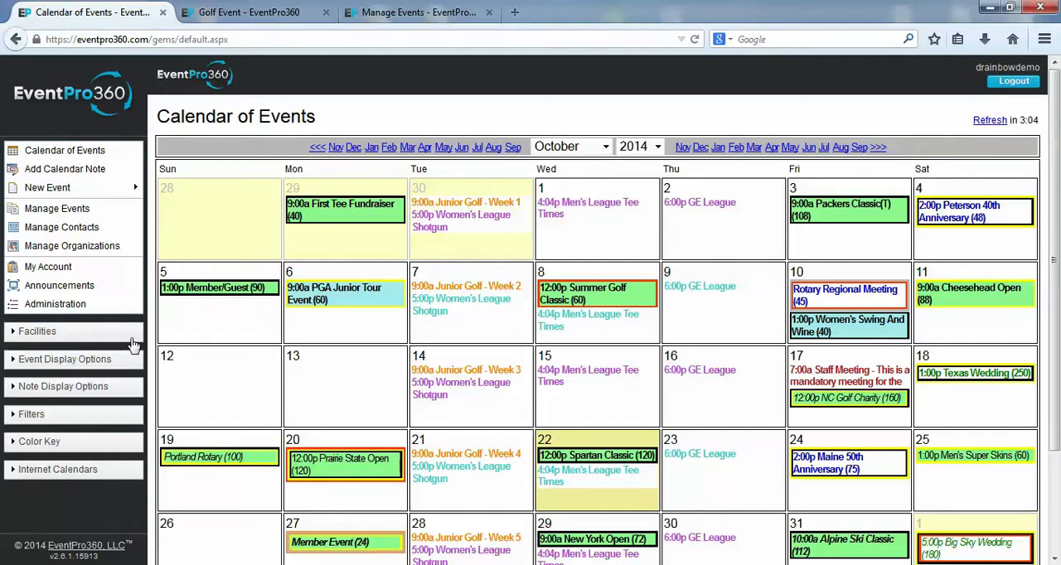
- Open Administration's Manage Settings to show Demo Golf Management's company details
click(55, 305)
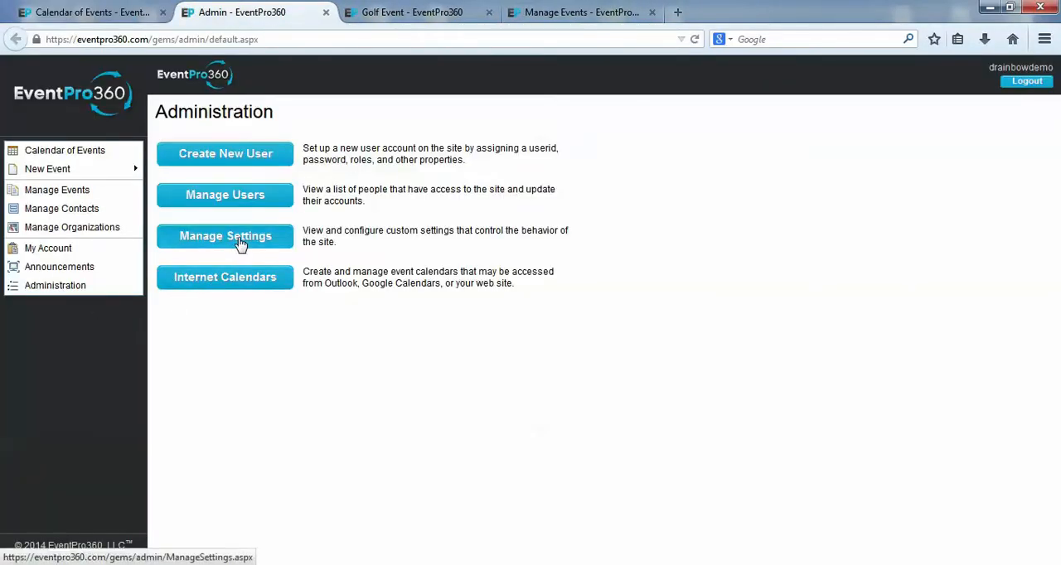
click(224, 237)
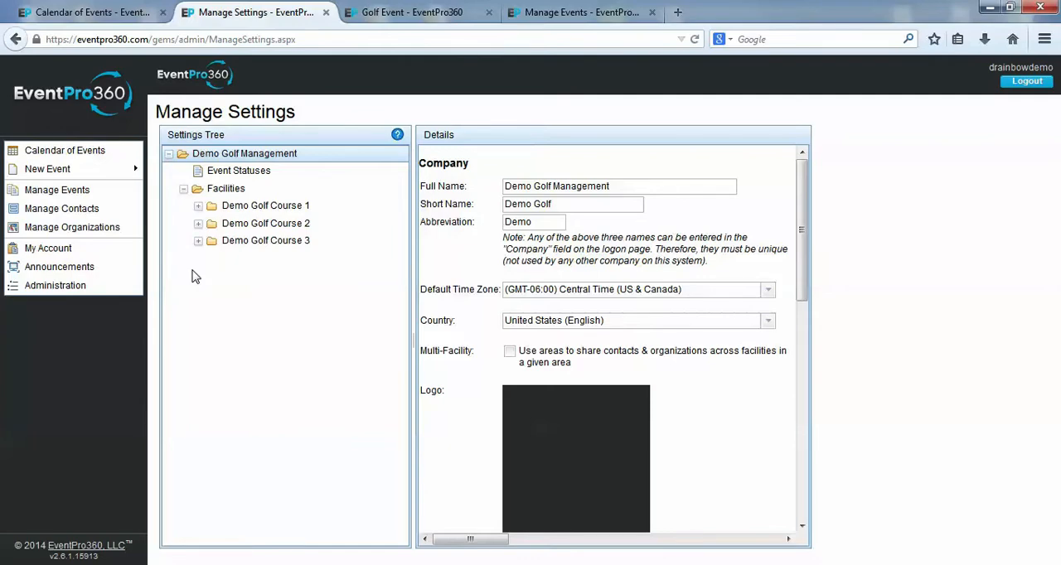
click(239, 170)
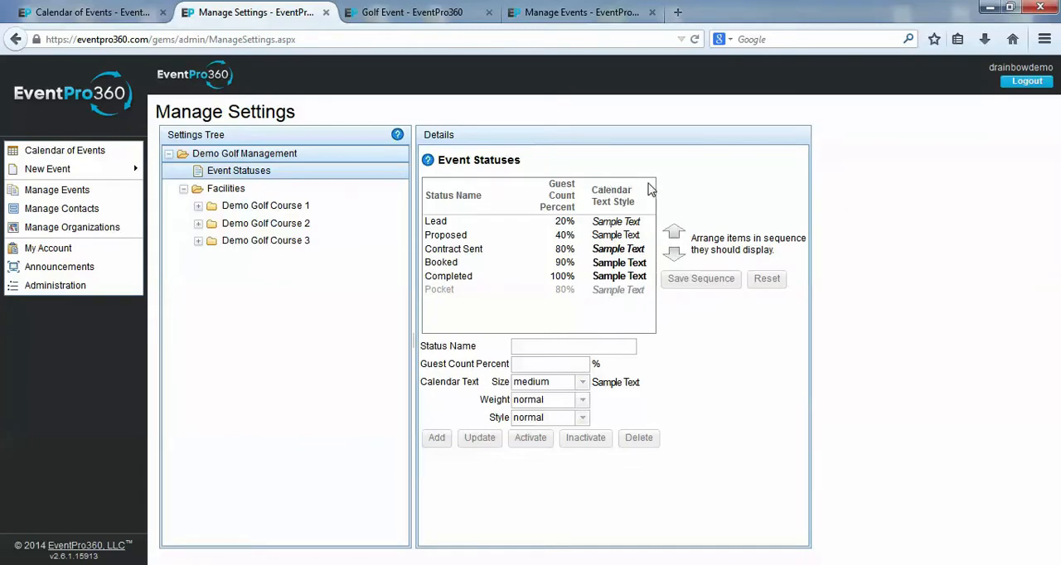
mouse_move(663, 154)
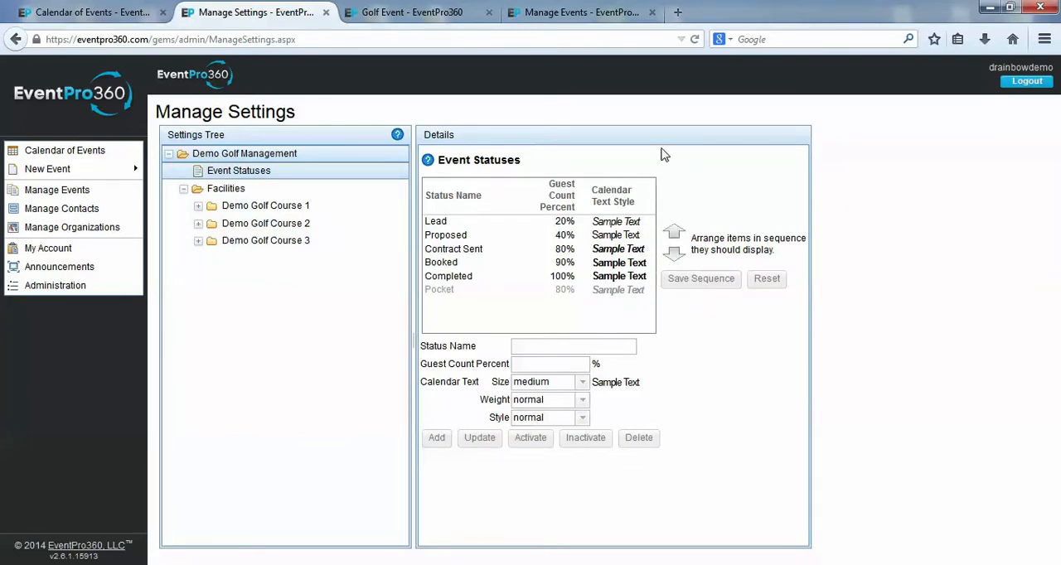
mouse_move(238, 162)
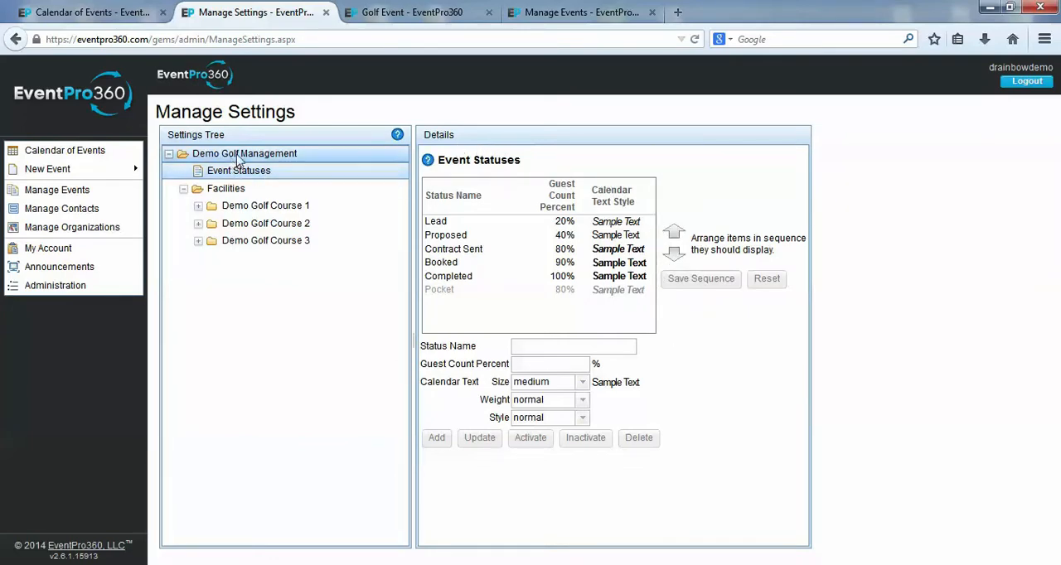
click(244, 154)
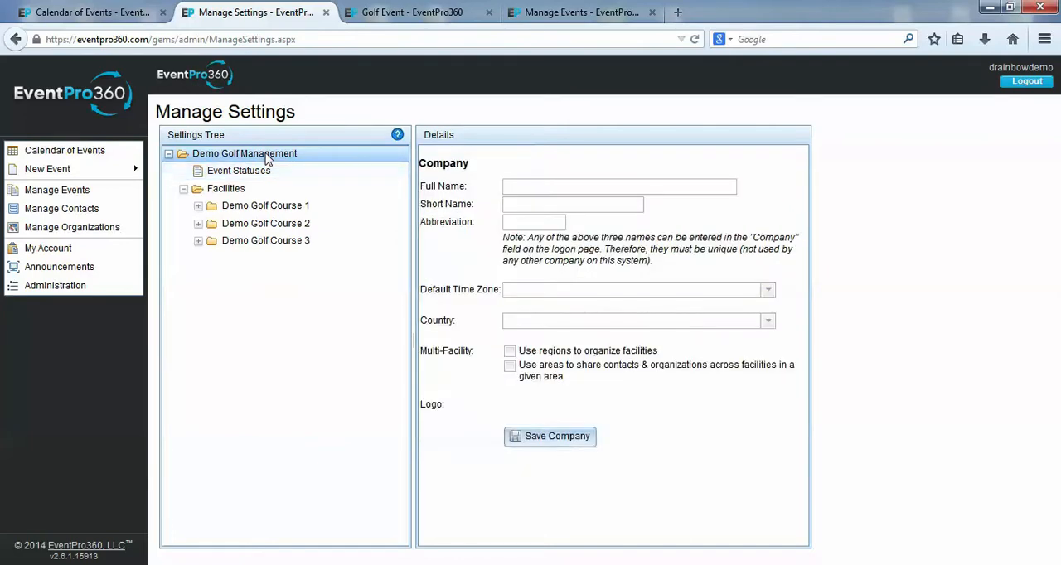
click(244, 154)
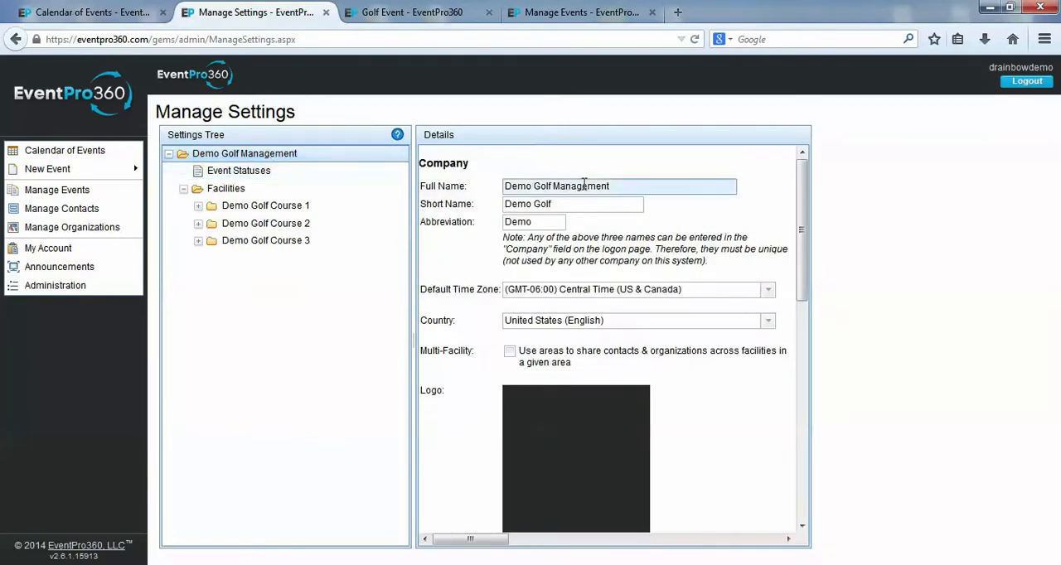
click(533, 222)
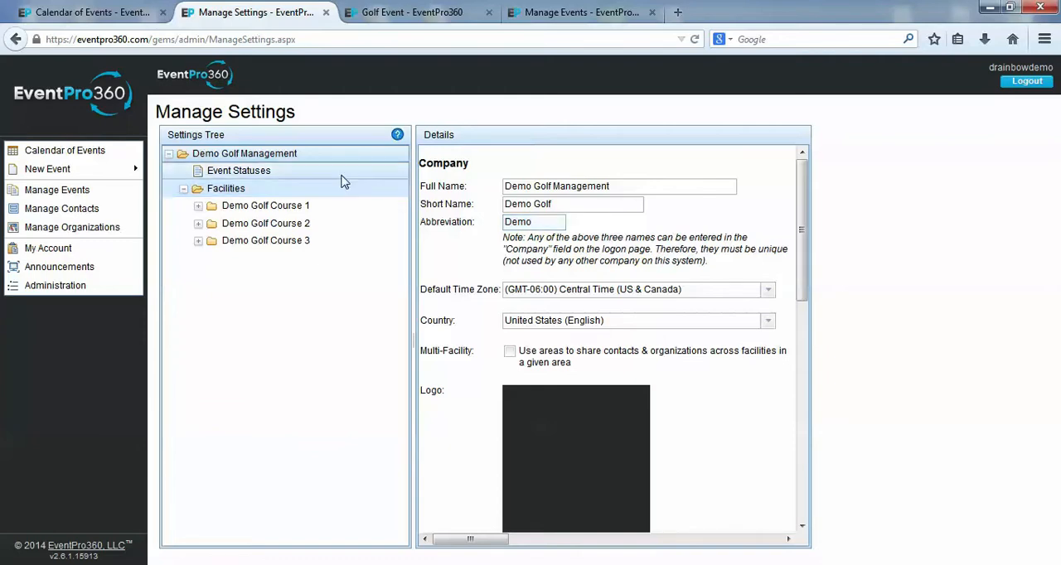
- Compare event status percentages with Summer Golf Classic's status track and Manage Events guest-count rates
click(239, 170)
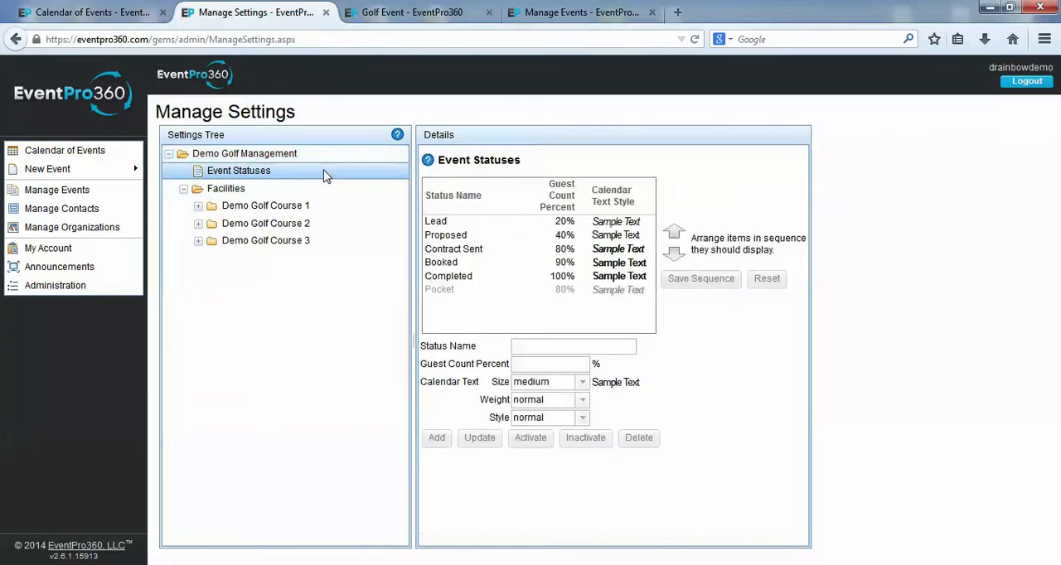
mouse_move(503, 231)
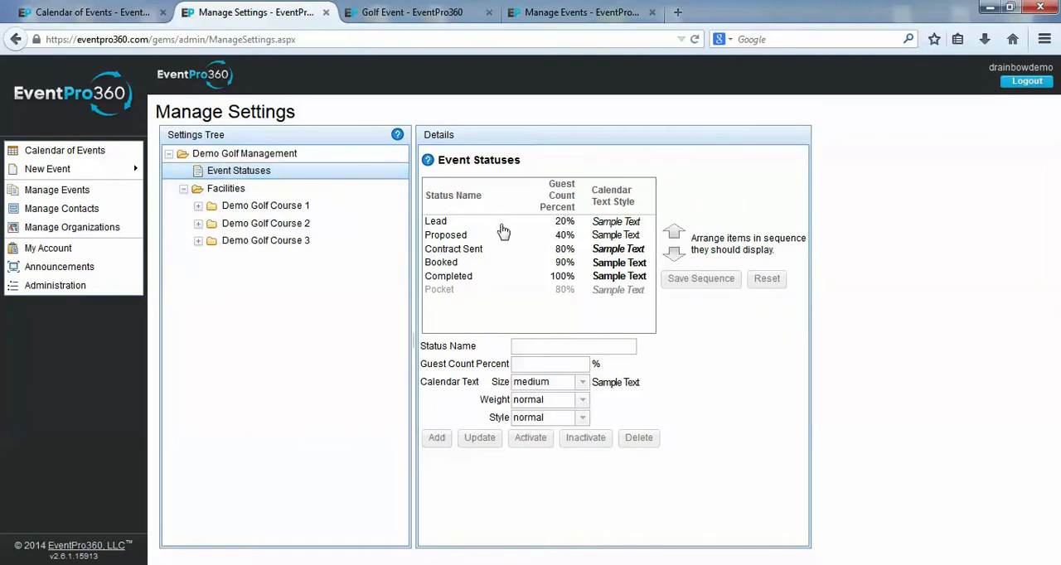
mouse_move(483, 286)
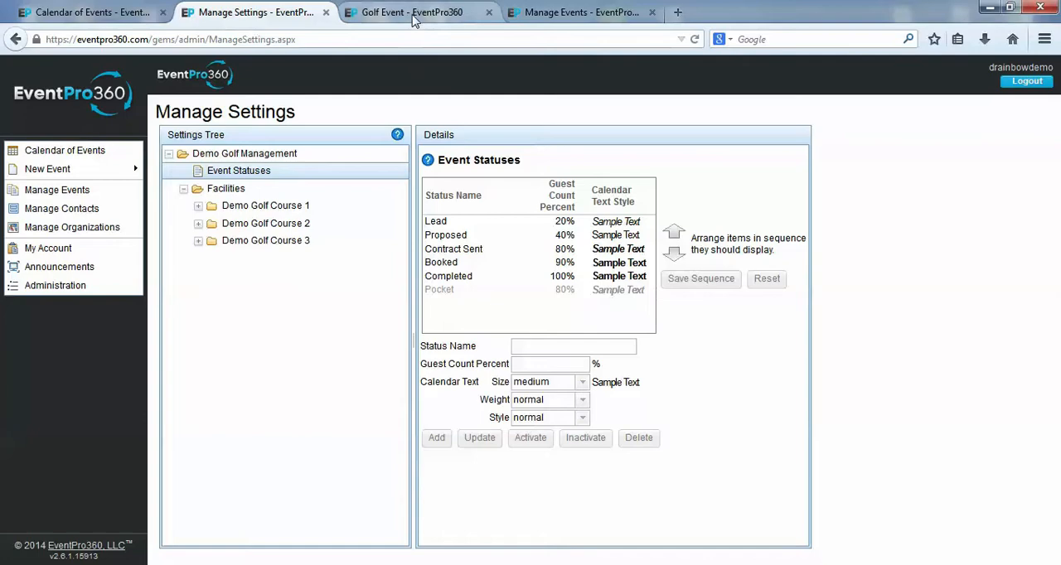
click(412, 12)
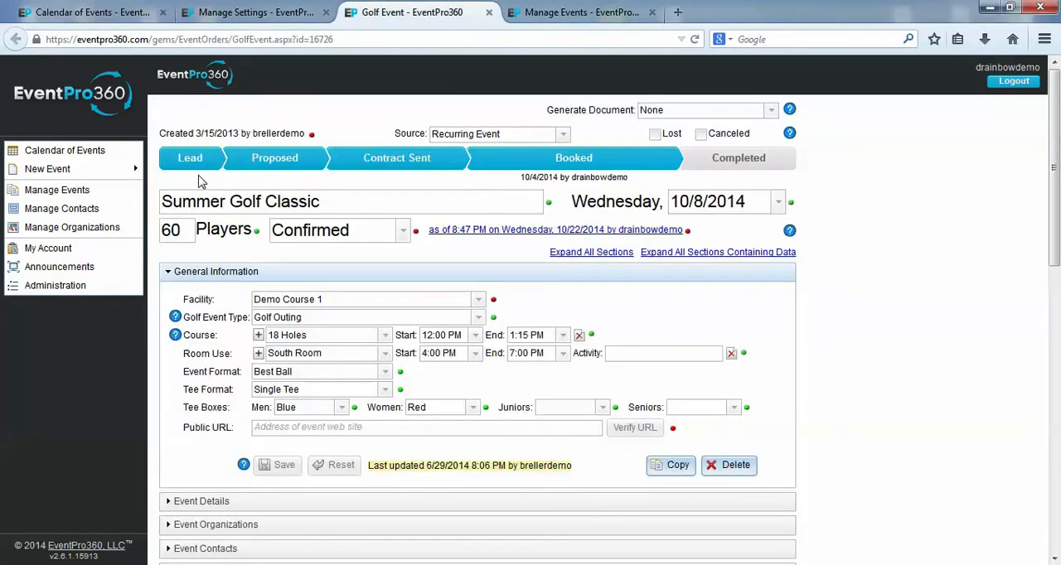
mouse_move(412, 181)
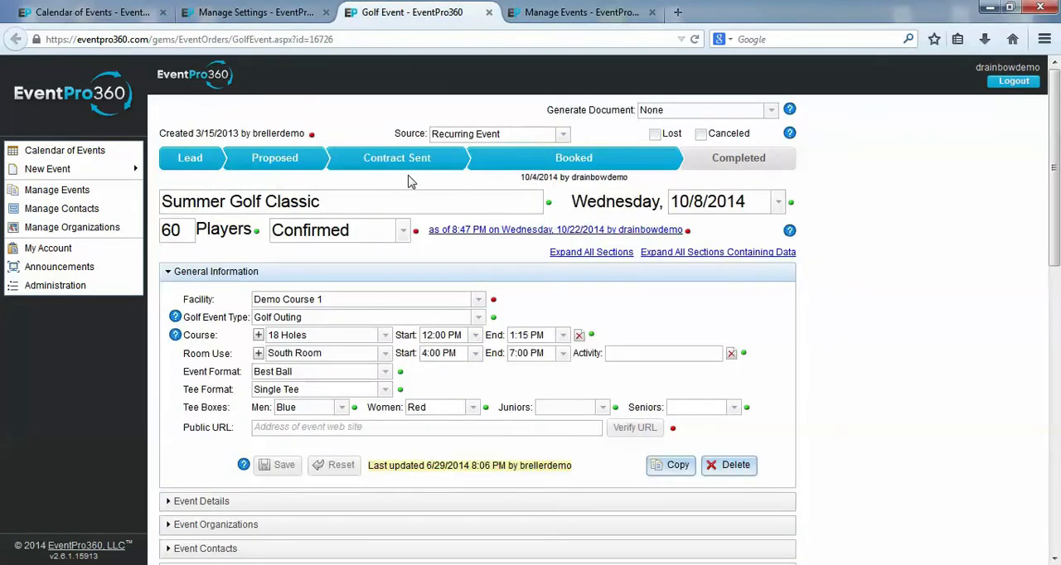
mouse_move(738, 176)
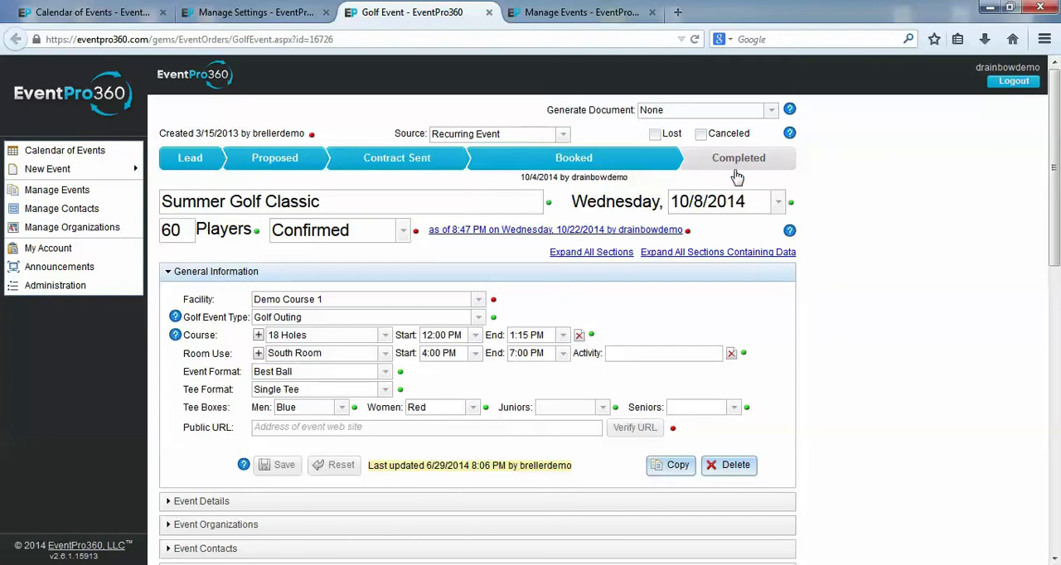
mouse_move(759, 170)
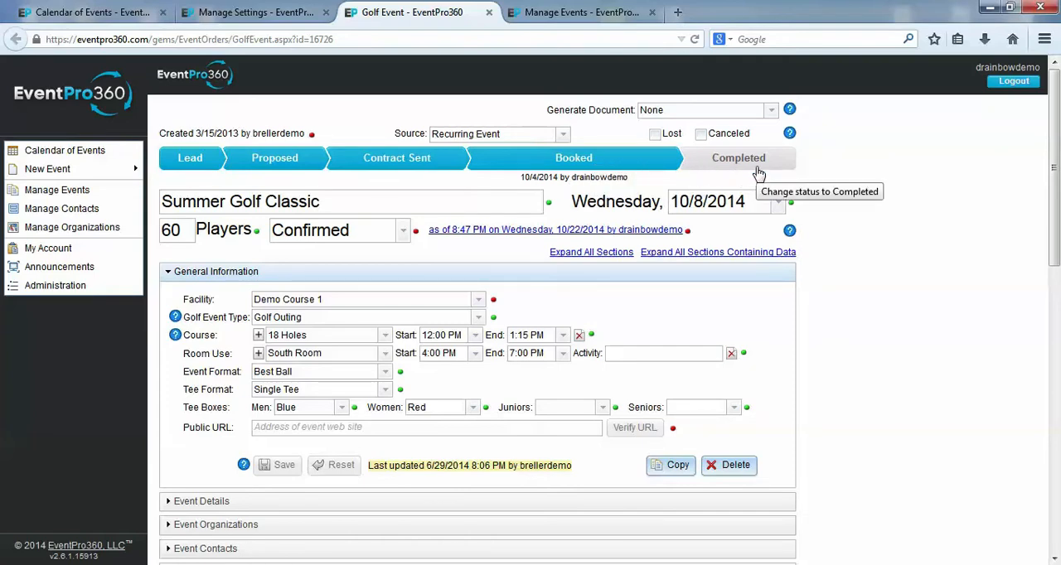
mouse_move(737, 194)
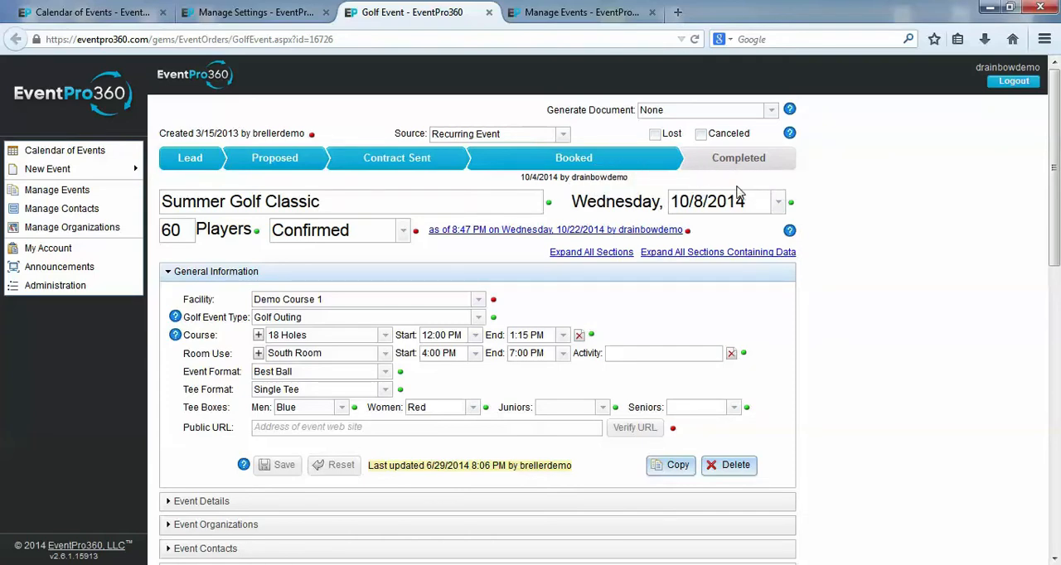
click(253, 11)
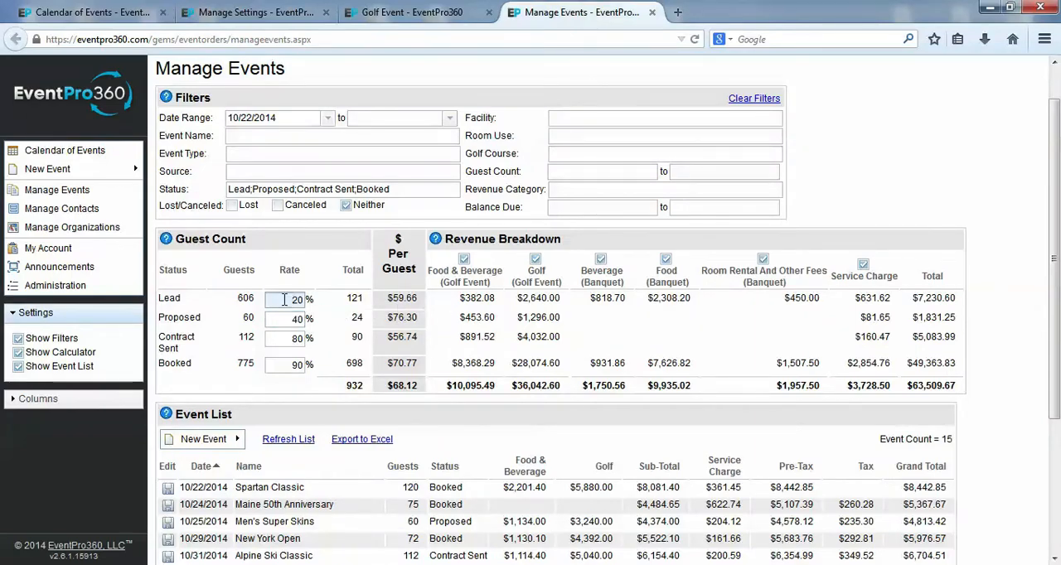
triple_click(290, 299)
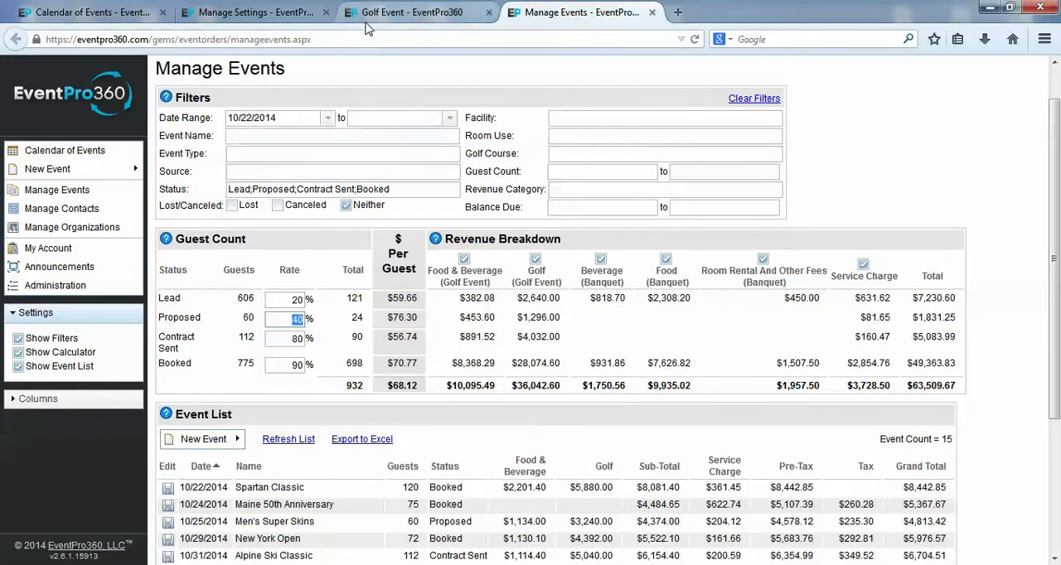
click(248, 11)
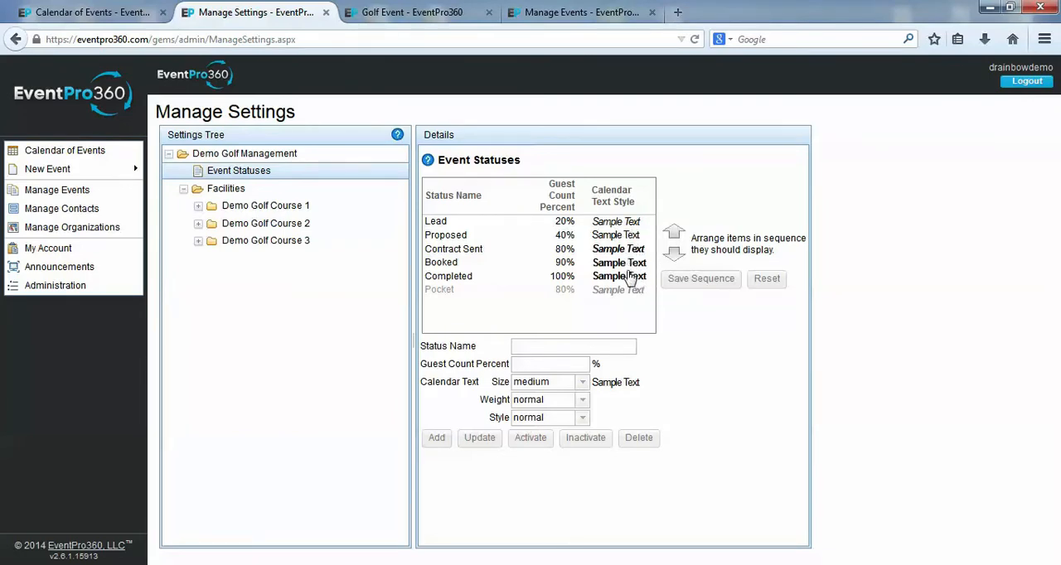
- Move the Lead status down one place, then back to first in the order
click(435, 222)
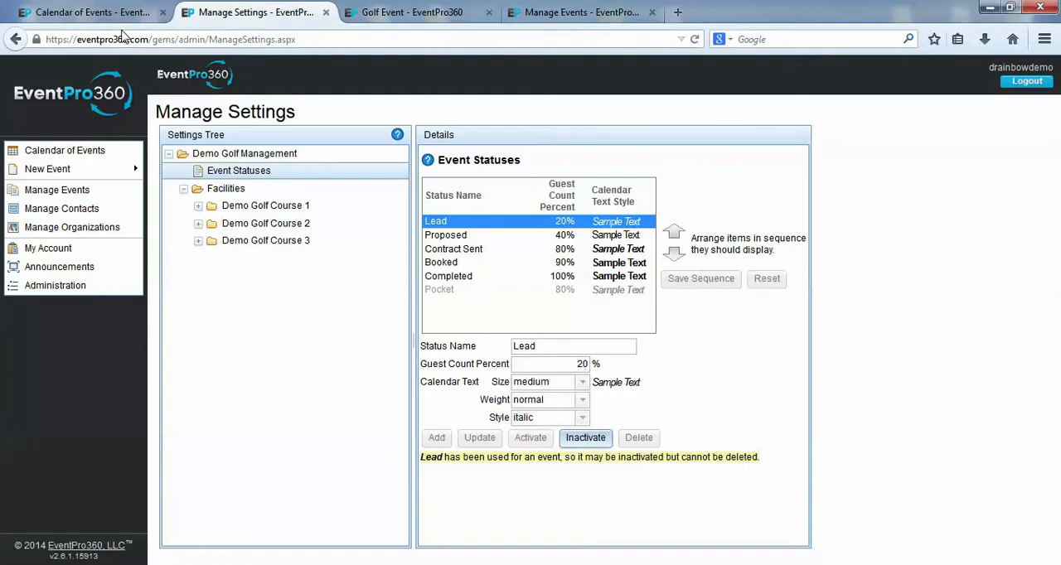
click(85, 12)
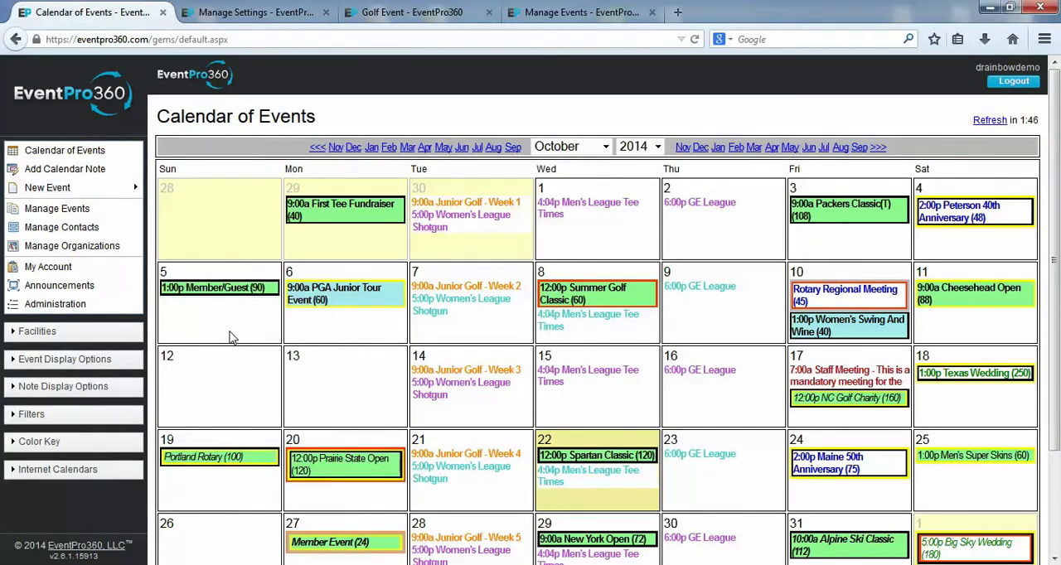
mouse_move(218, 288)
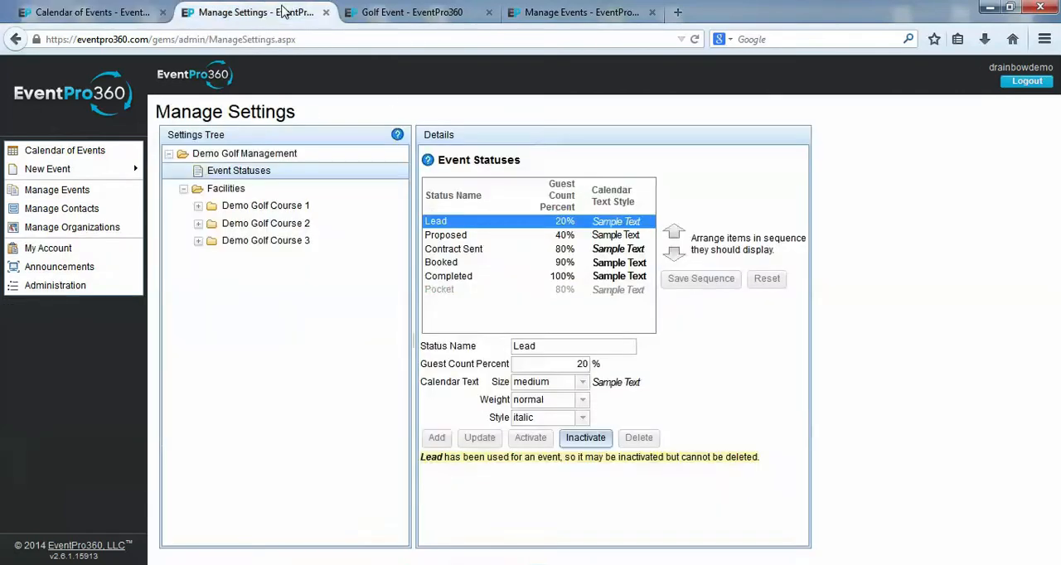
mouse_move(675, 255)
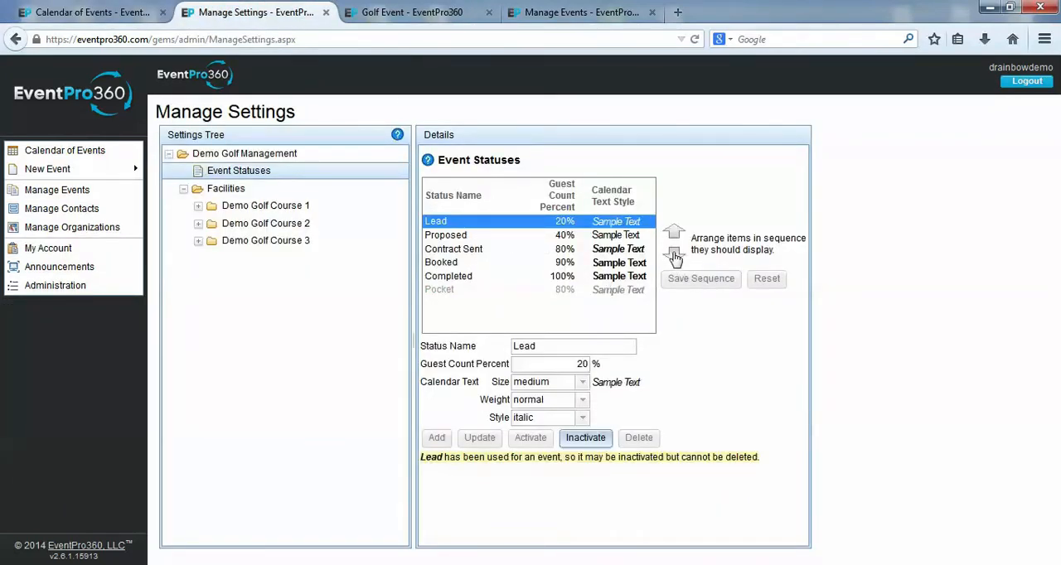
click(674, 254)
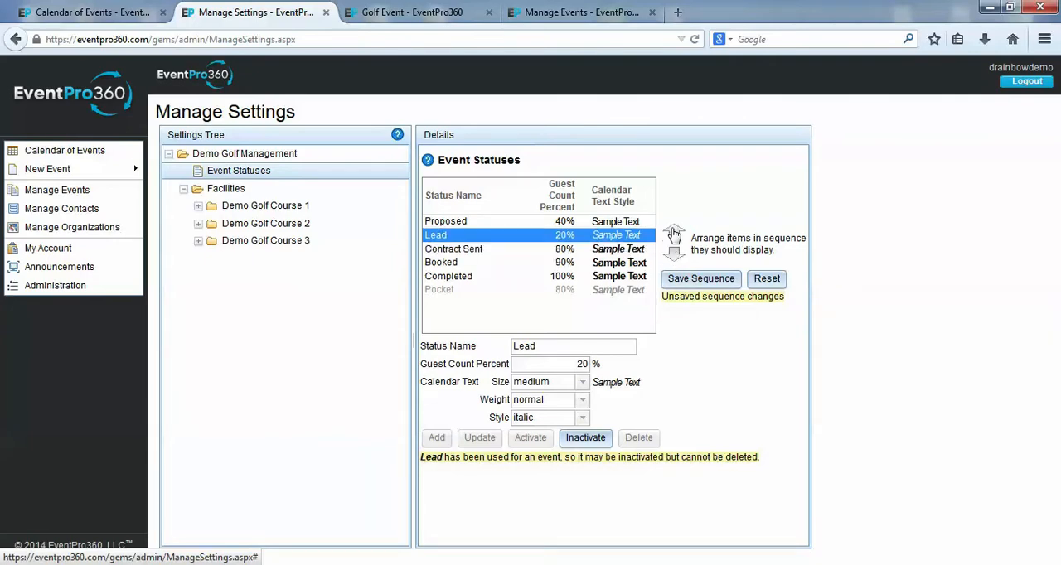
click(700, 279)
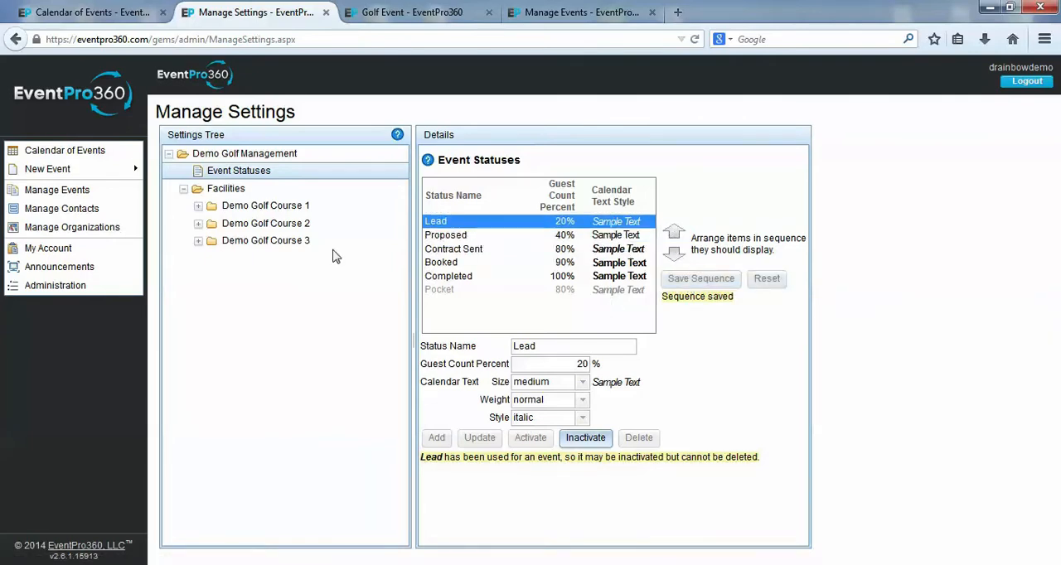
- In Demo Golf Course 1's event types, tick Catering to preview it, then untick it
click(266, 223)
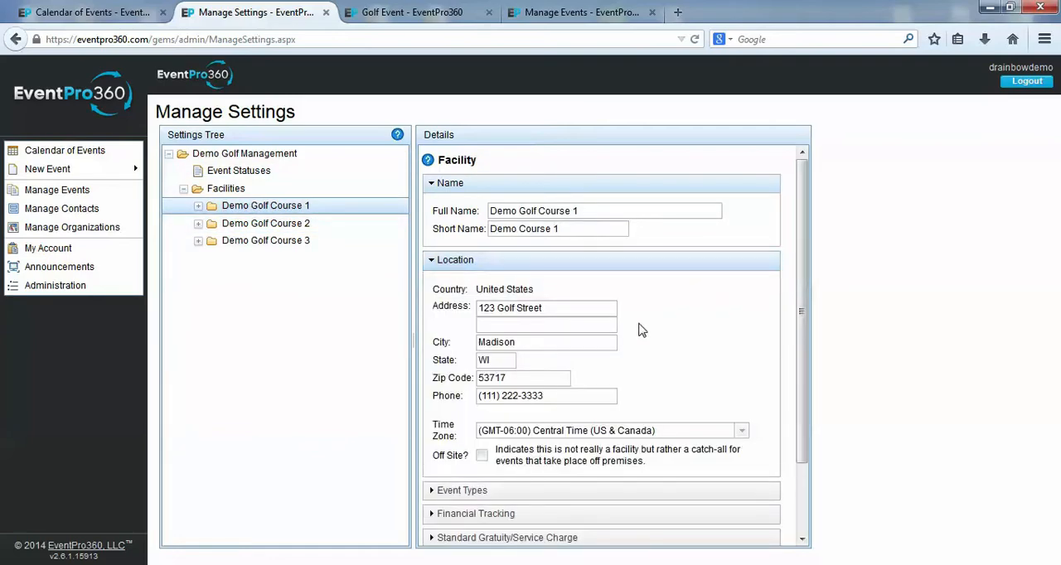
scroll(down, 3)
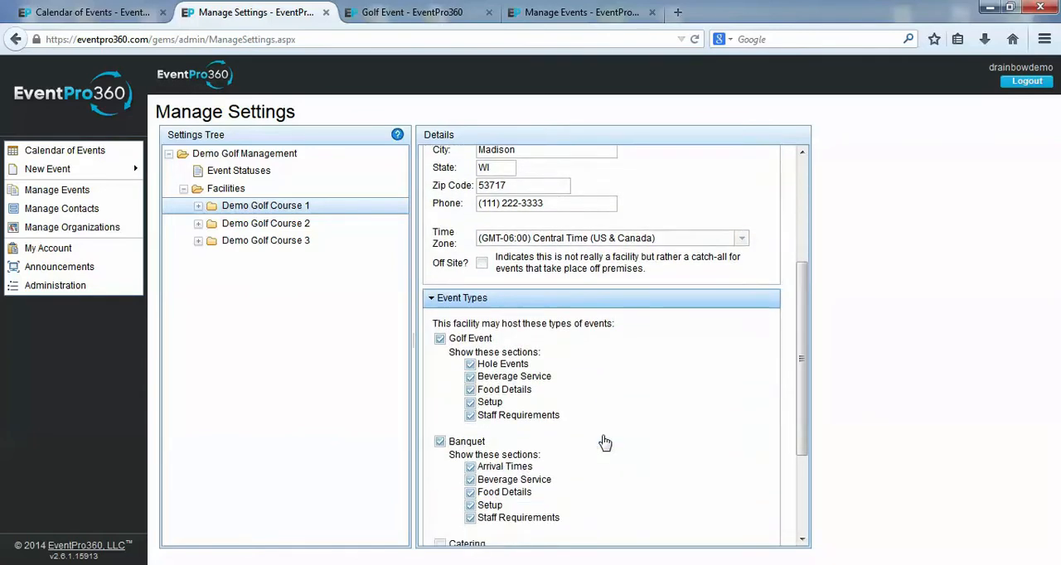
scroll(down, 3)
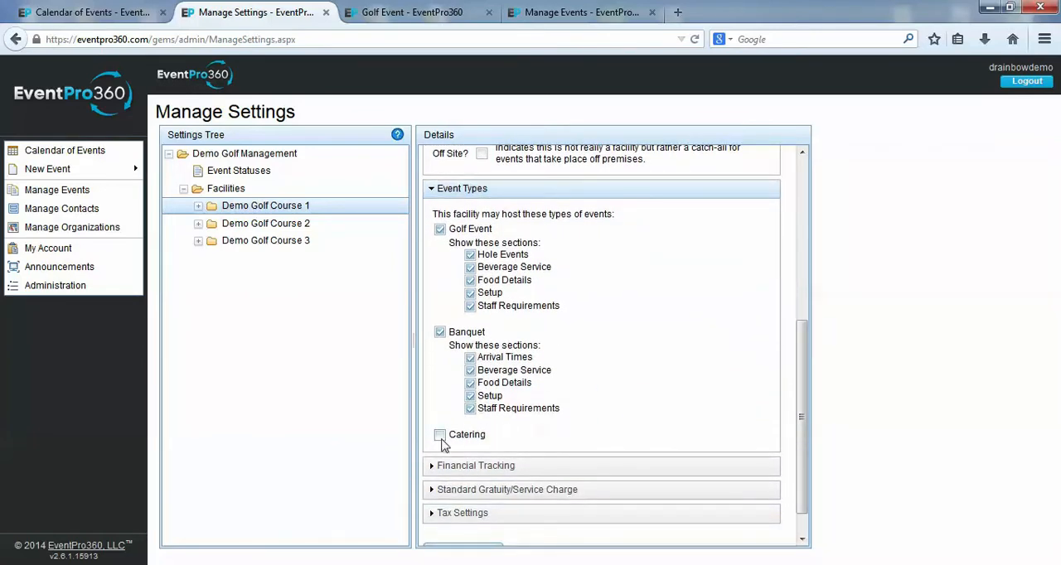
click(440, 434)
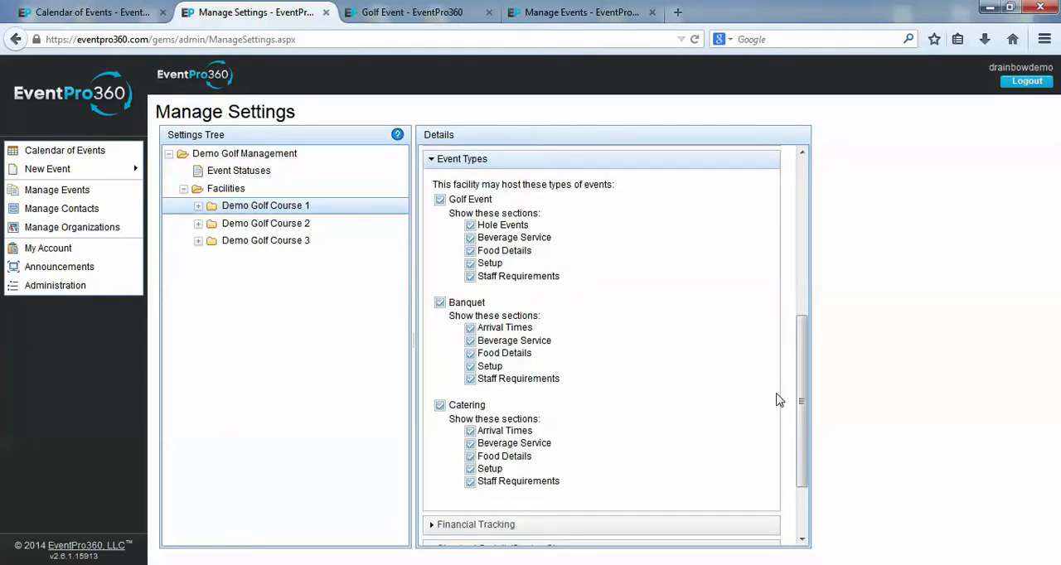
mouse_move(680, 403)
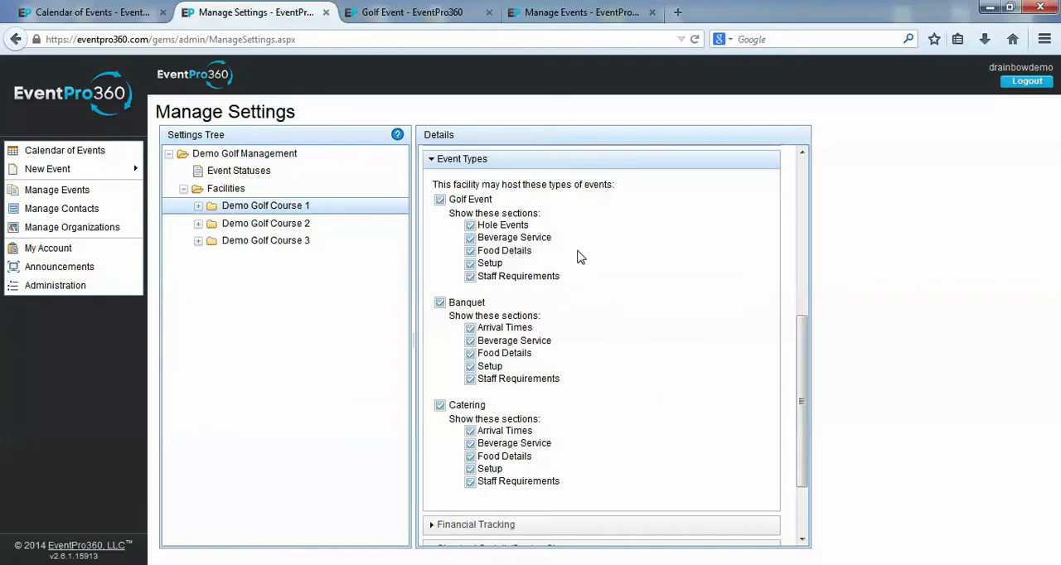
mouse_move(495, 346)
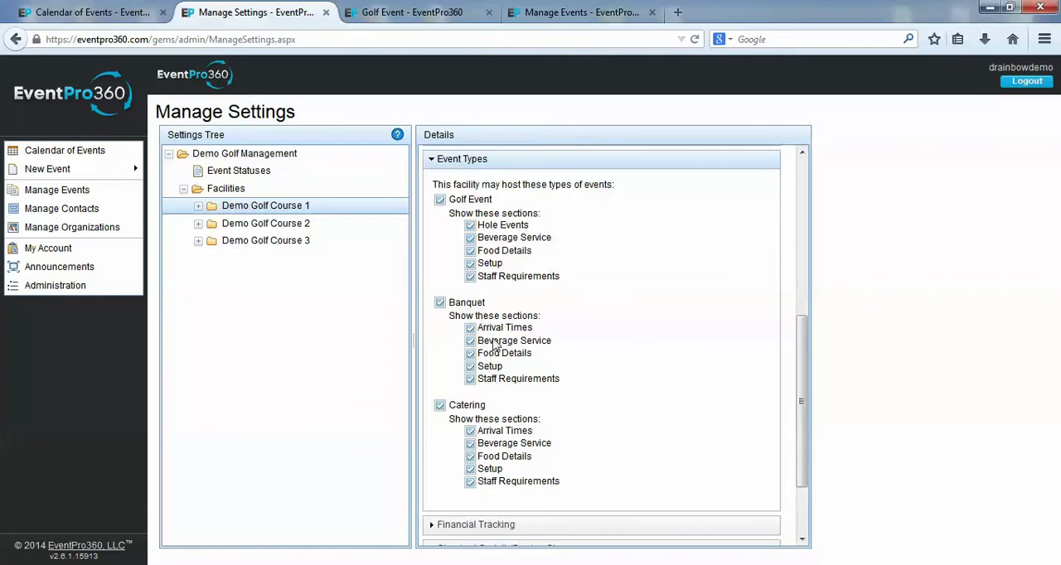
click(440, 405)
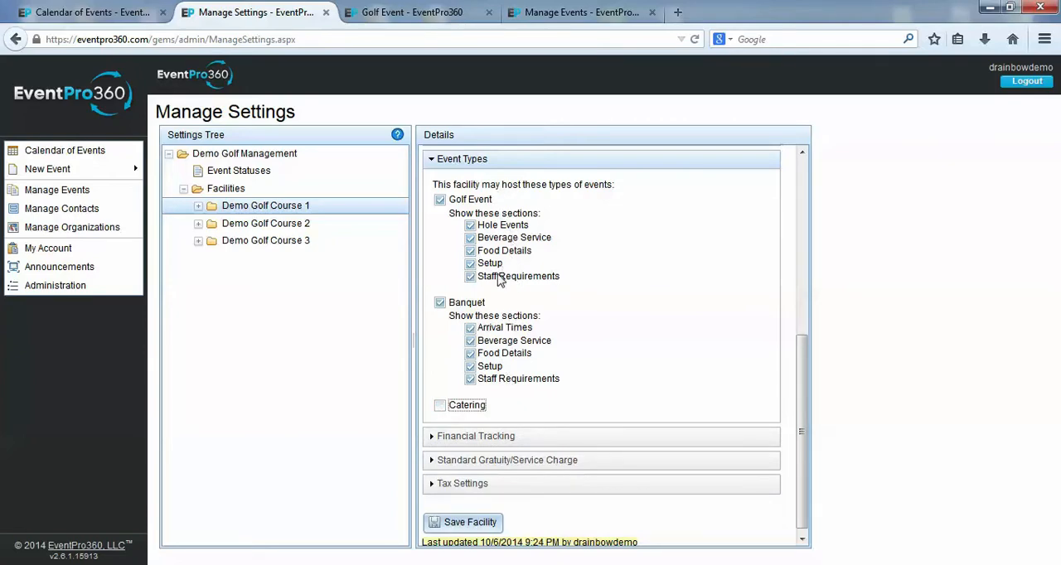
mouse_move(503, 287)
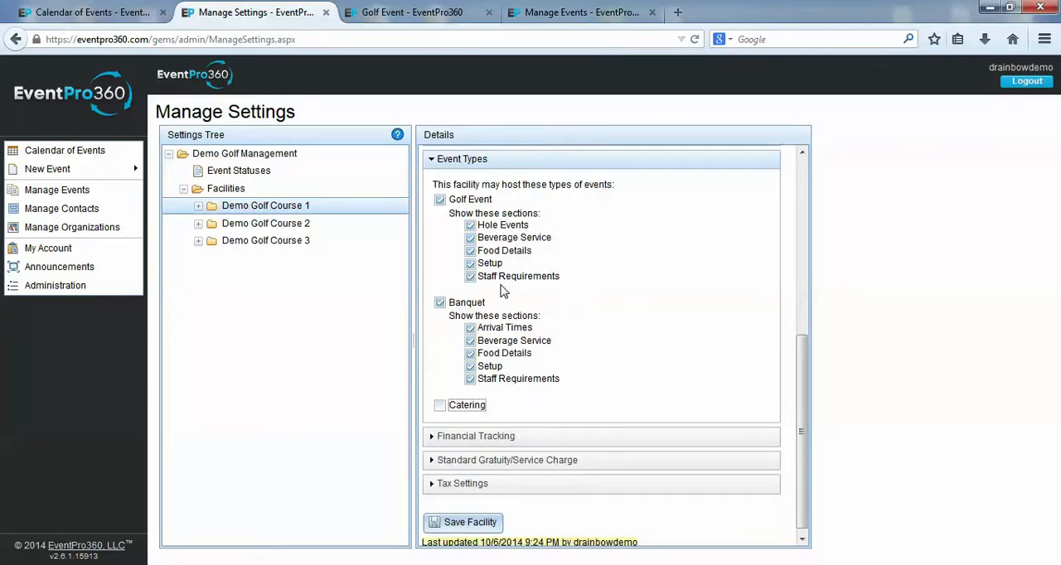
- Expand Event Details and Beverage Service on the Summer Golf Classic event
click(412, 12)
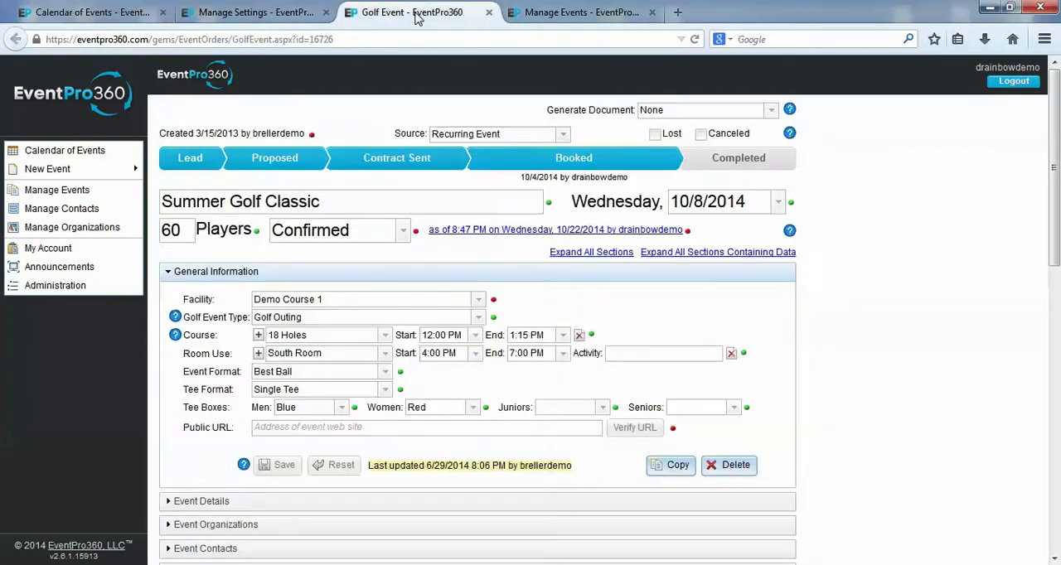
scroll(down, 3)
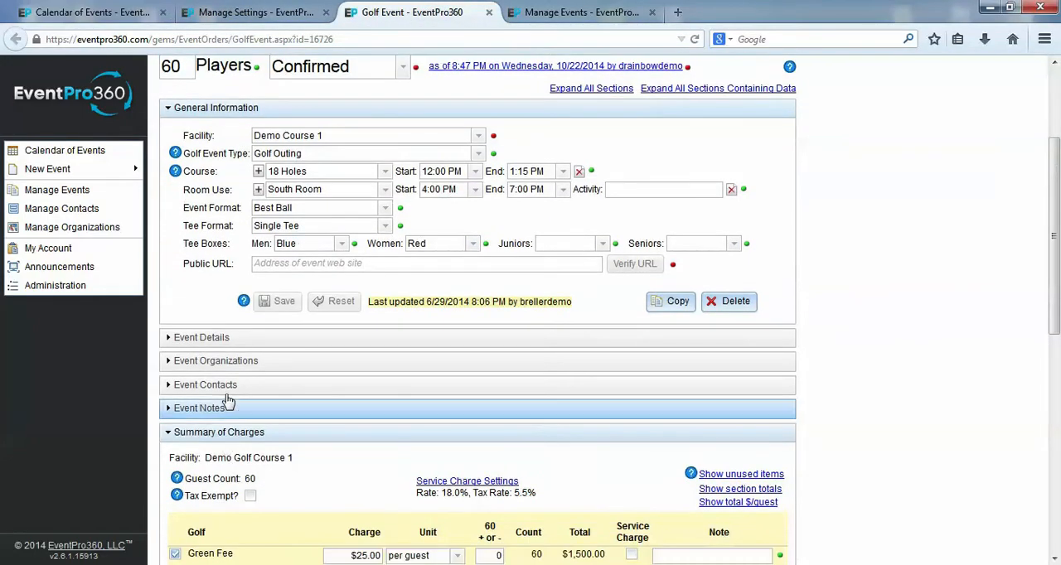
click(200, 337)
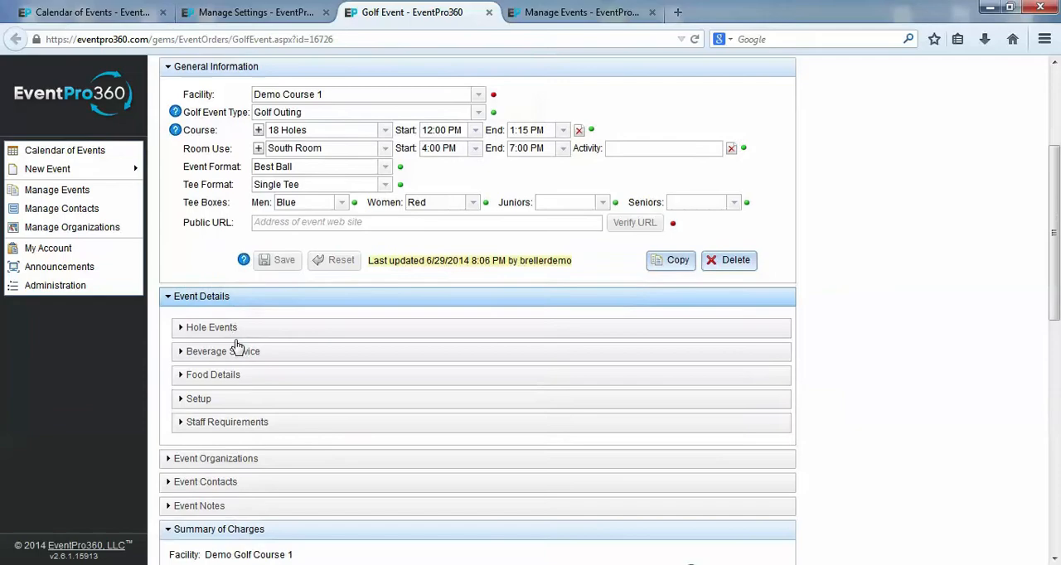
click(223, 351)
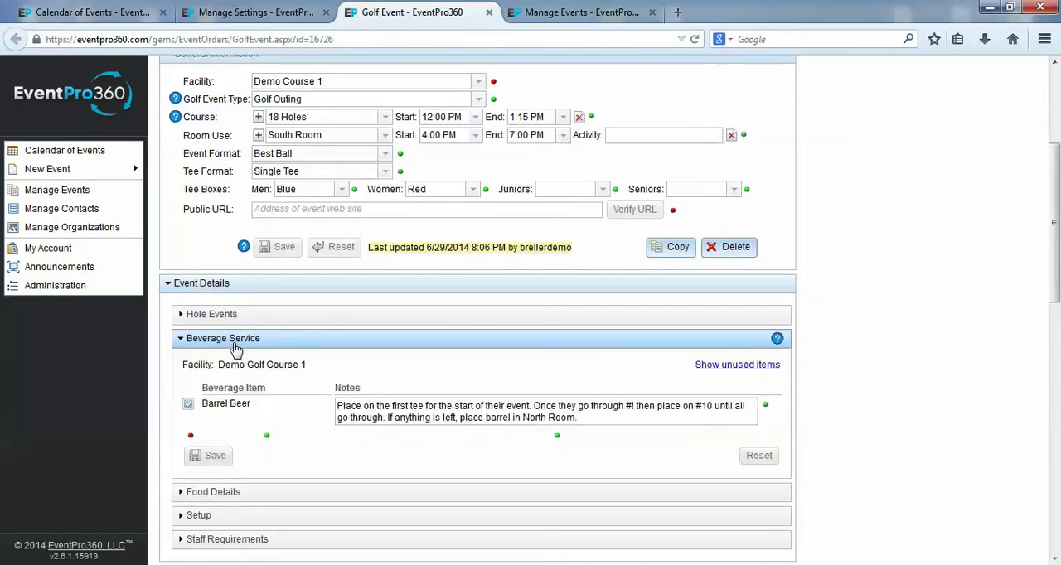
click(201, 283)
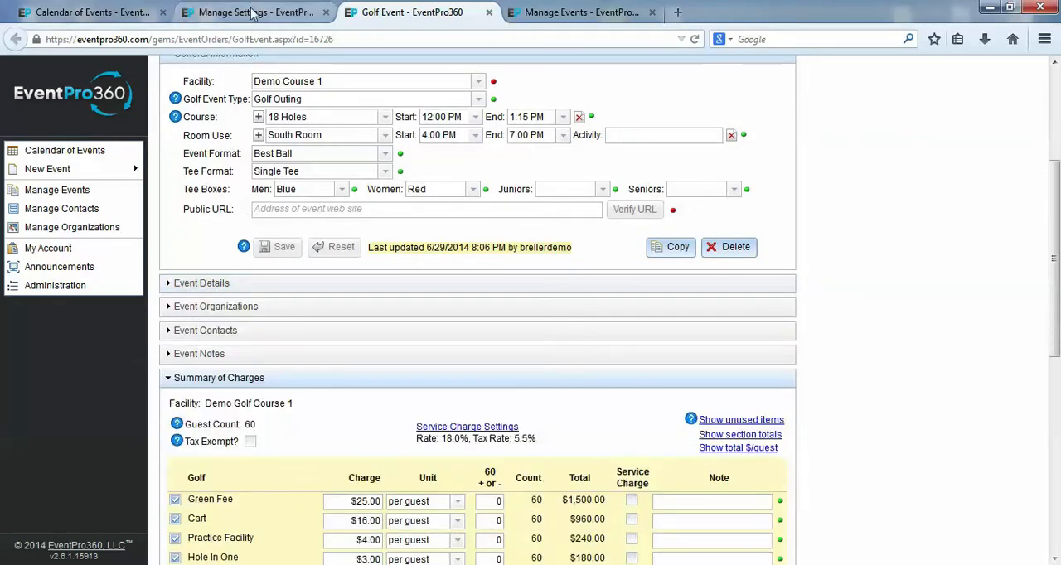
- Check the facility's Financial Tracking settings, then scroll the event to Summary of Charges
click(249, 11)
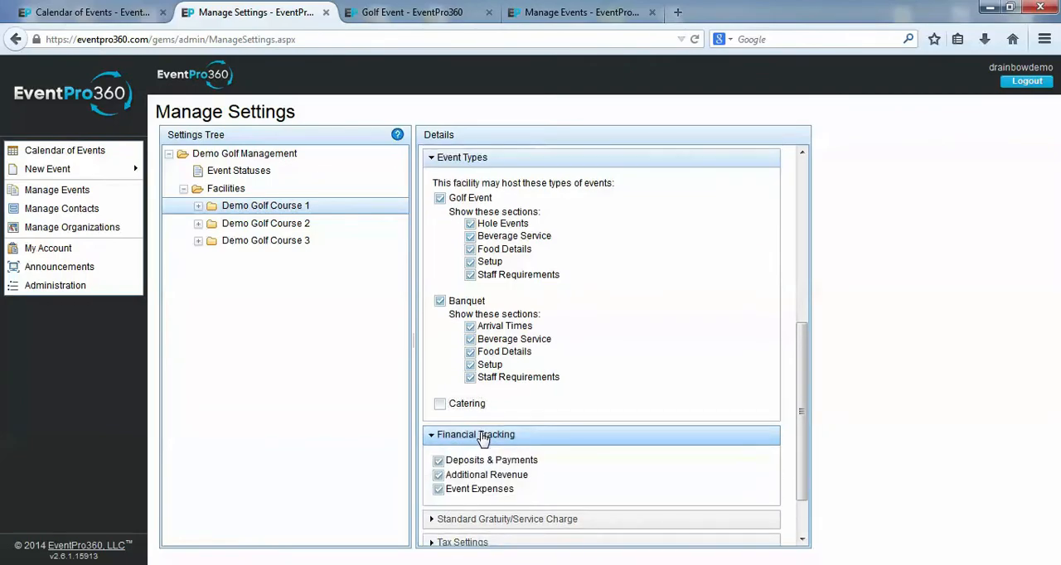
scroll(down, 3)
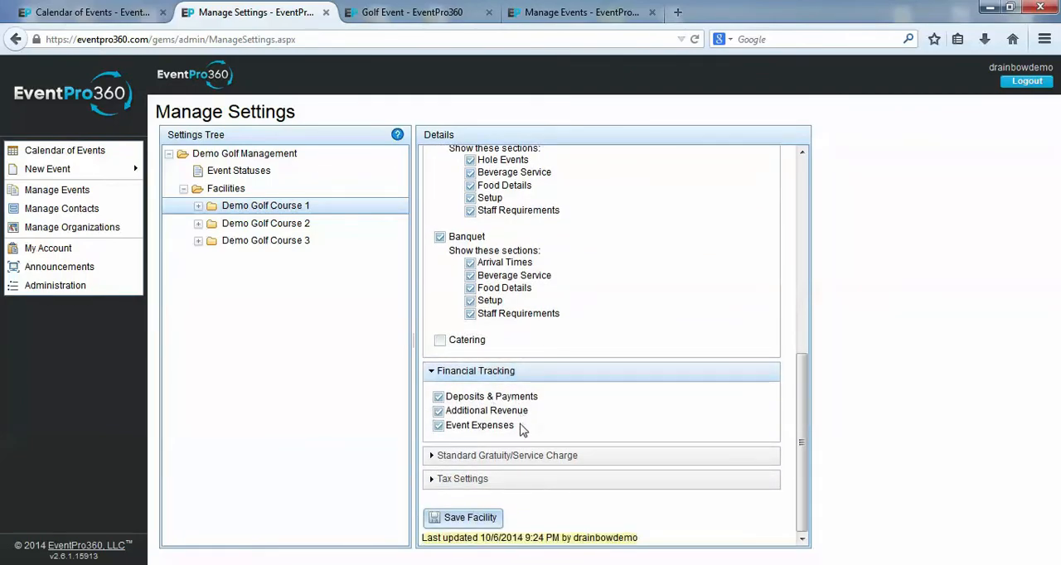
click(412, 12)
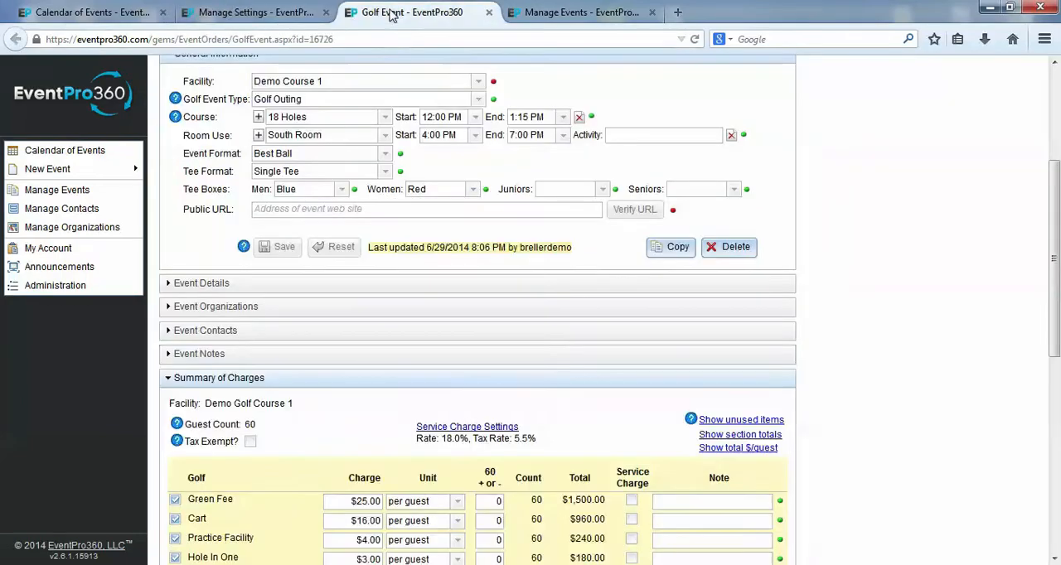
scroll(down, 3)
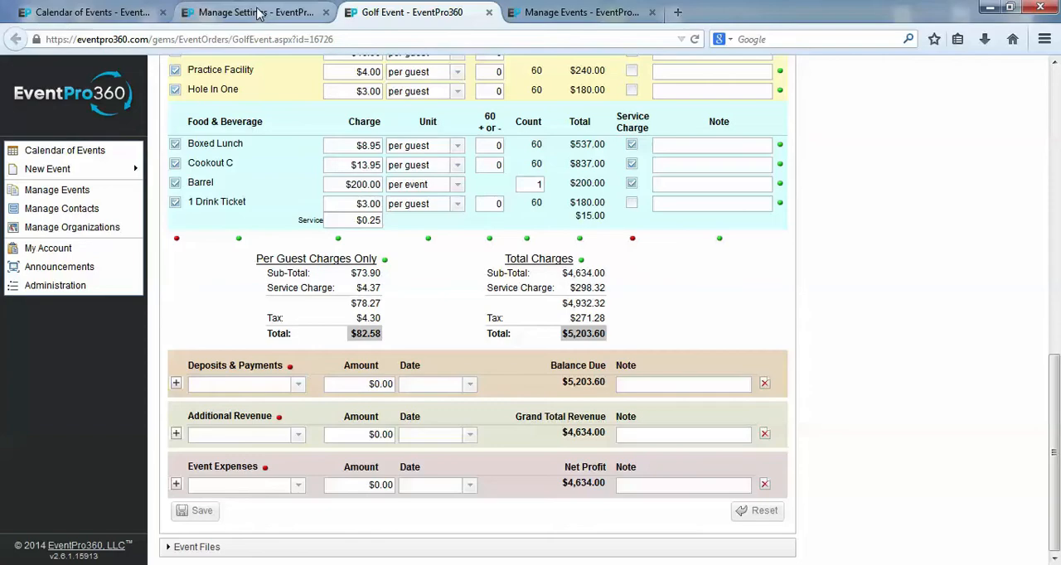
- Display the 18% service charge range and open Tax 1 (5.5%) under Tax Settings
click(249, 12)
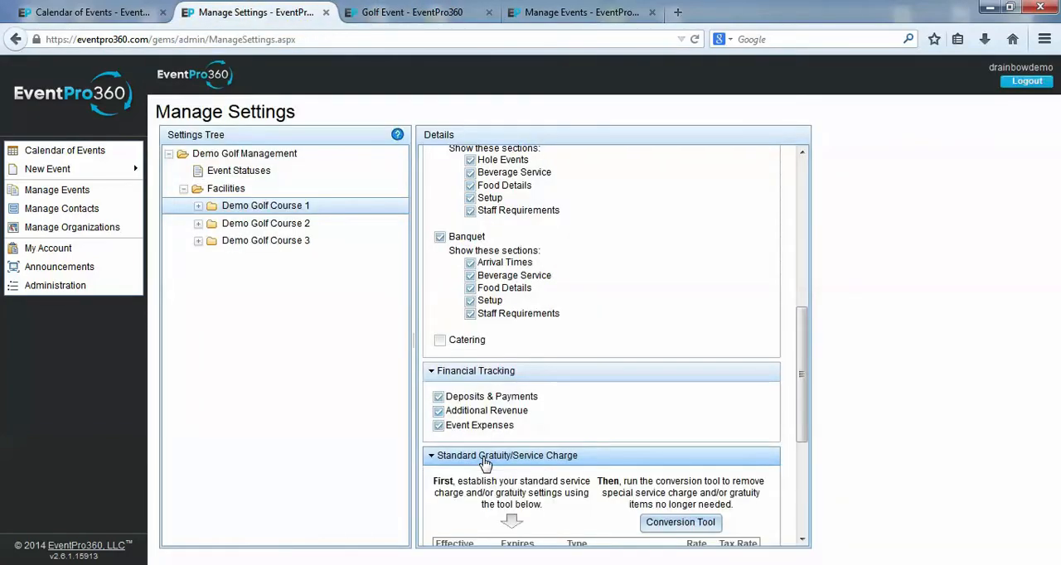
scroll(down, 3)
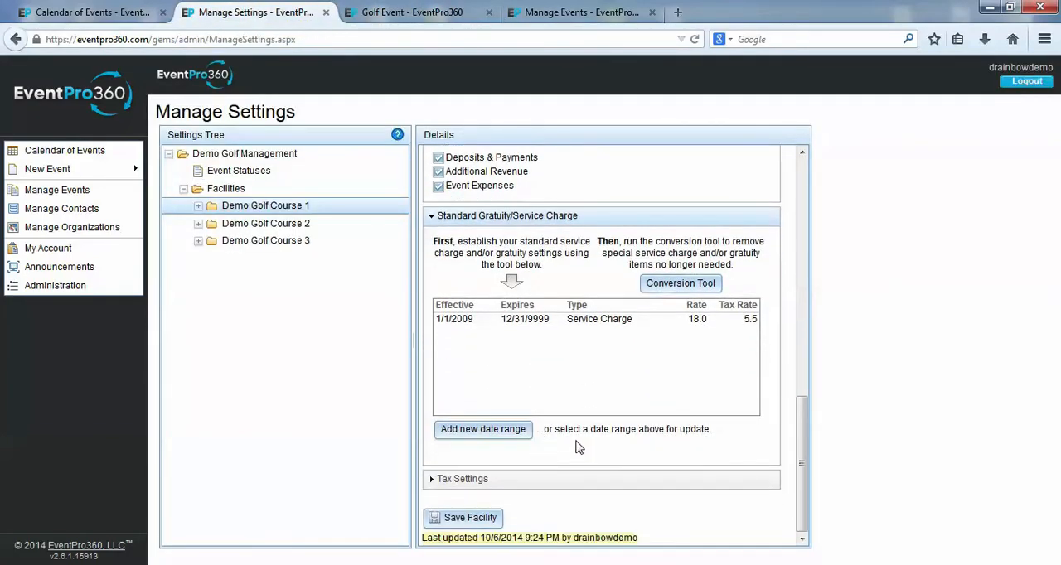
mouse_move(611, 332)
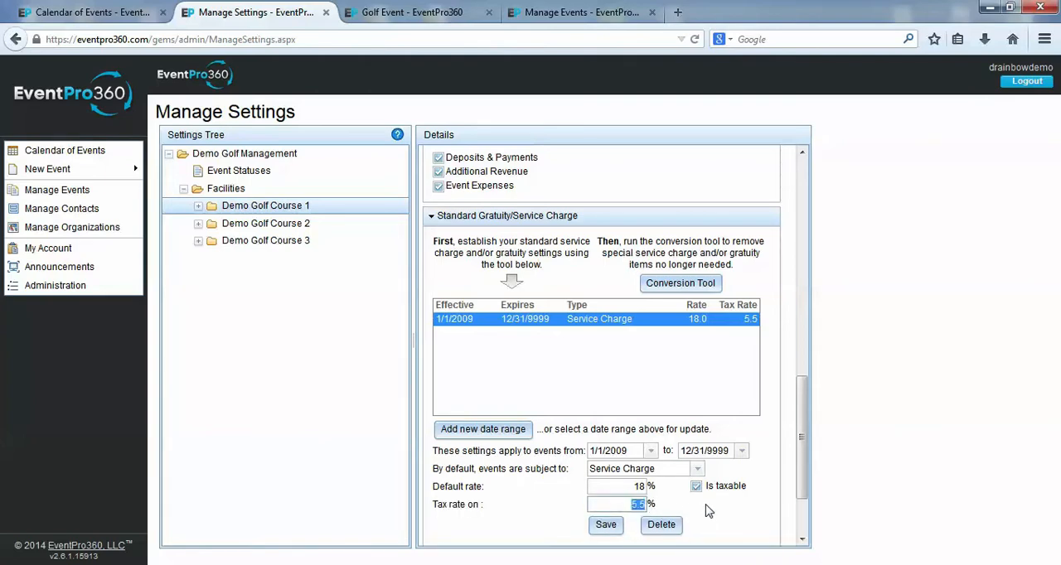
scroll(down, 3)
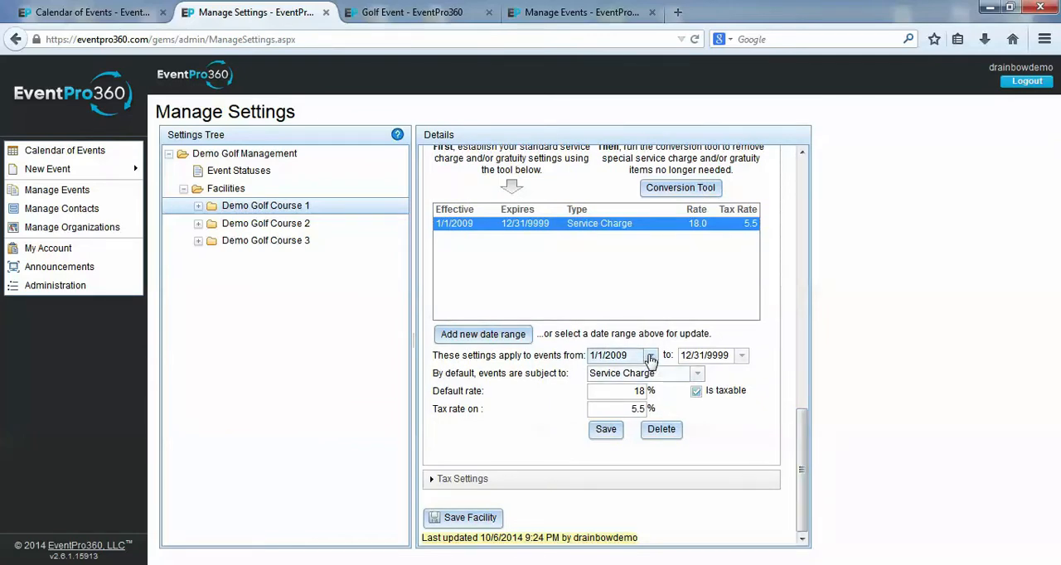
mouse_move(743, 359)
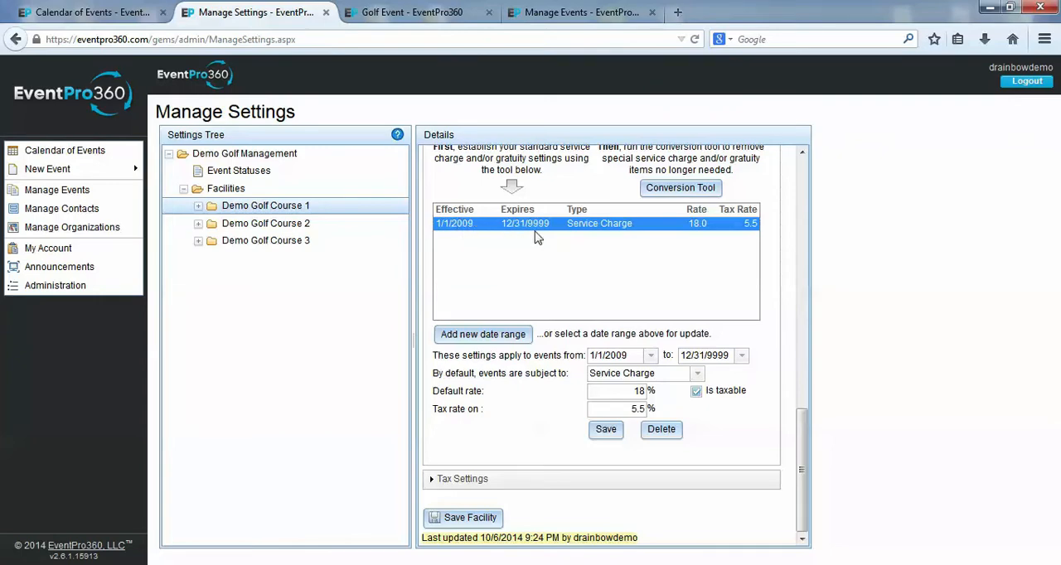
mouse_move(554, 390)
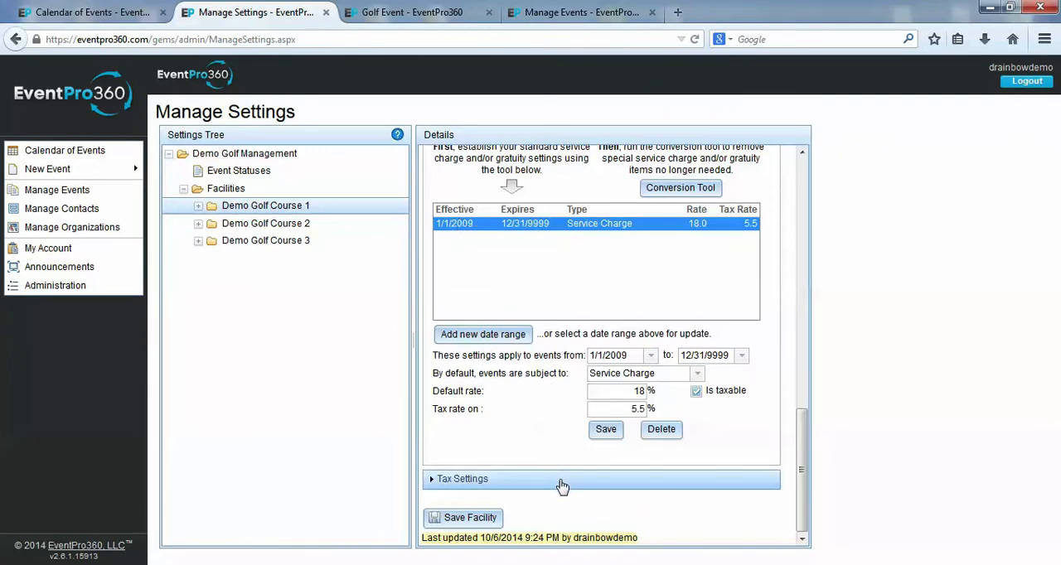
click(463, 478)
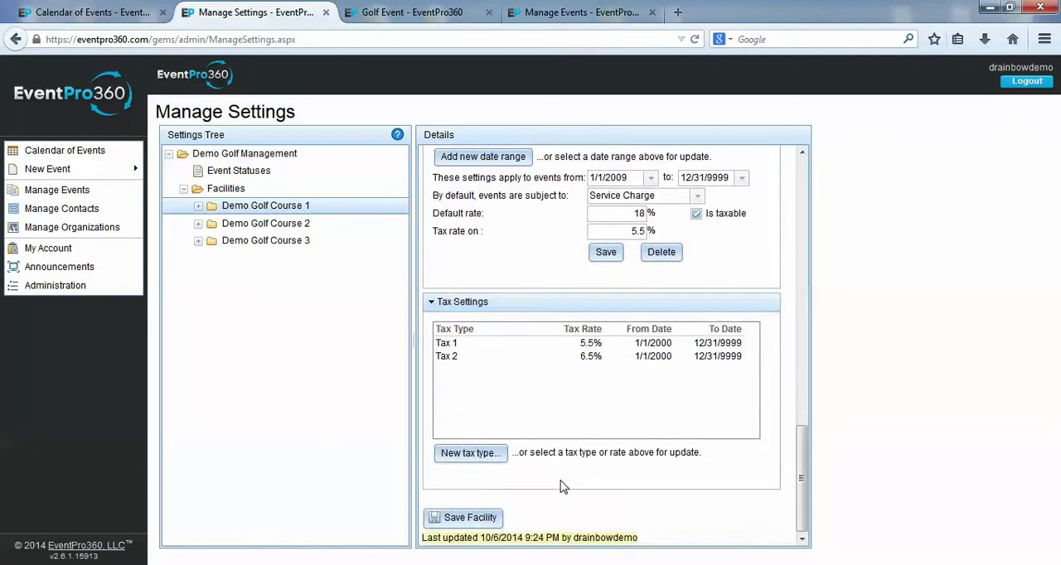
click(446, 342)
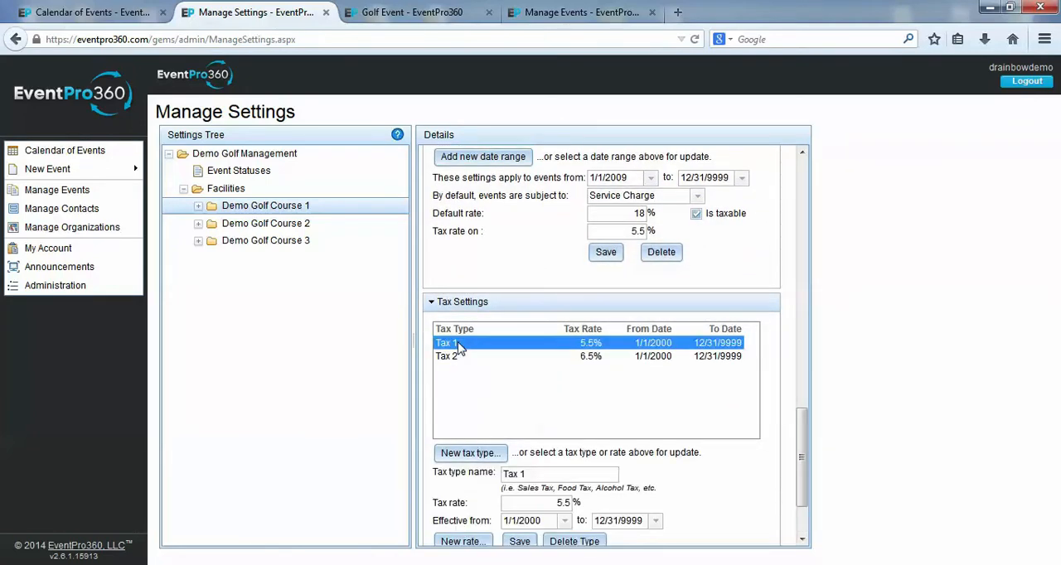
scroll(down, 3)
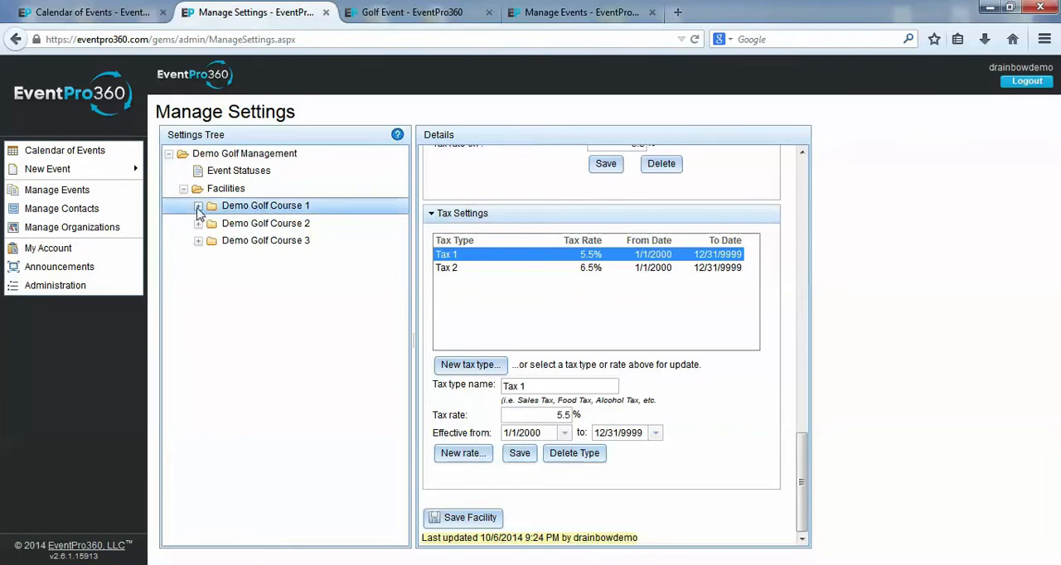
- Browse Demo Golf Course 1's Deposit & Payment, Additional Revenue and Event Expense type lists
click(198, 205)
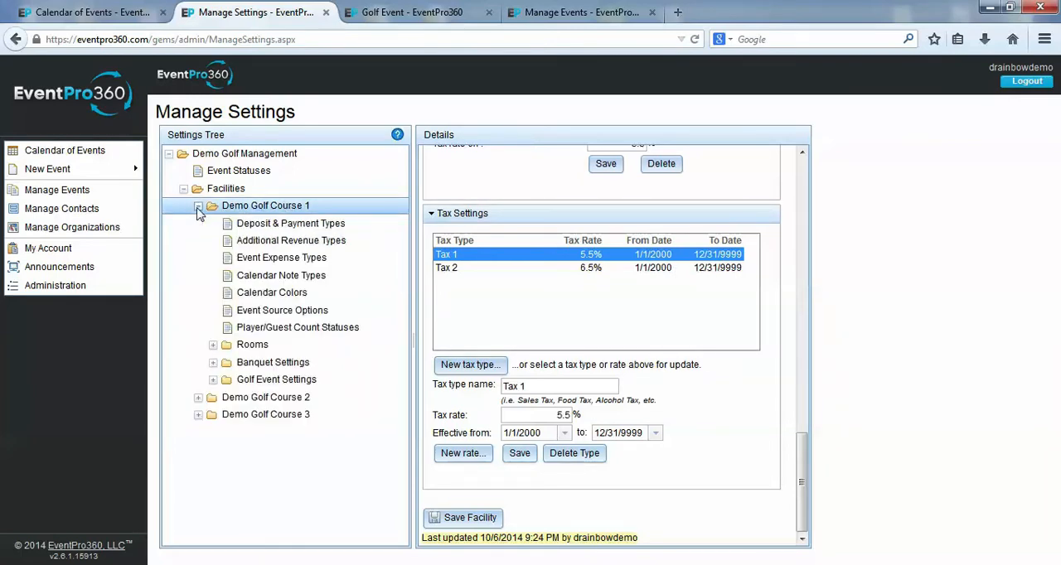
click(291, 223)
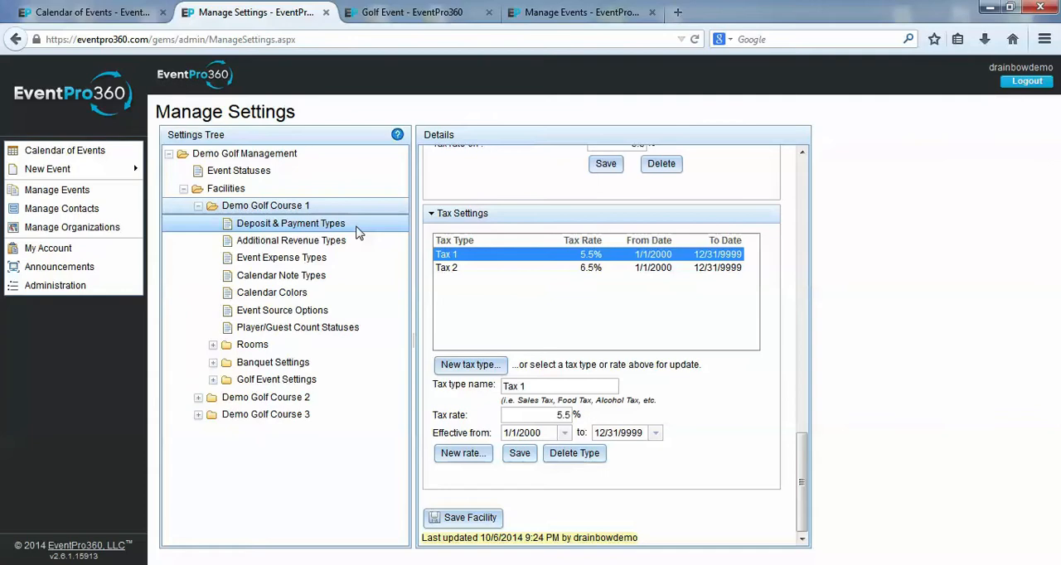
click(290, 240)
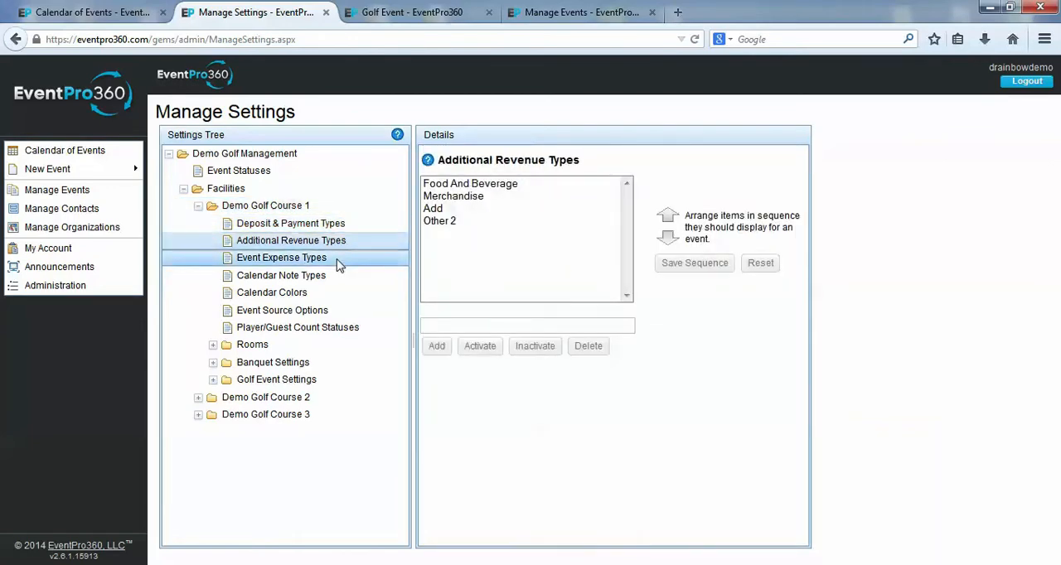
click(282, 257)
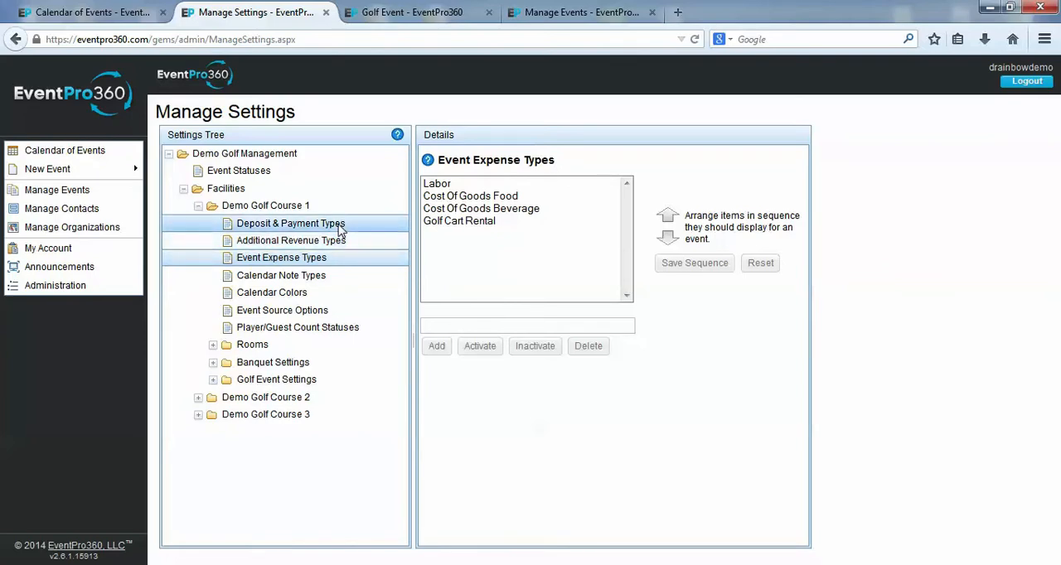
click(290, 223)
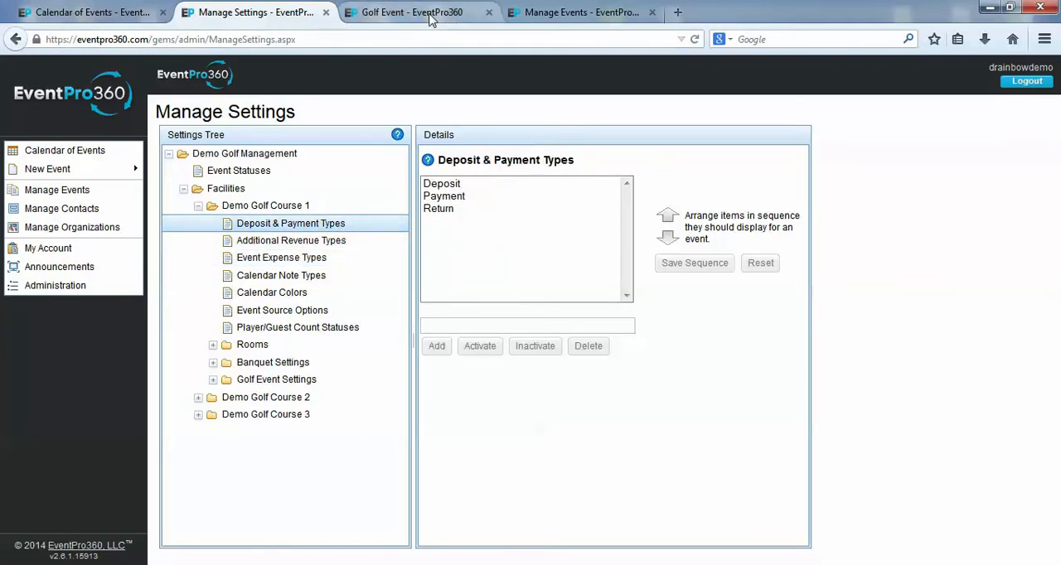
- Compare the golf event's Deposits & Payments dropdown choices against the configured types
click(412, 12)
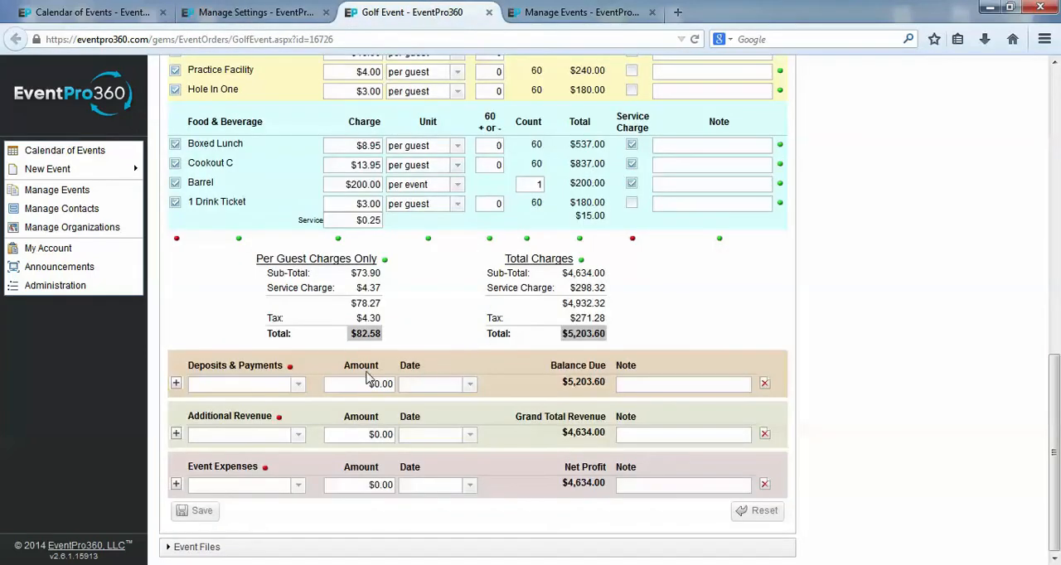
click(252, 12)
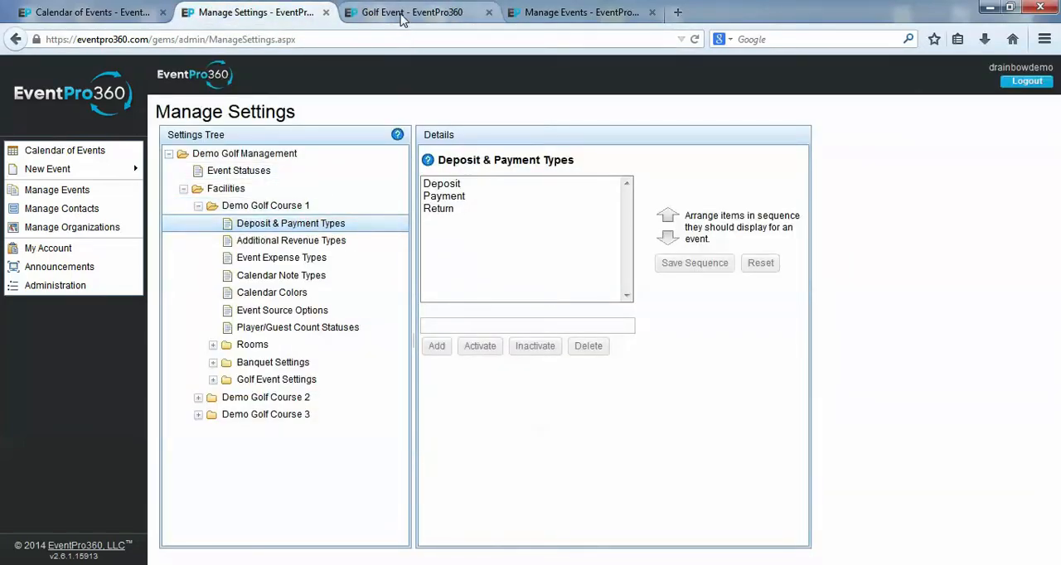
click(412, 12)
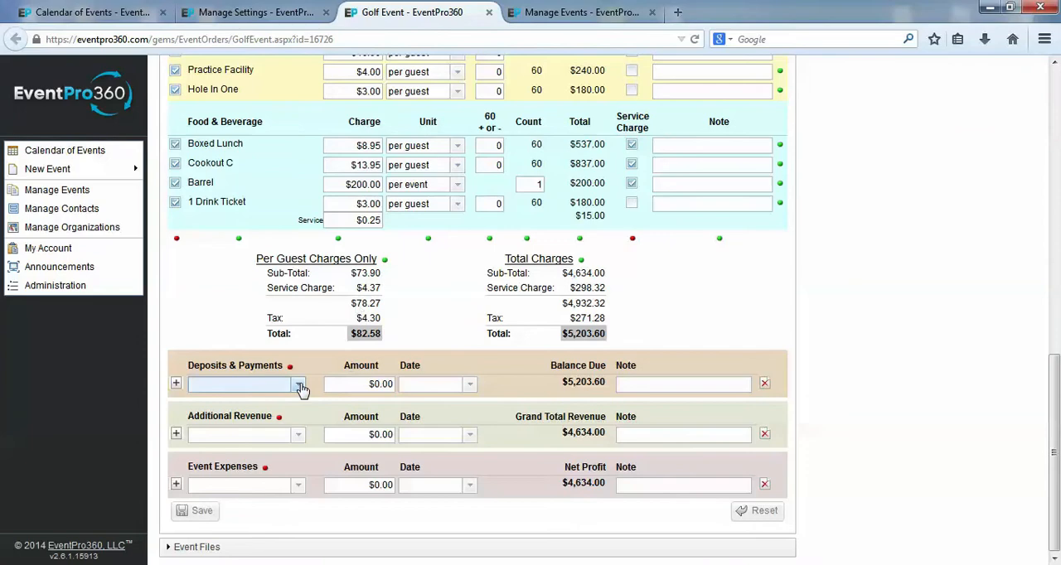
click(297, 384)
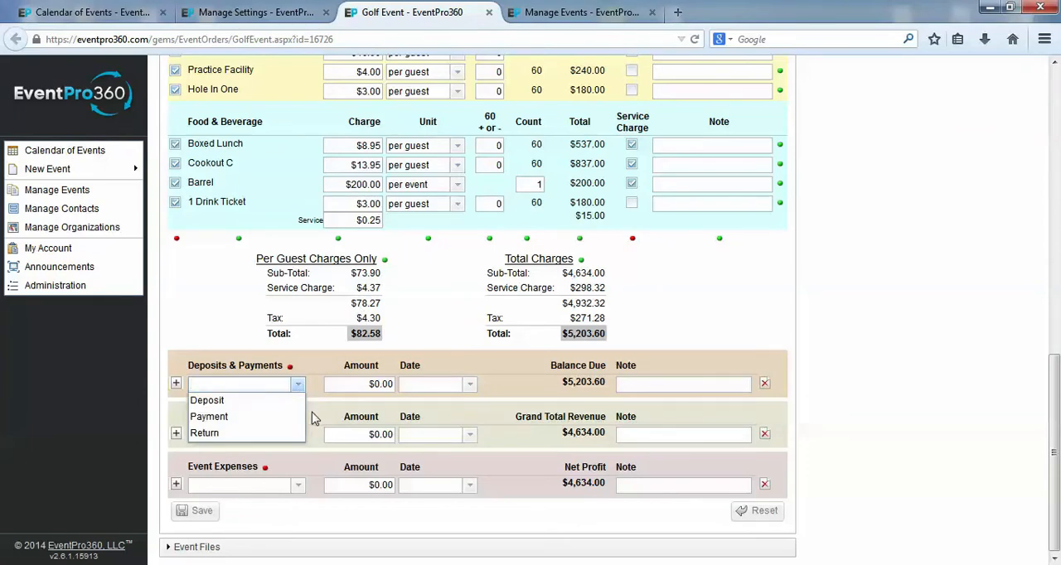
click(297, 434)
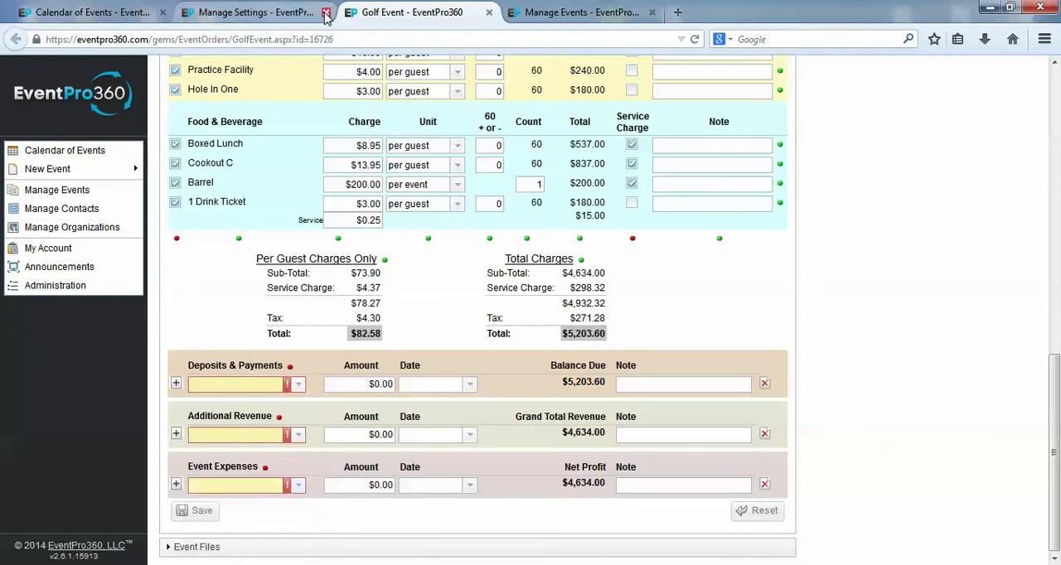
- Add a 'New' deposit and payment type, move it up, and save the sequence
click(252, 12)
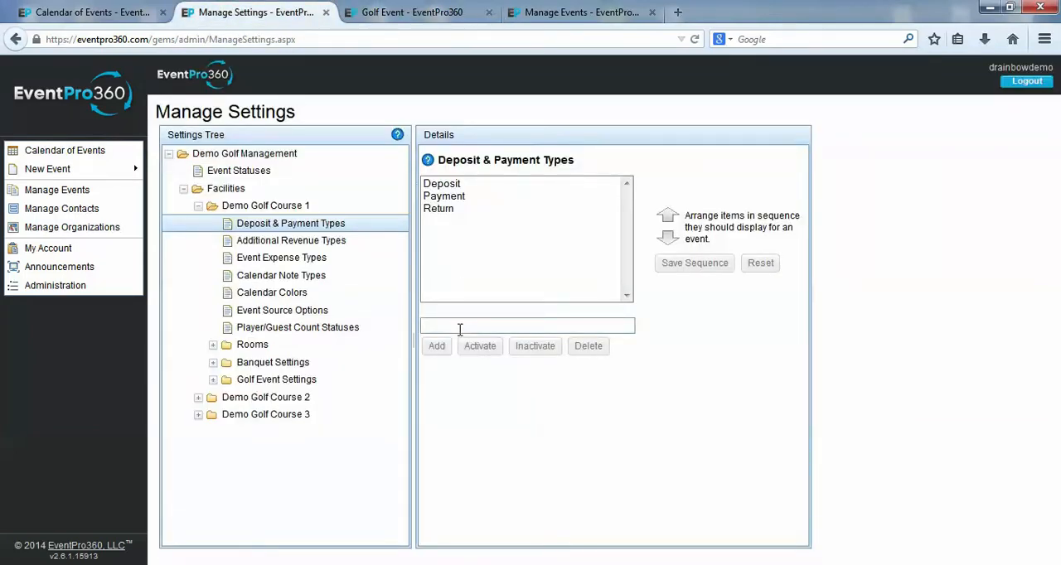
text(New)
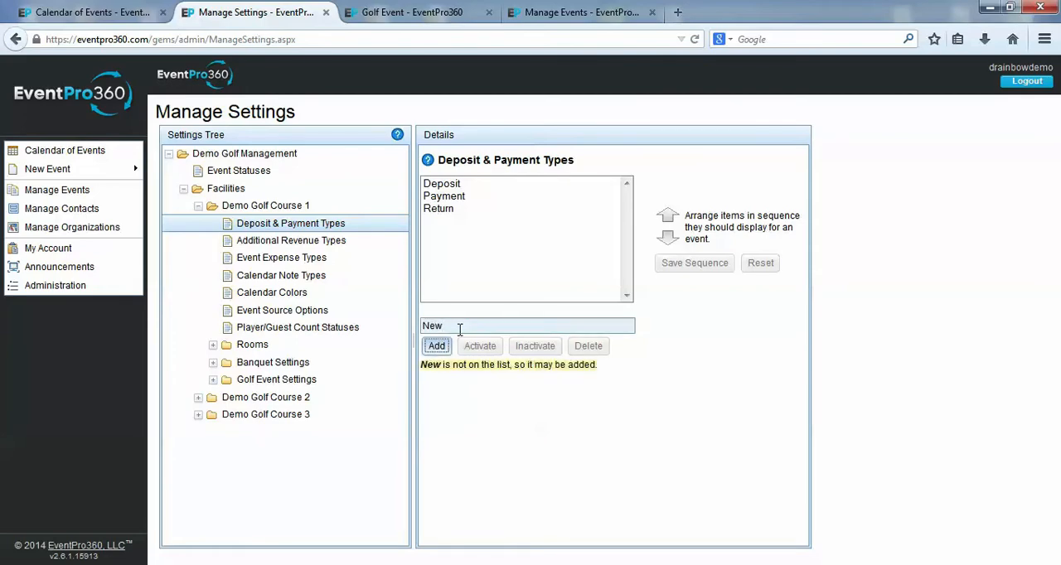
click(436, 346)
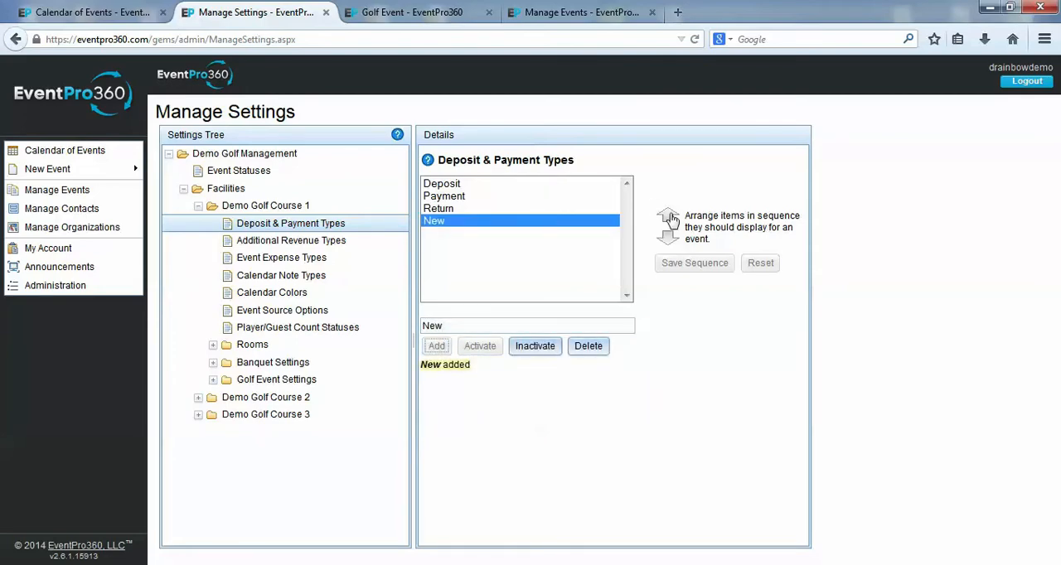
click(668, 215)
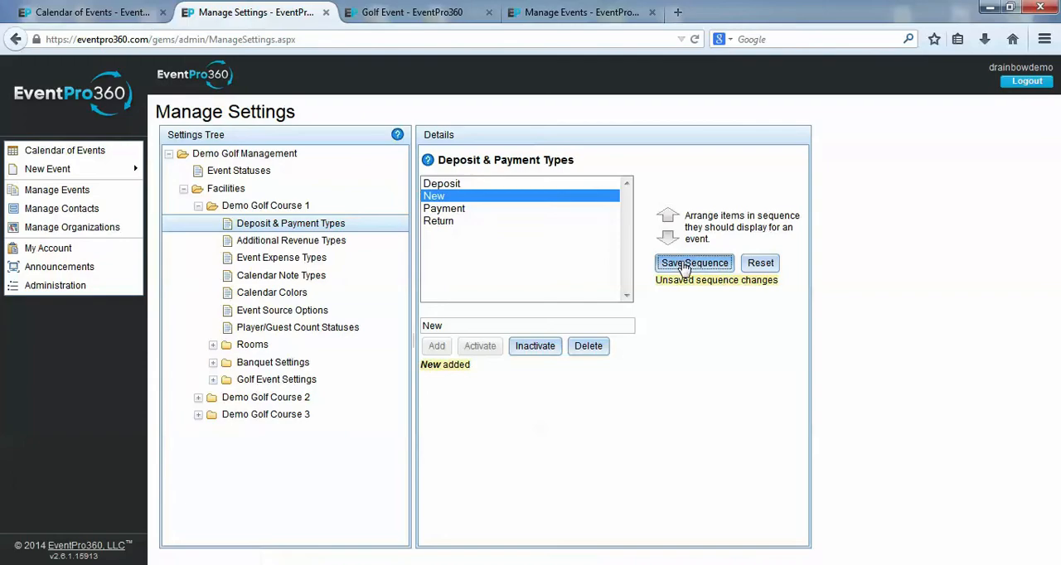
click(412, 11)
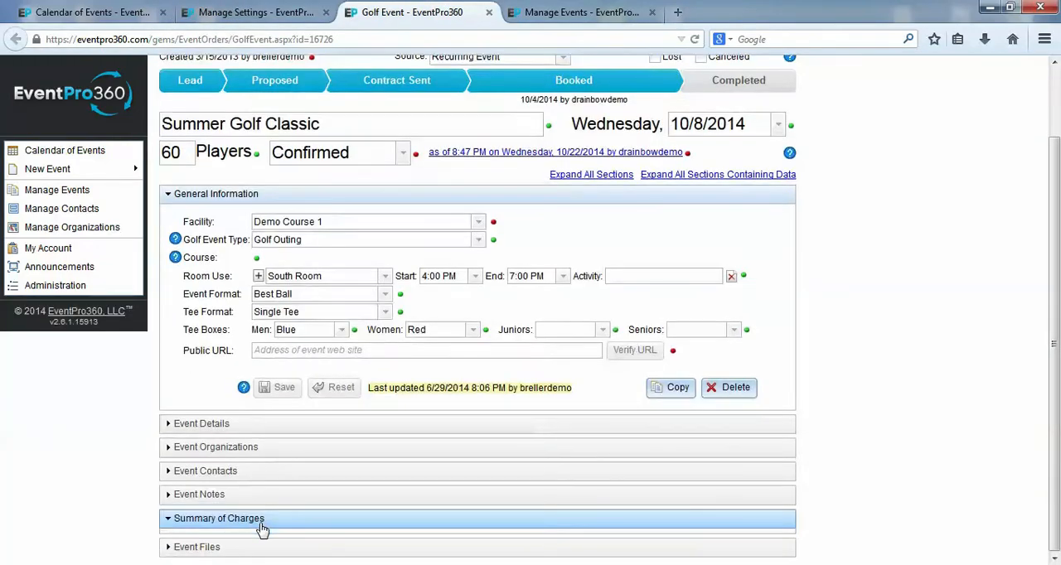
- Confirm 'New' appears in the golf event's Summary of Charges deposit choices
click(219, 518)
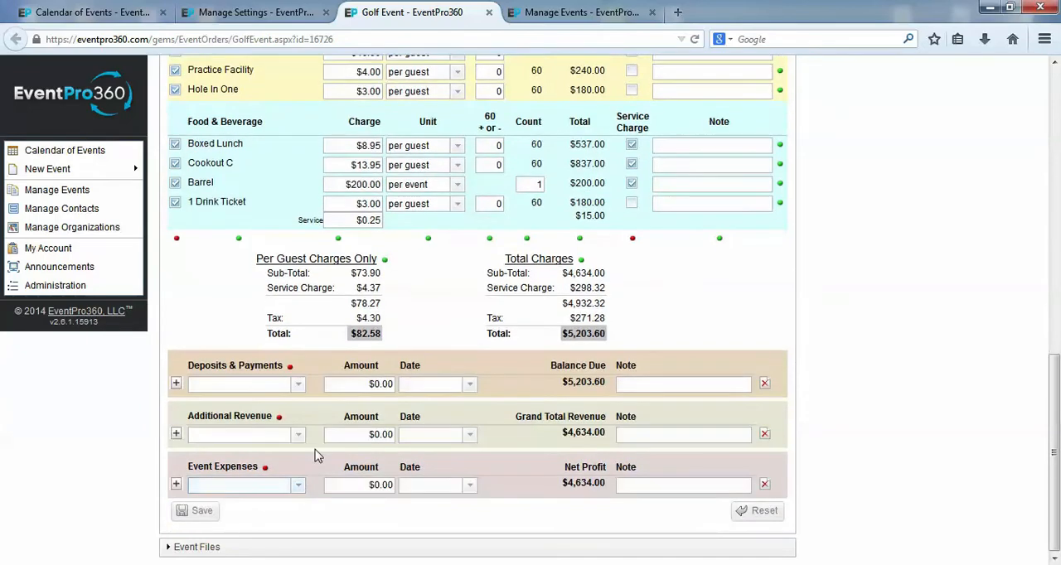
click(297, 383)
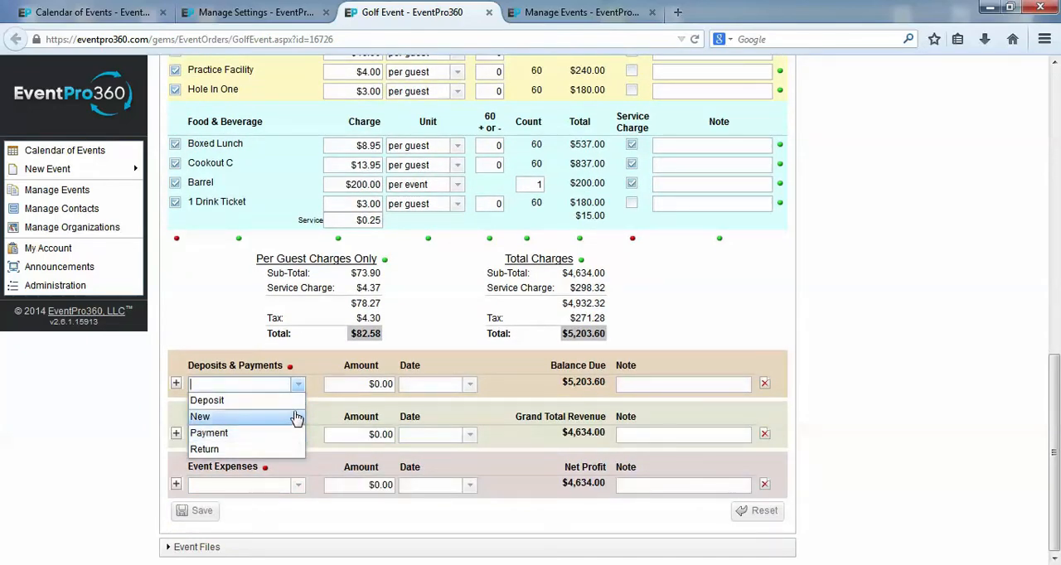
click(253, 12)
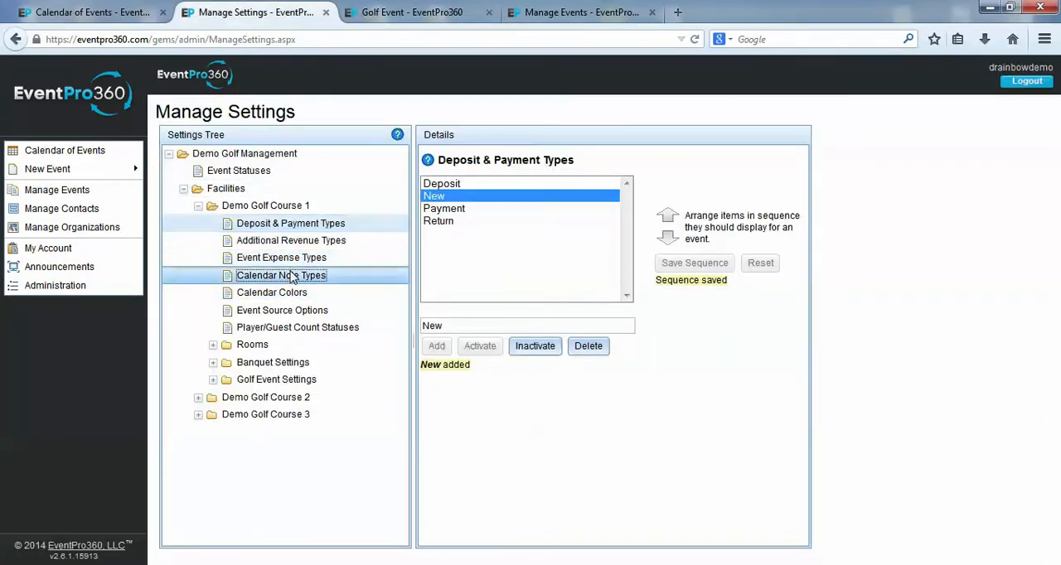
- Start a calendar note on October 12, view its note types, and cancel
click(281, 275)
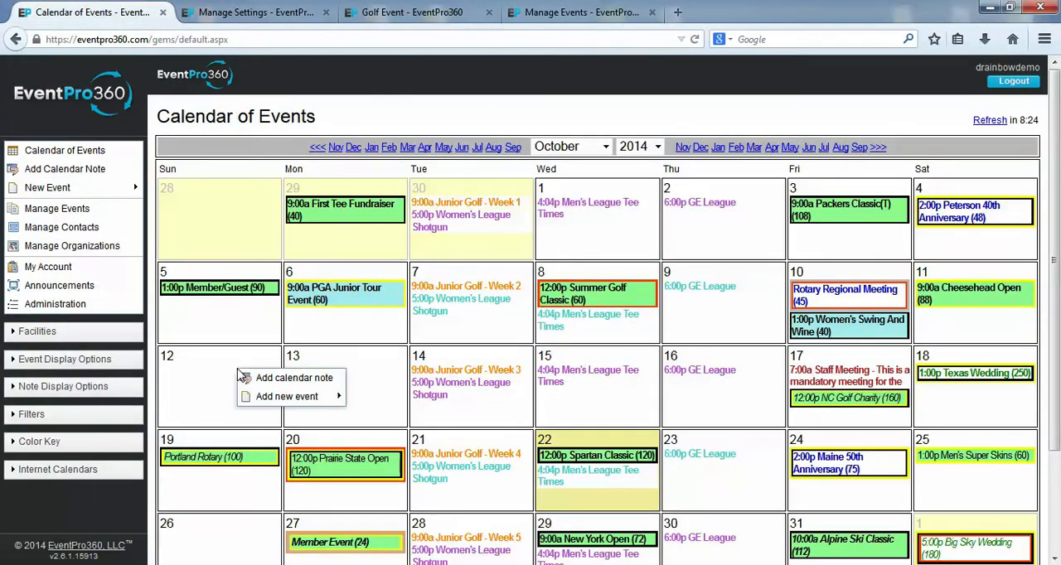
click(295, 377)
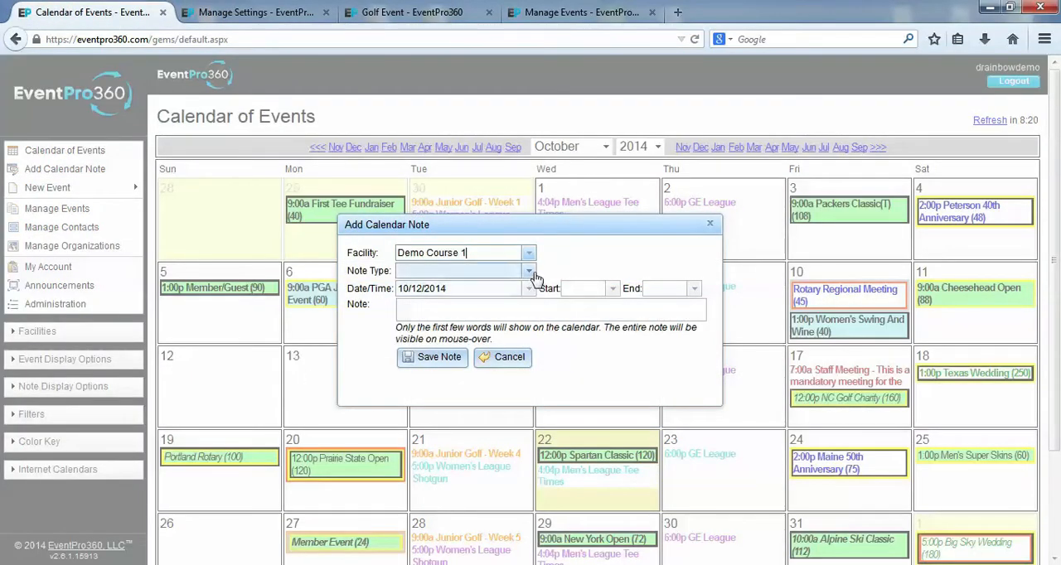
click(528, 270)
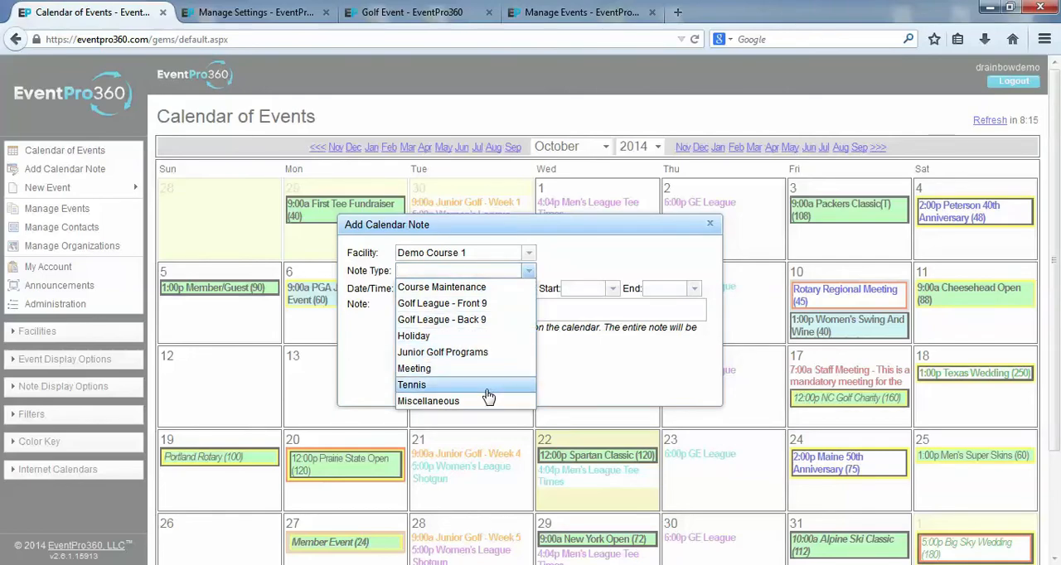
click(710, 223)
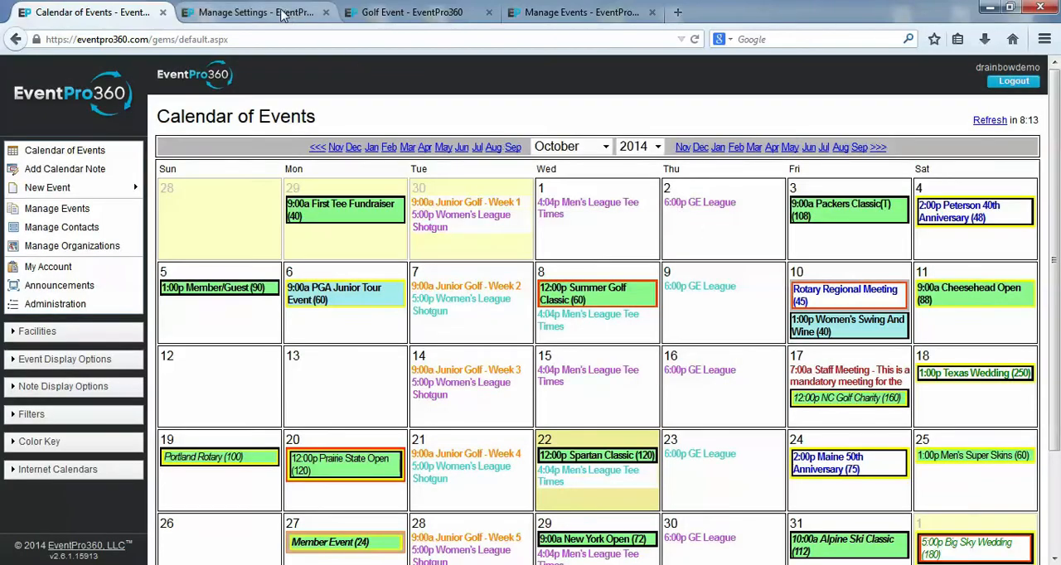
click(249, 12)
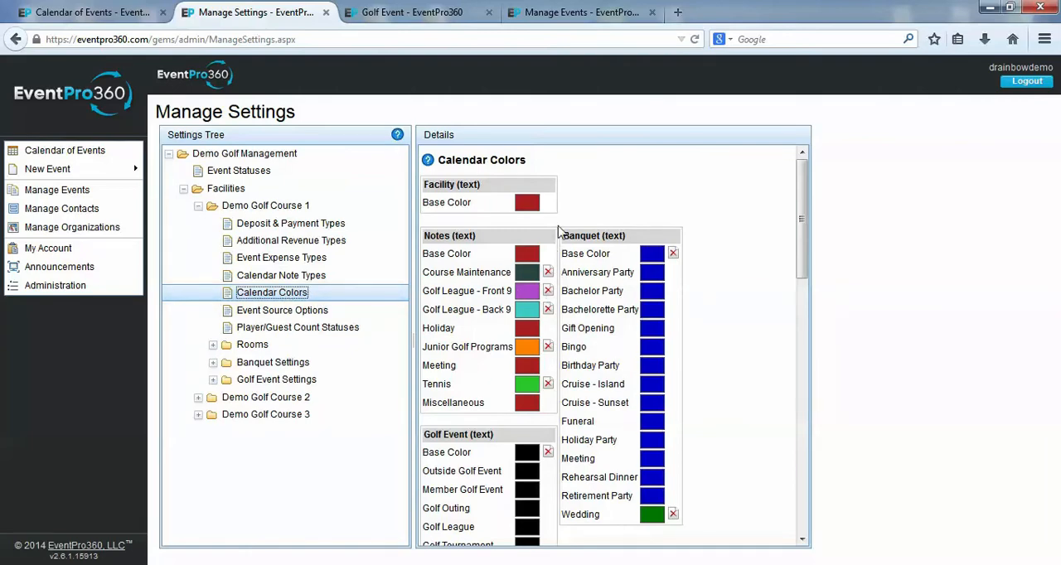
scroll(down, 3)
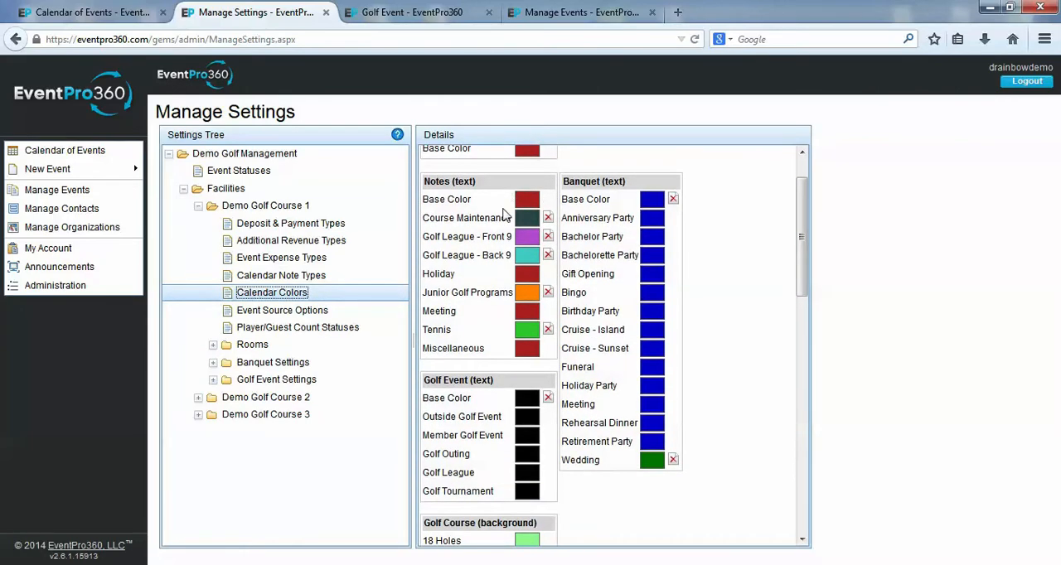
mouse_move(487, 464)
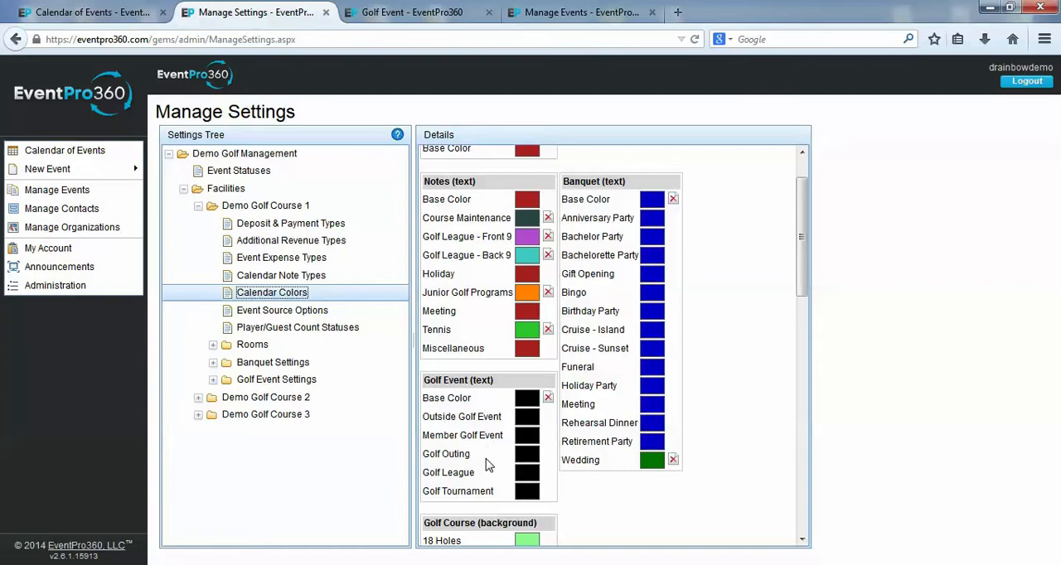
mouse_move(602, 396)
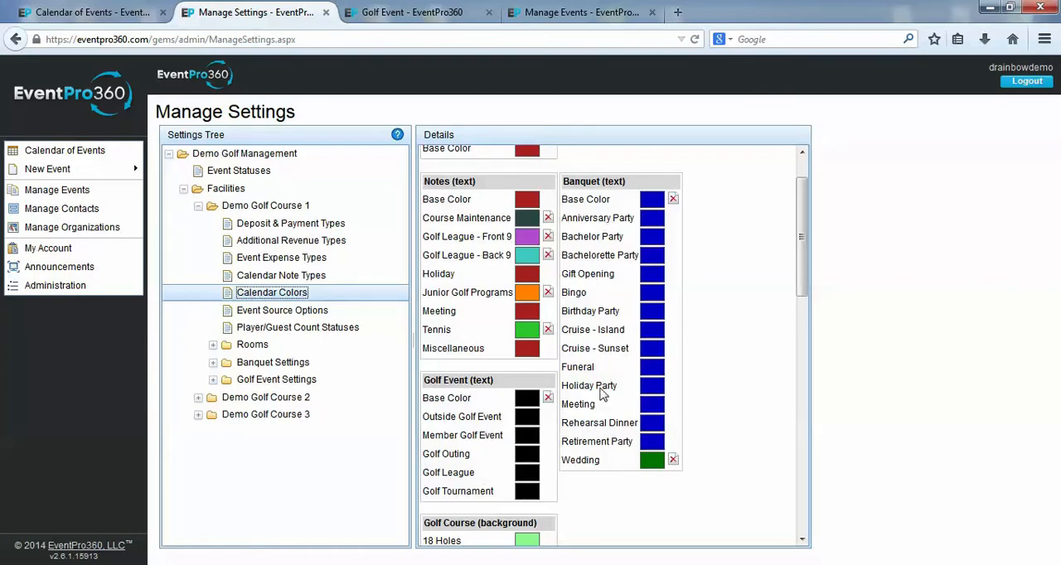
scroll(down, 3)
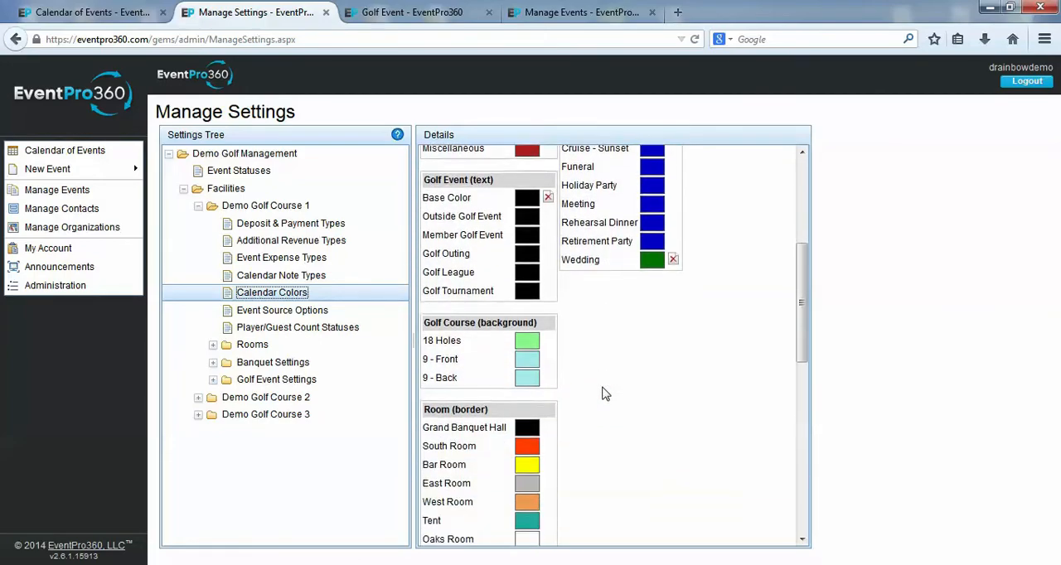
scroll(down, 3)
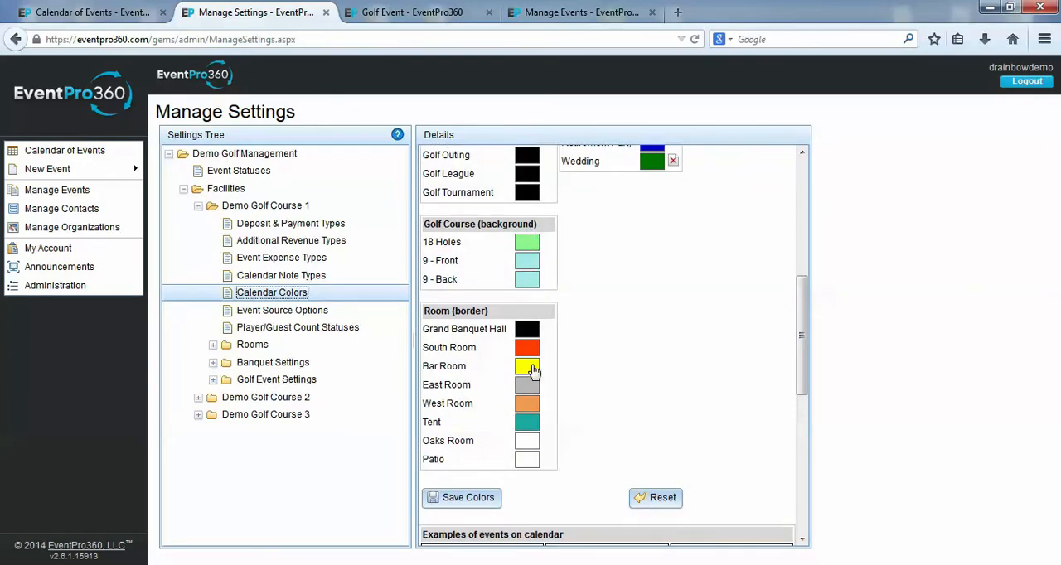
mouse_move(528, 351)
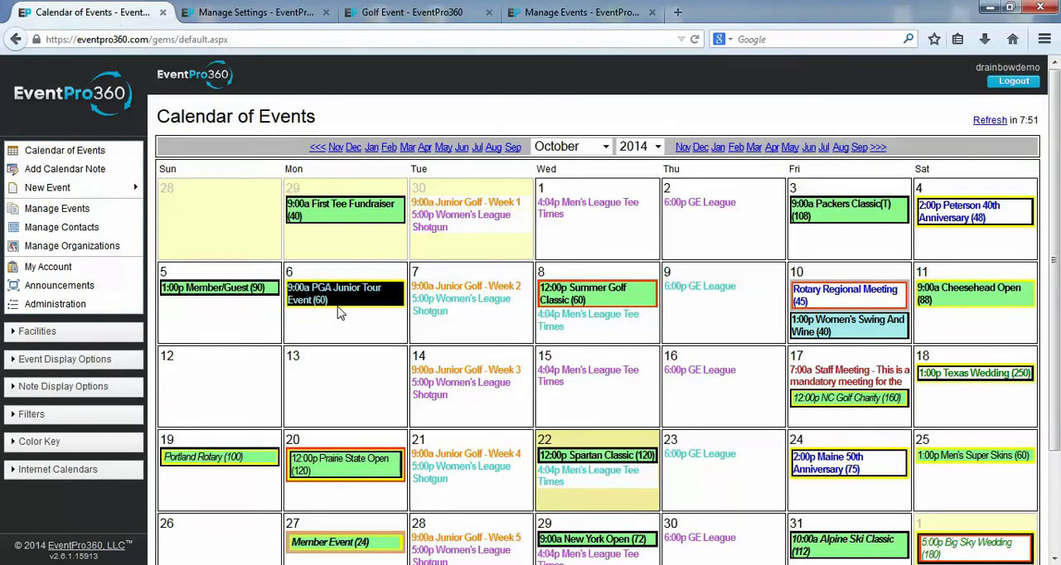
mouse_move(261, 427)
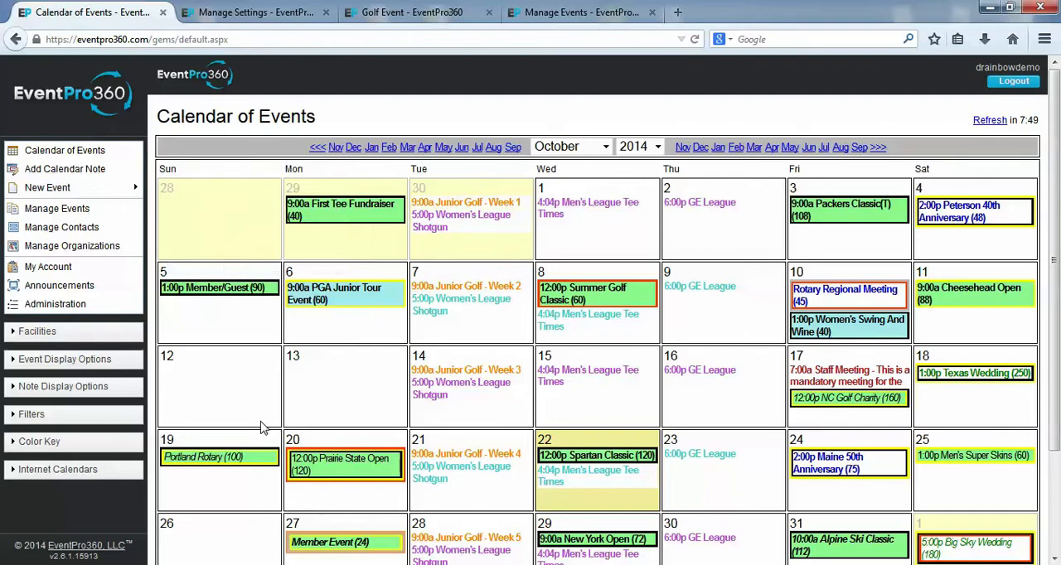
mouse_move(249, 391)
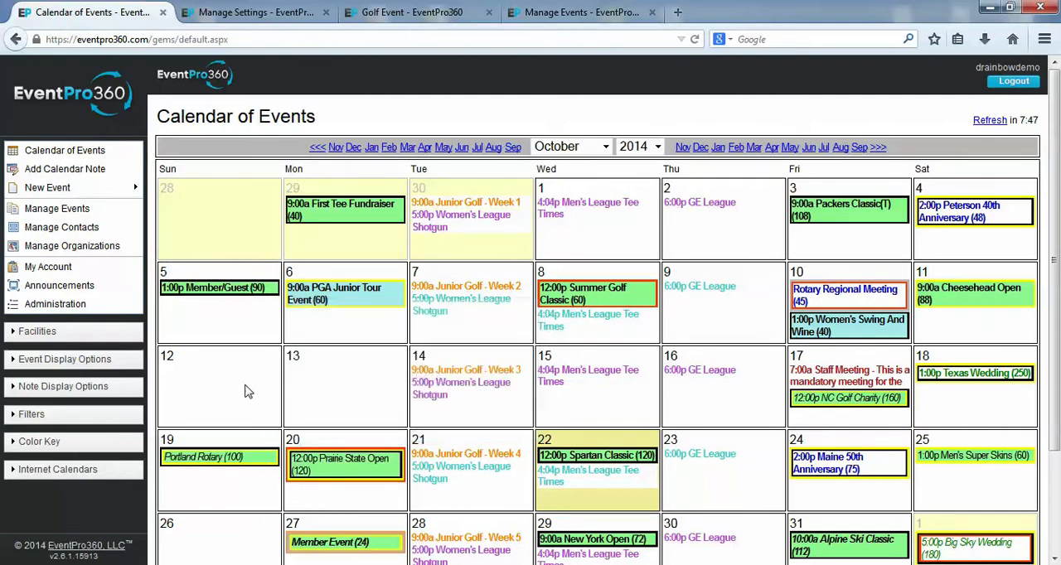
click(253, 12)
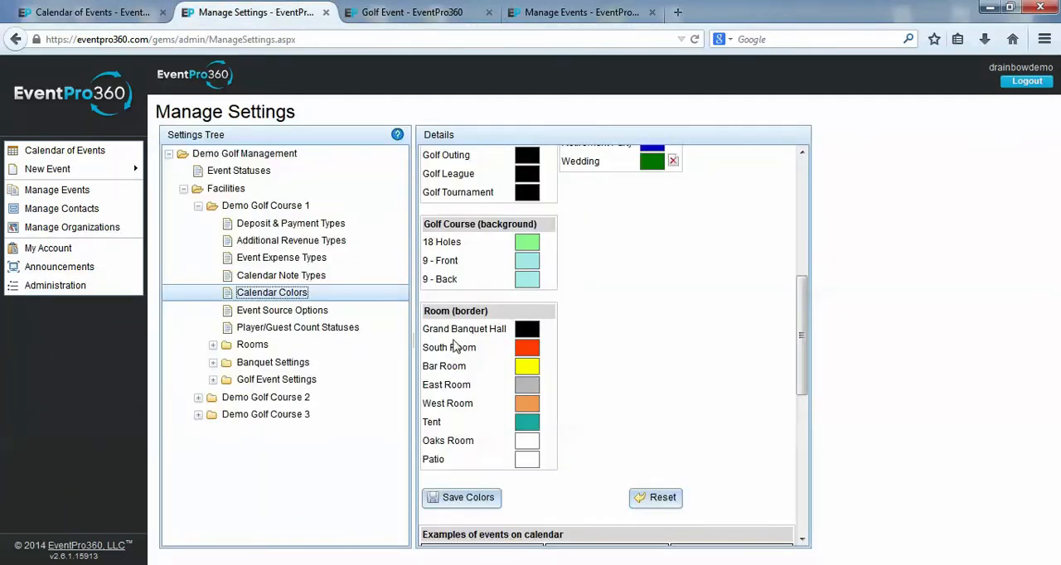
click(282, 310)
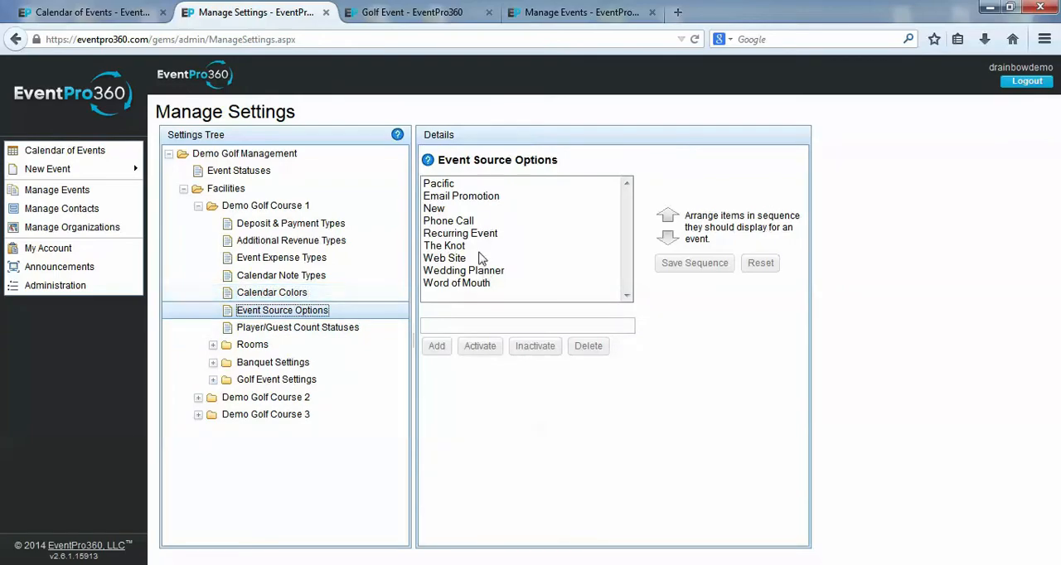
click(412, 12)
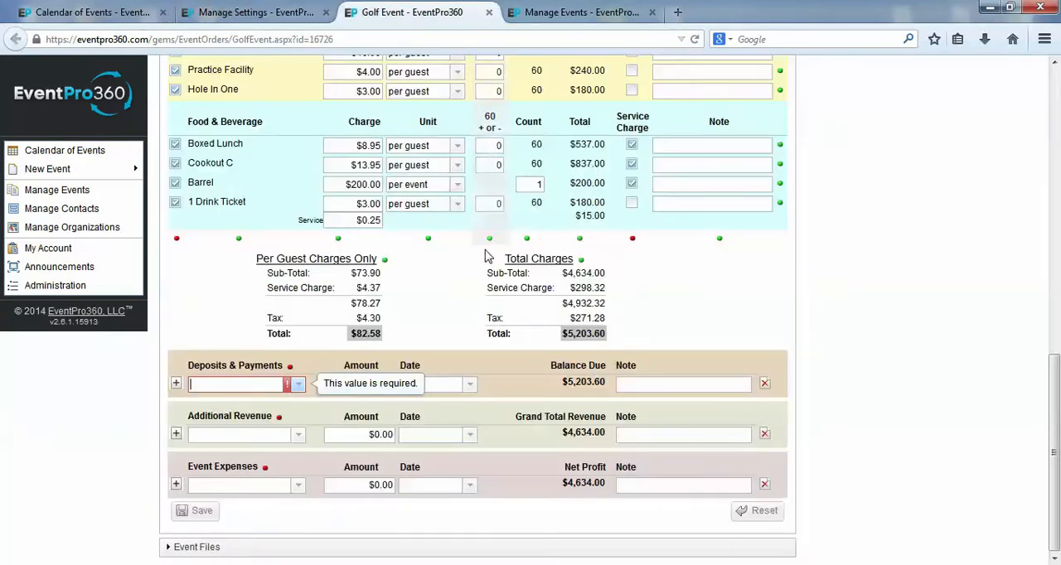
scroll(up, 3)
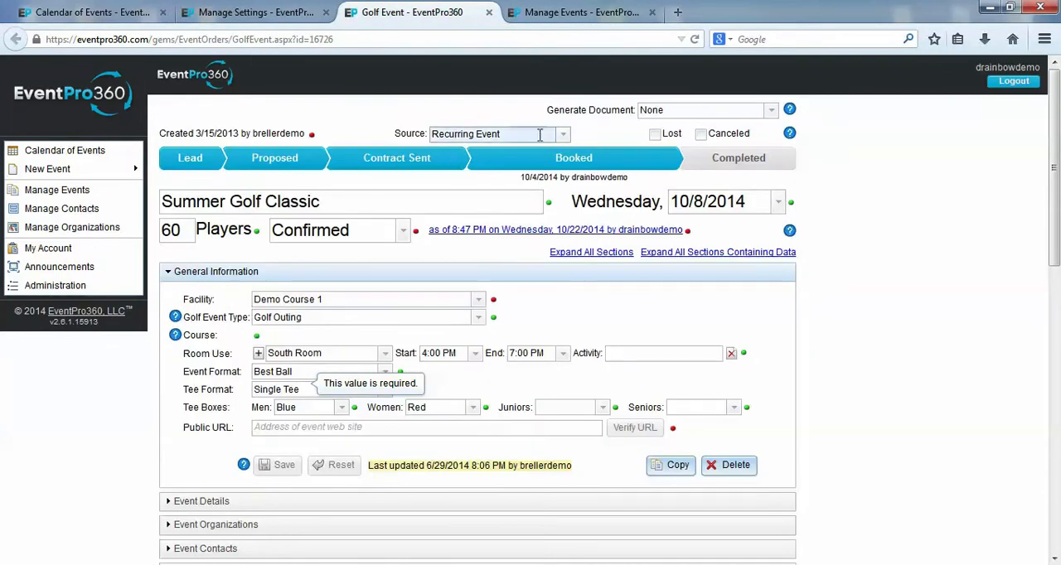
click(562, 133)
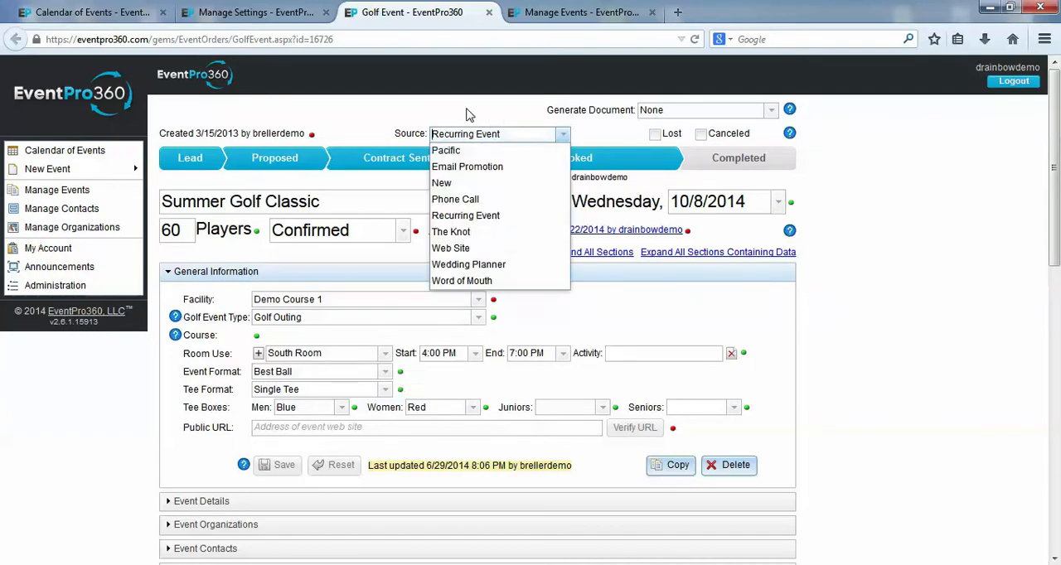
click(248, 11)
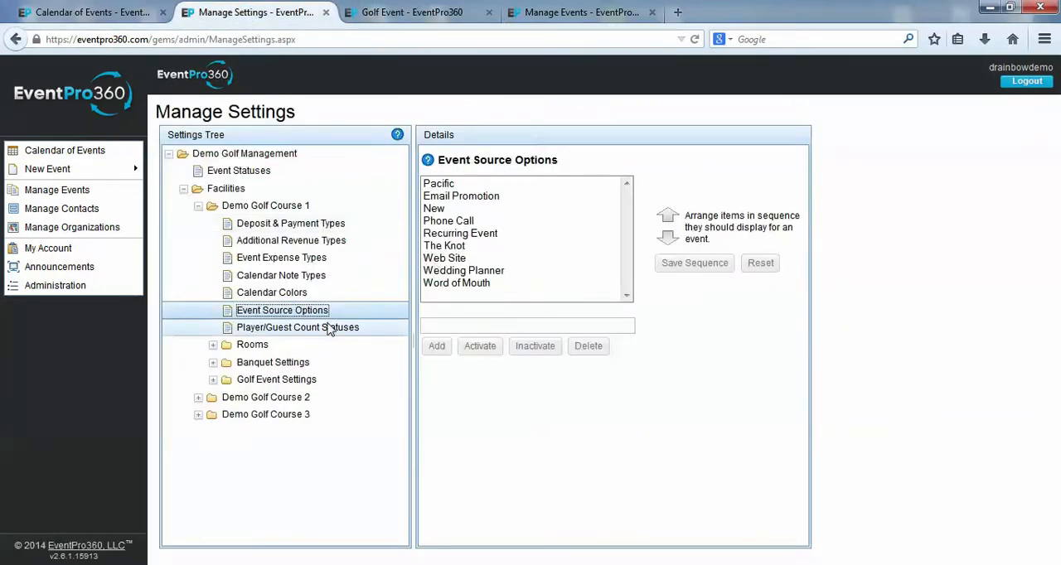
- Open Player/Guest Count Statuses and set the golf event's count status to Estimated
click(297, 326)
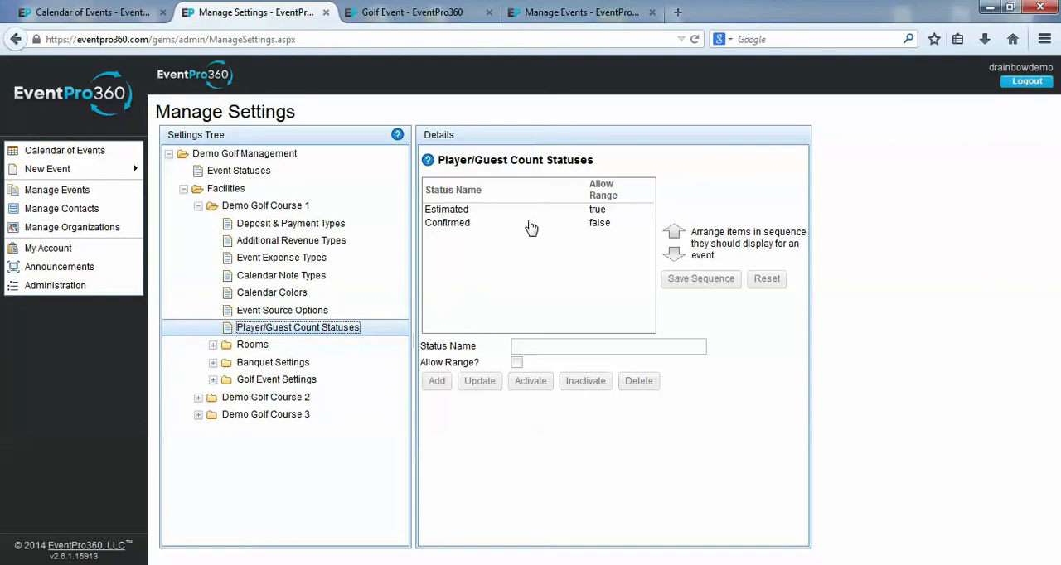
mouse_move(411, 12)
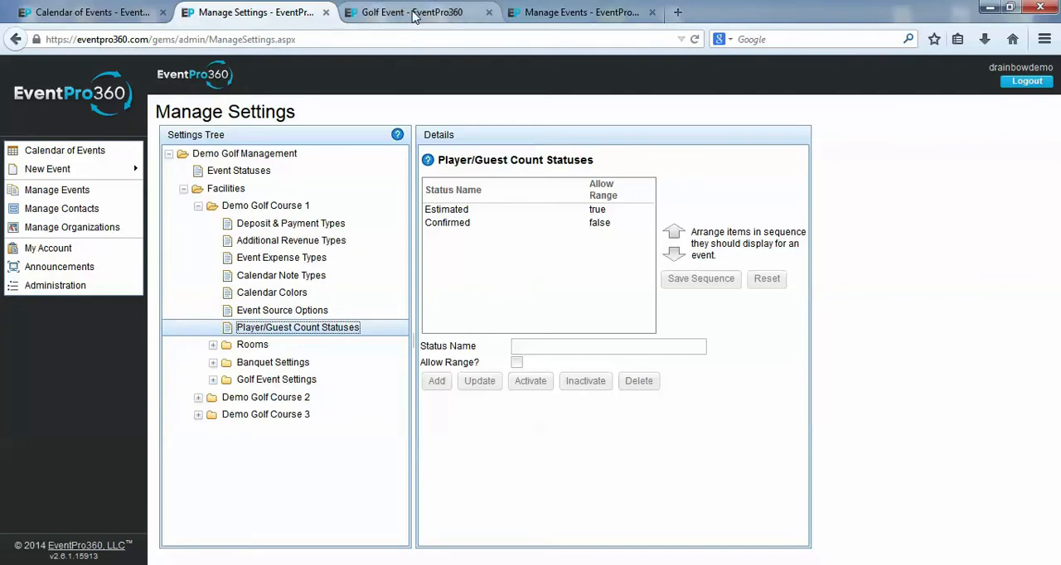
click(412, 12)
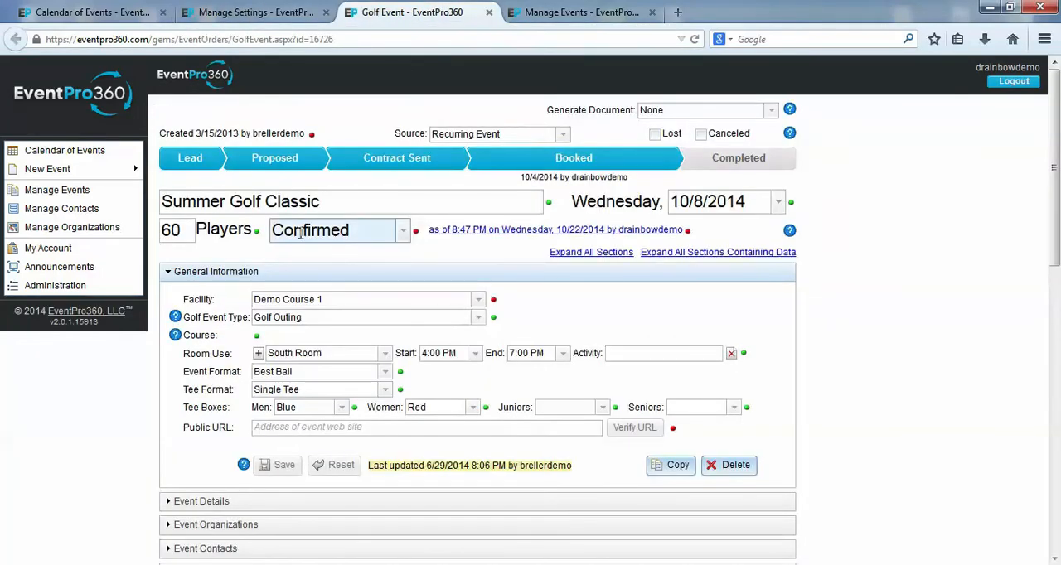
click(402, 230)
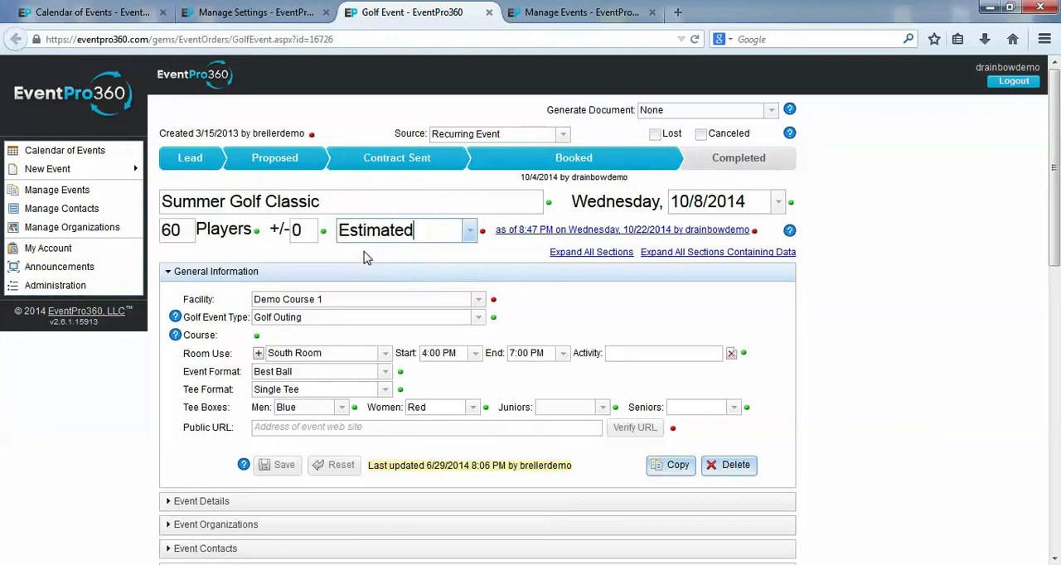
click(301, 230)
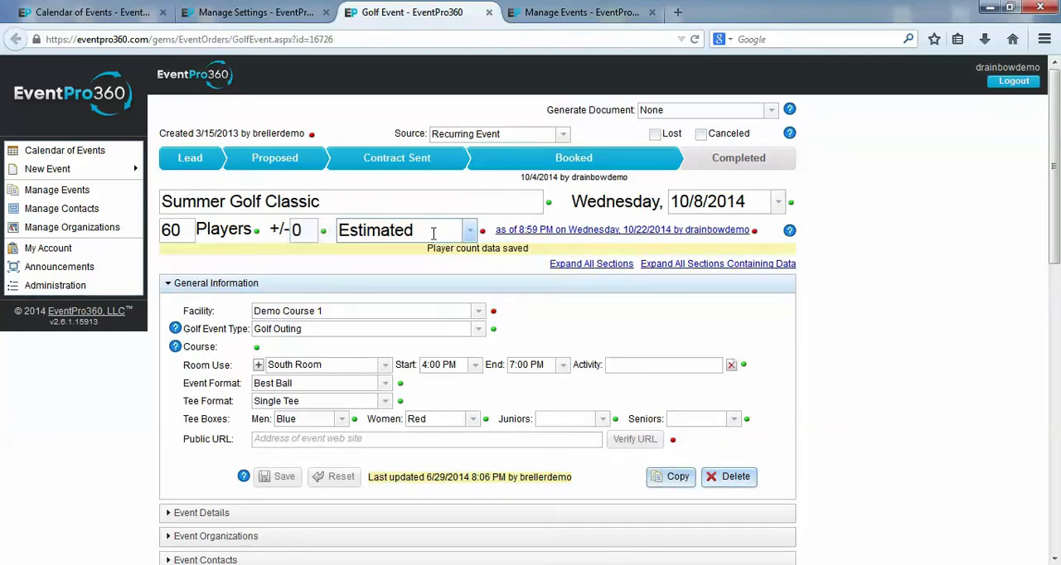
- Restore the golf event's count status to Confirmed and return to settings
click(470, 230)
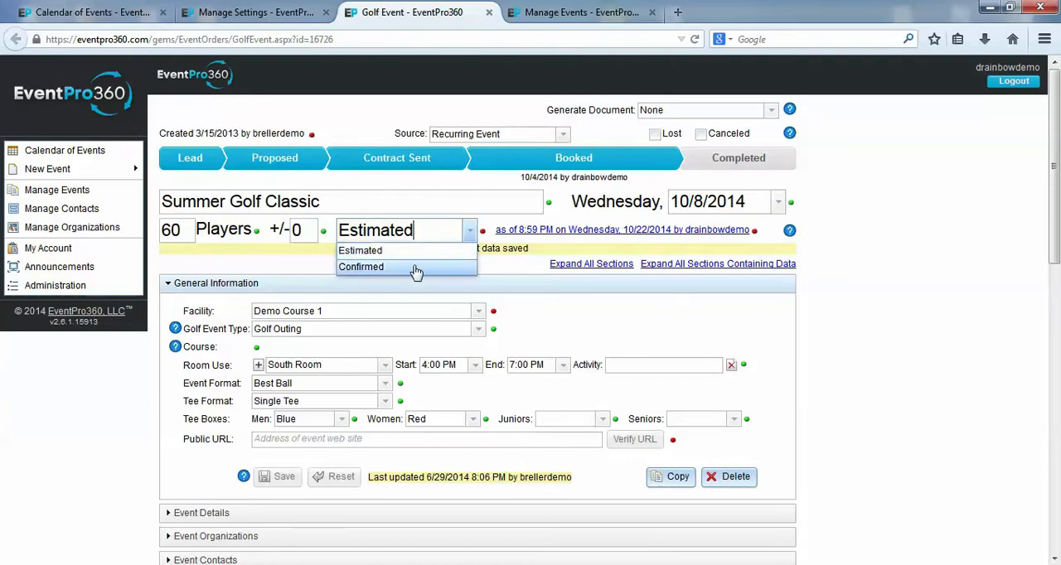
click(361, 266)
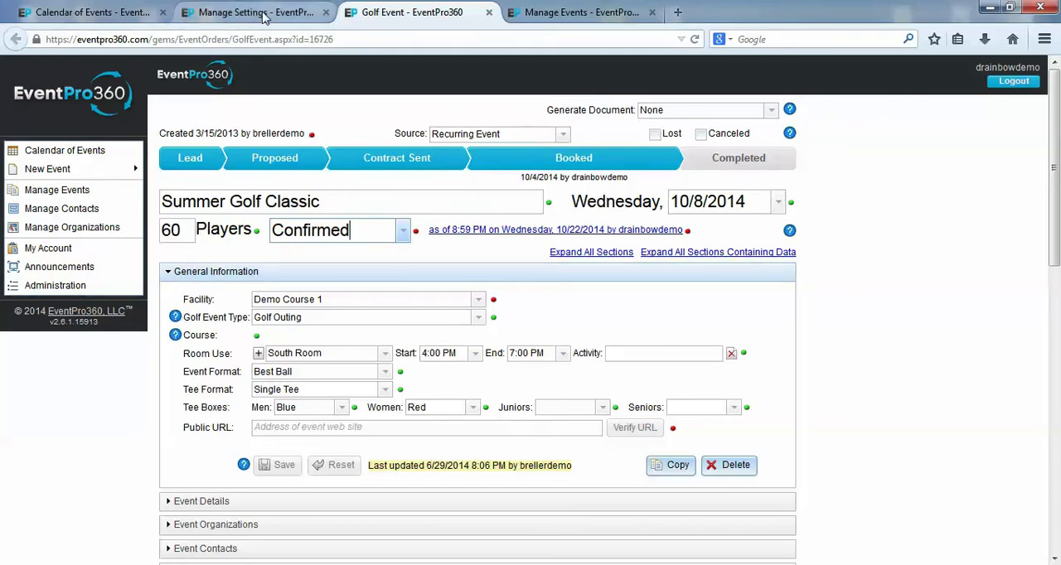
click(253, 12)
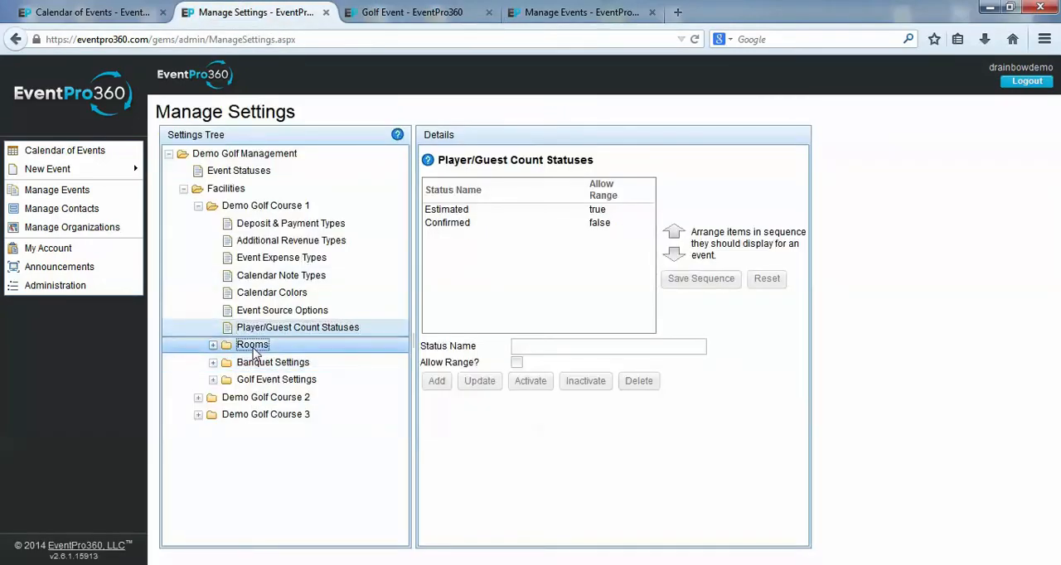
- Compare the Rooms settings list, including South Room, with the golf event's Room Use choices
click(252, 344)
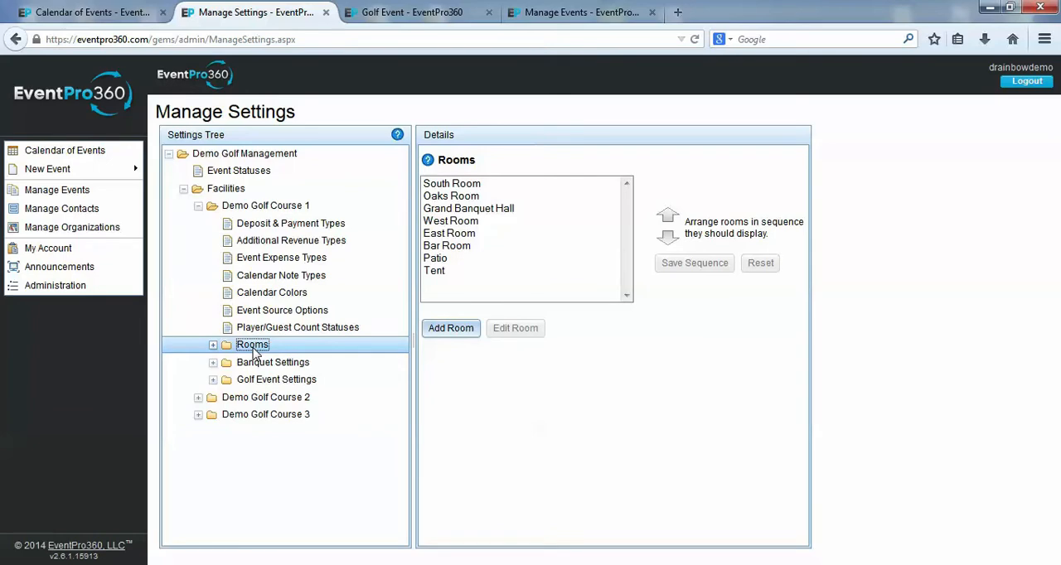
click(451, 196)
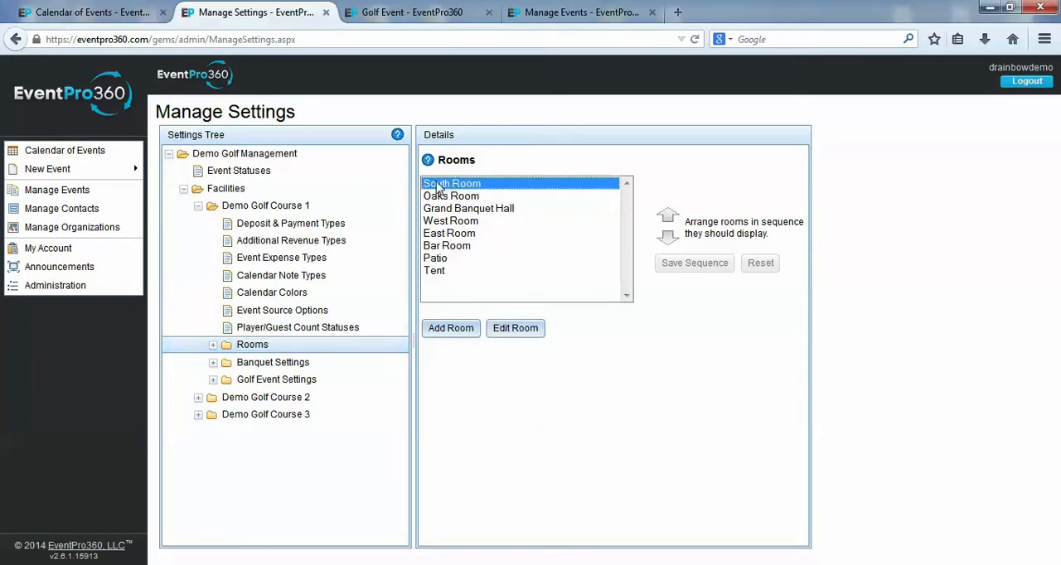
click(412, 12)
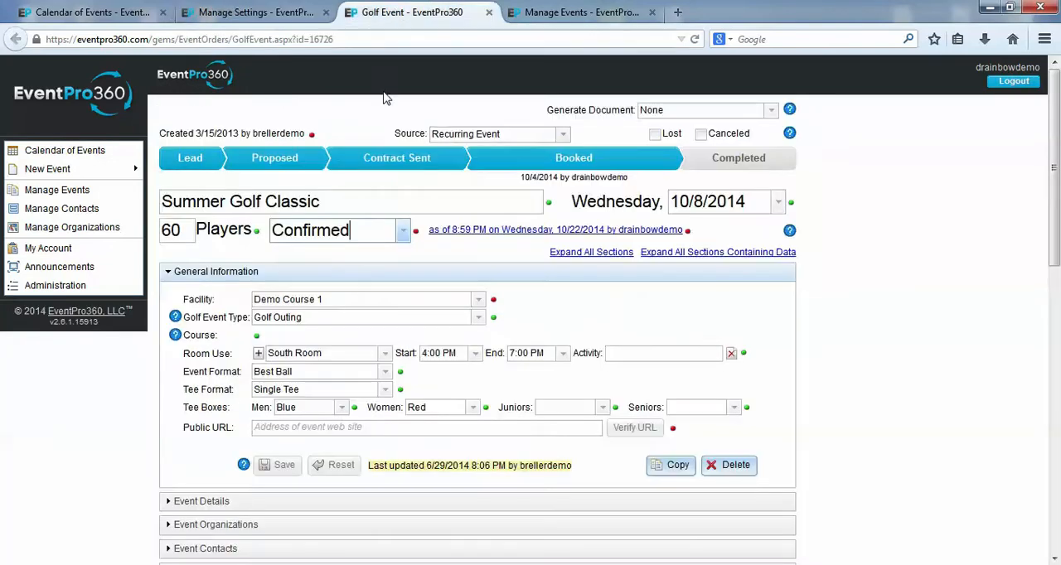
click(384, 353)
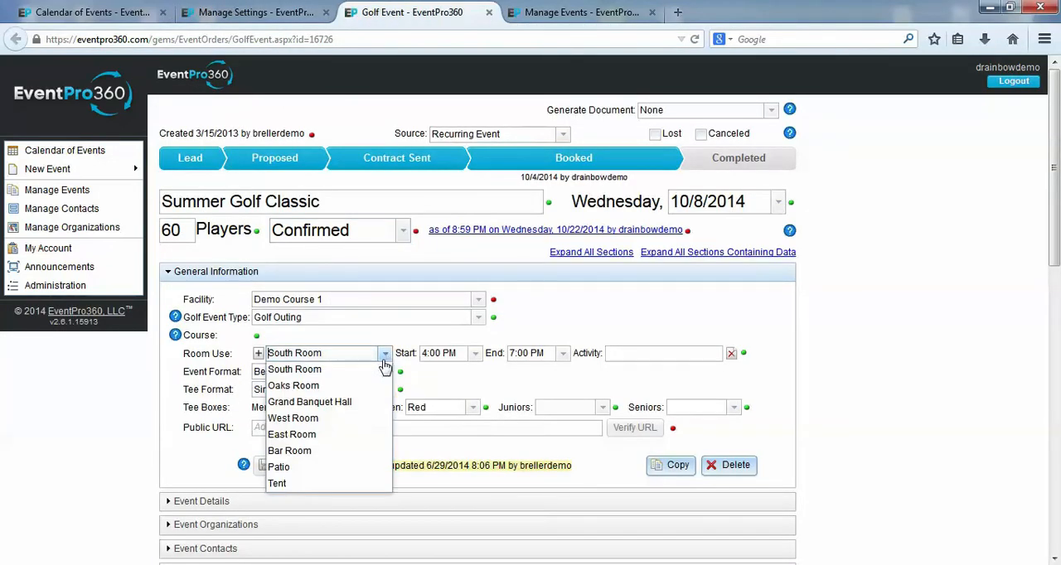
click(252, 11)
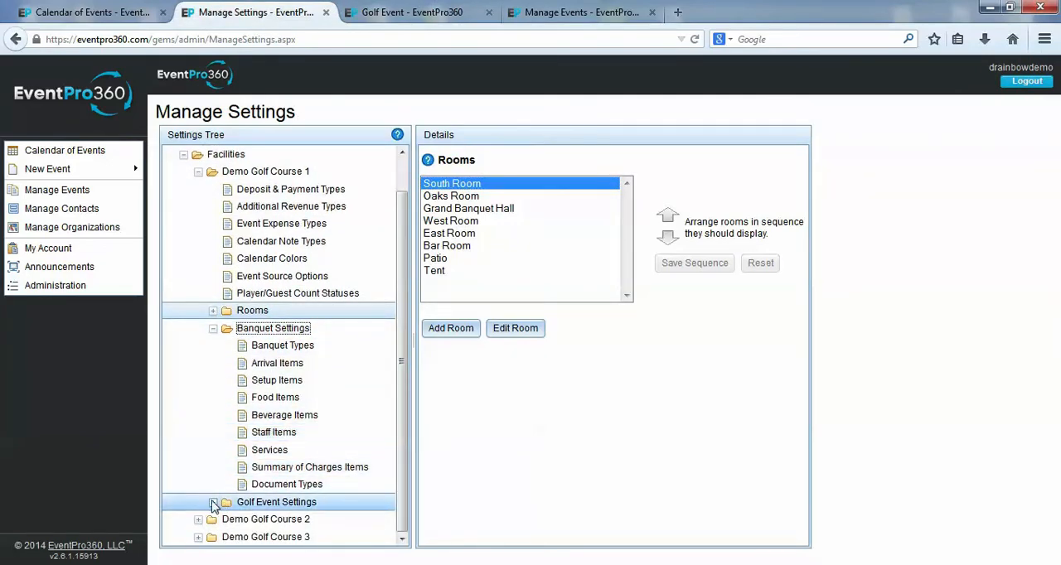
- Check Golf Event Types settings against the golf event's available type choices
click(213, 502)
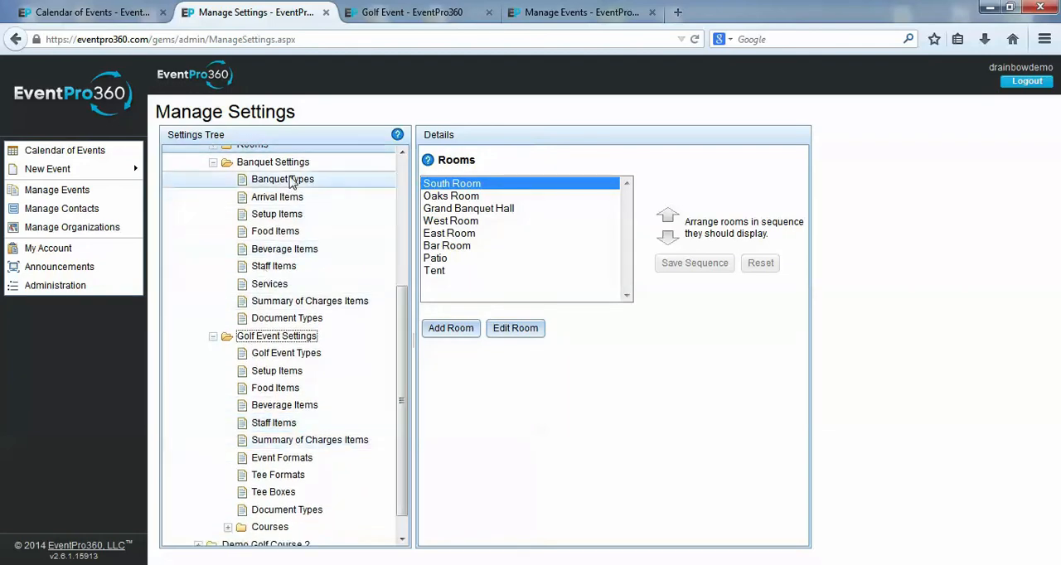
click(283, 179)
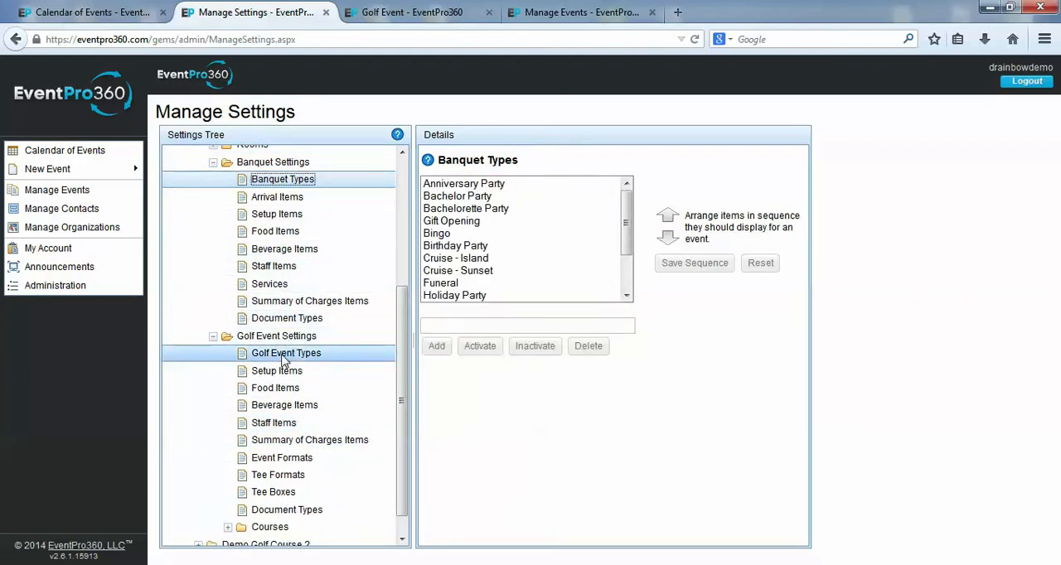
click(286, 353)
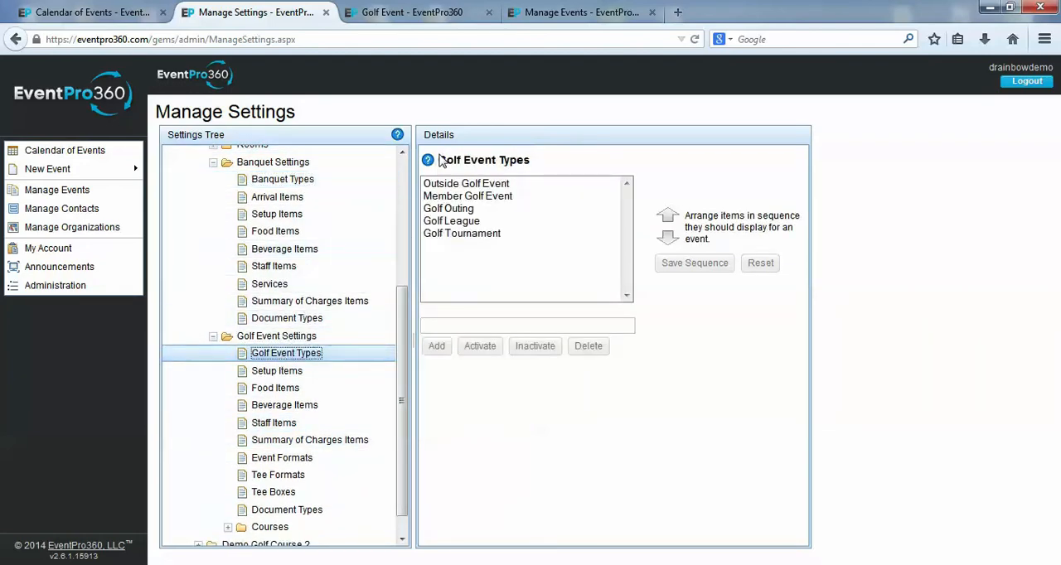
click(412, 11)
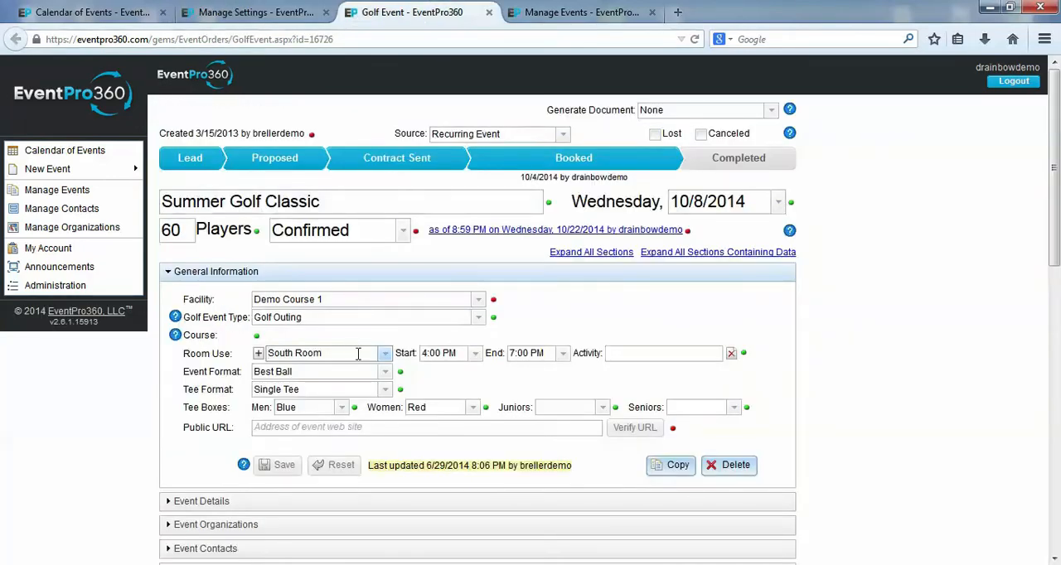
click(478, 318)
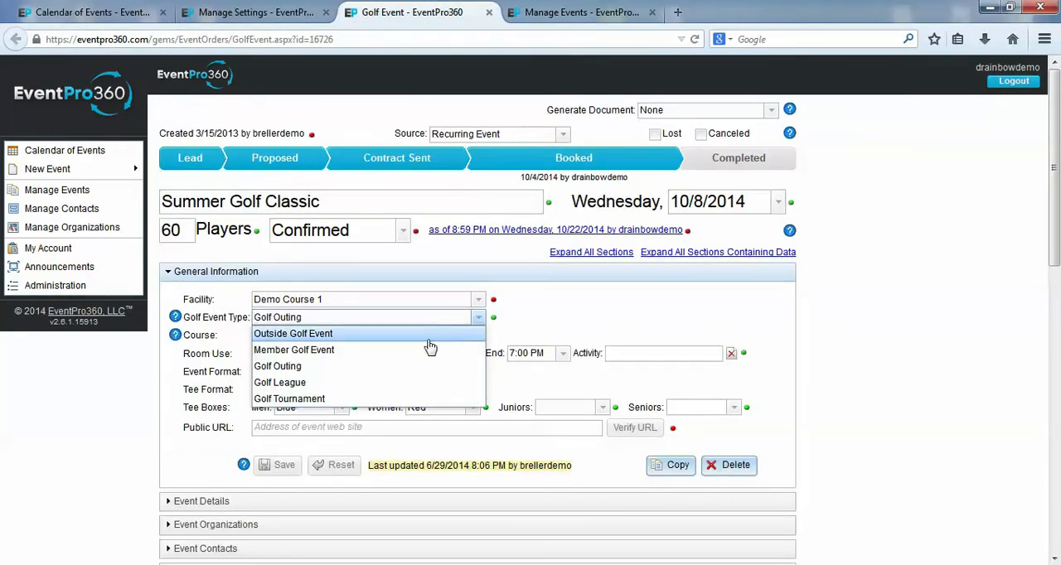
mouse_move(412, 349)
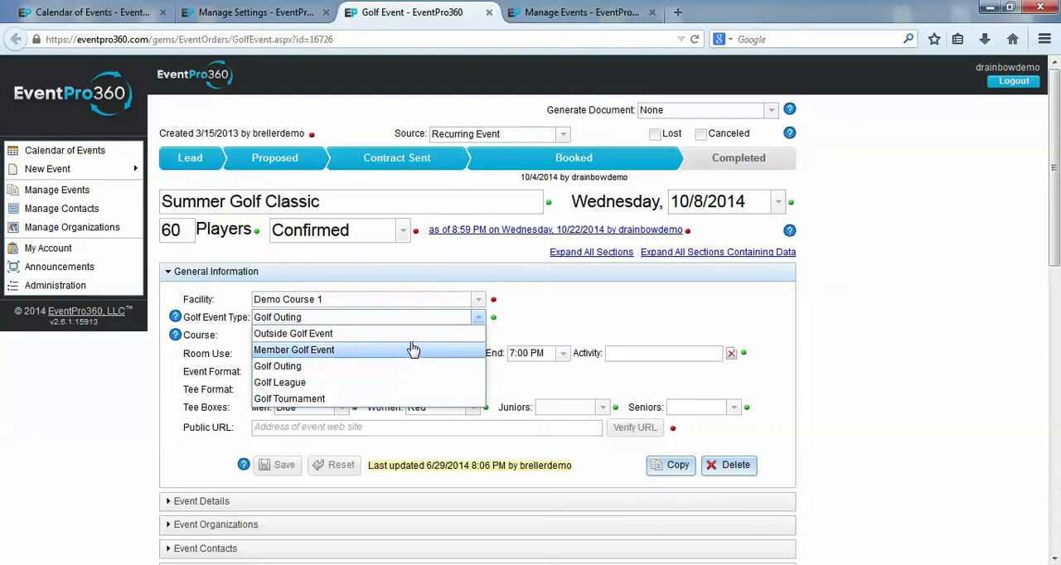
mouse_move(419, 333)
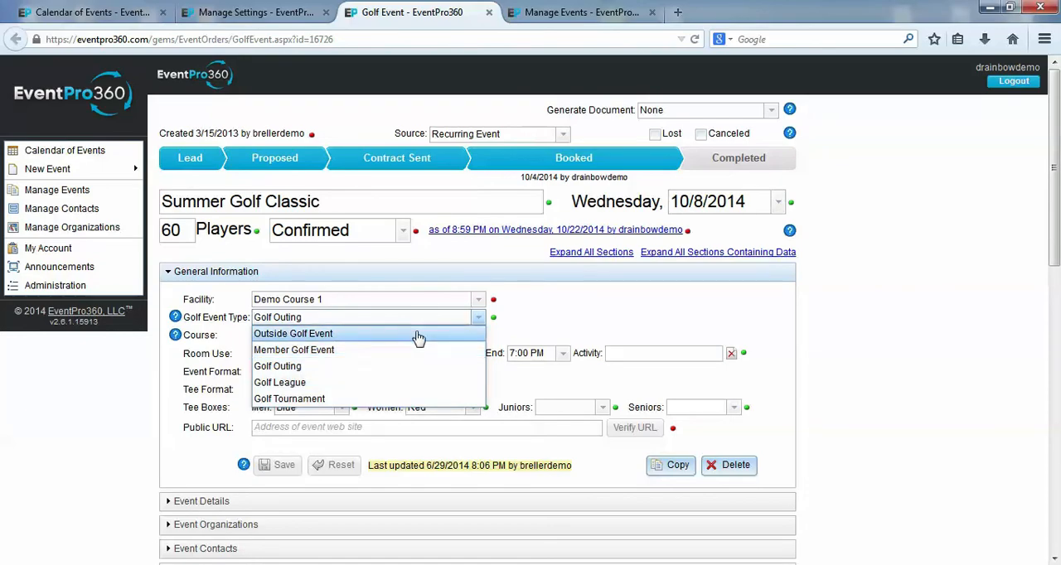
click(253, 12)
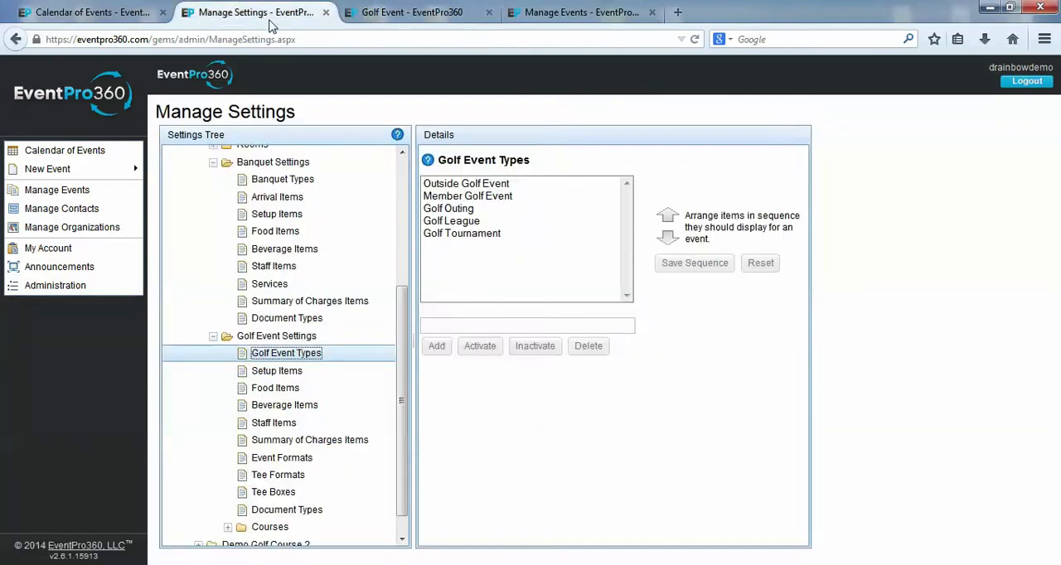
- Browse golf event Setup, Food and Beverage Items, ending on Staff Items
click(276, 371)
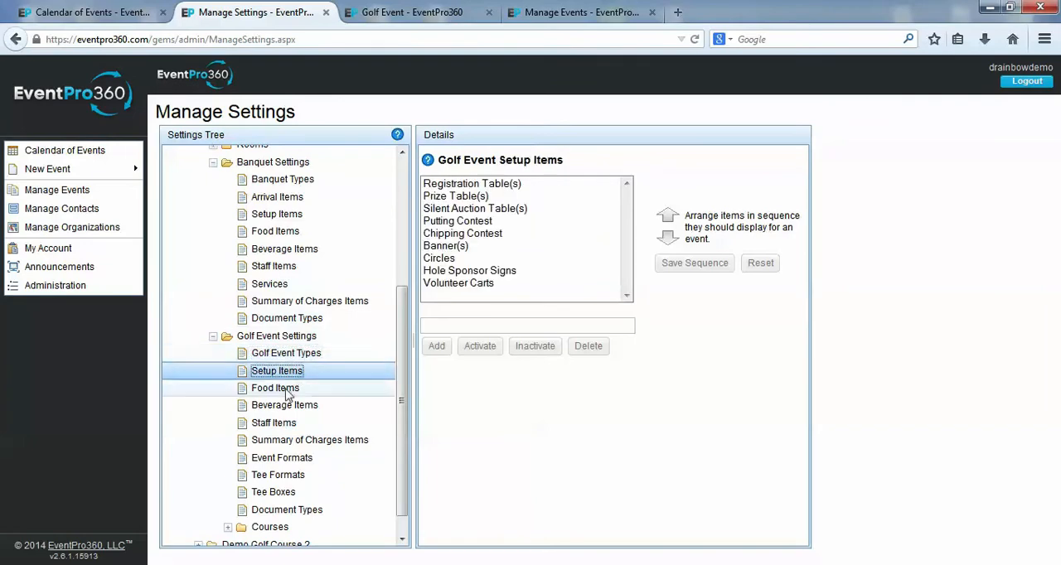
click(275, 388)
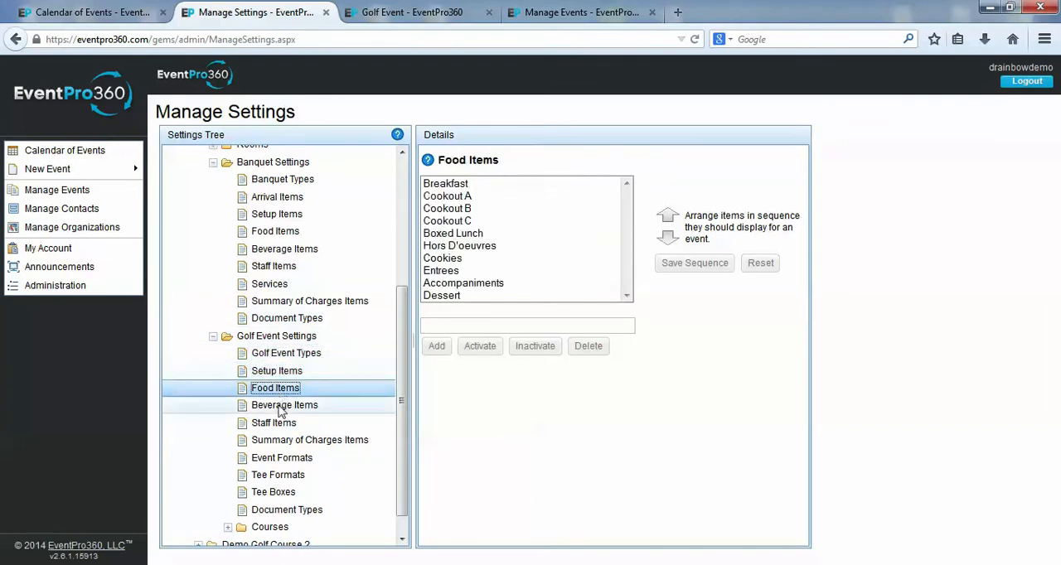
click(285, 404)
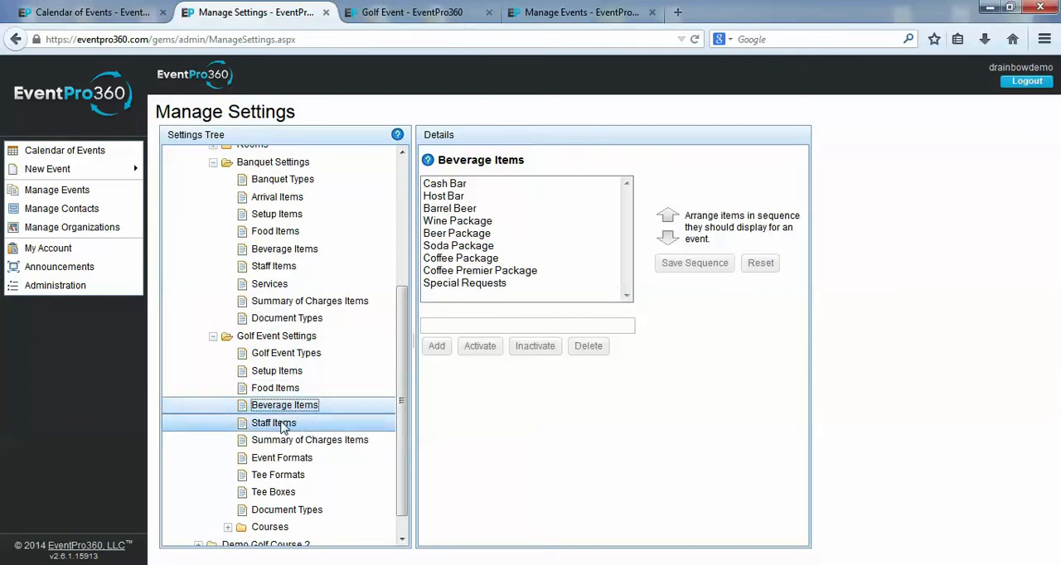
click(273, 423)
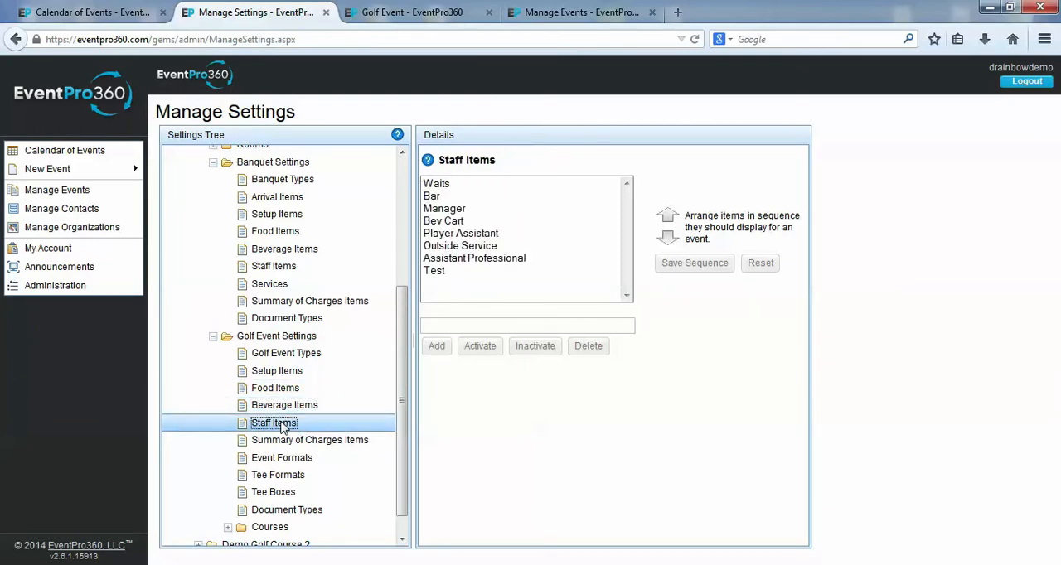
mouse_move(360, 448)
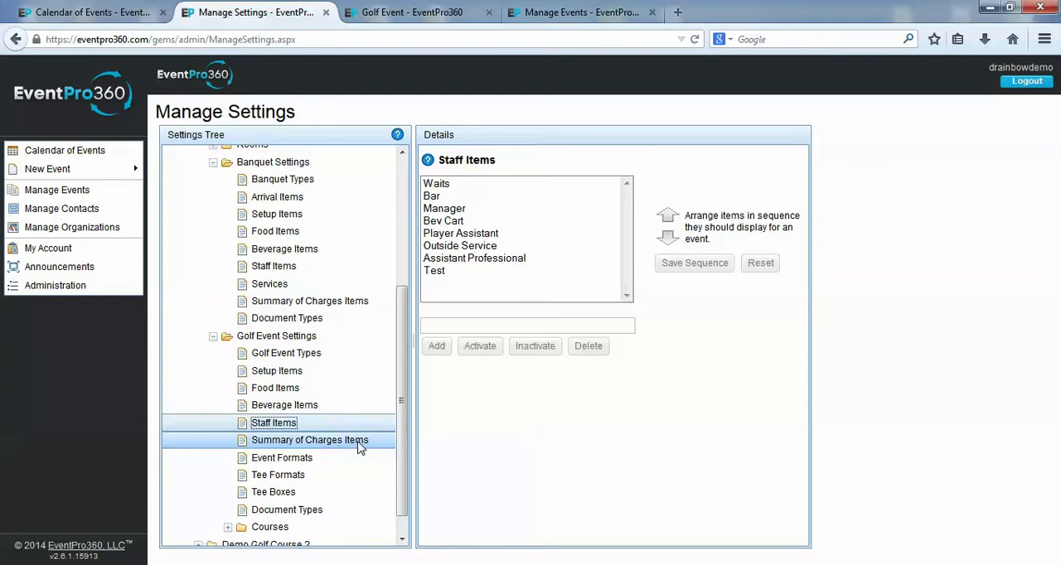
- View golf Summary of Charges Items, checking the Lodging and Caddie sections
click(310, 441)
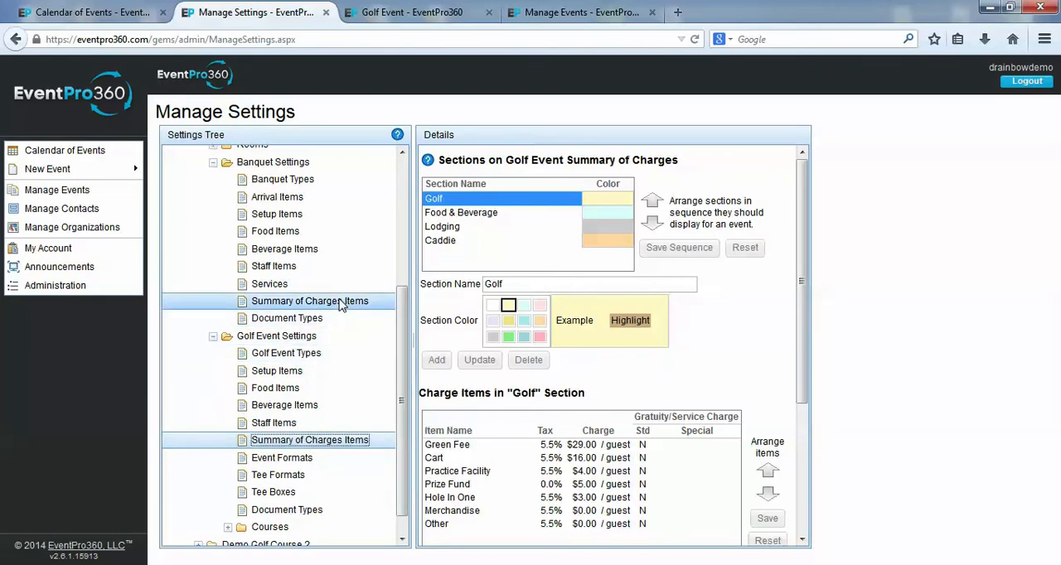
click(309, 440)
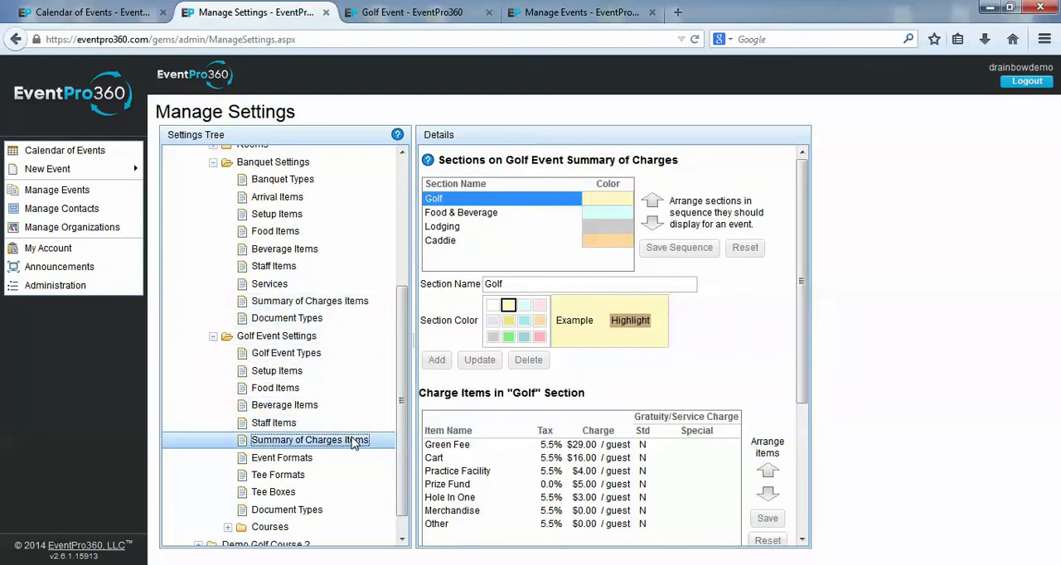
mouse_move(502, 243)
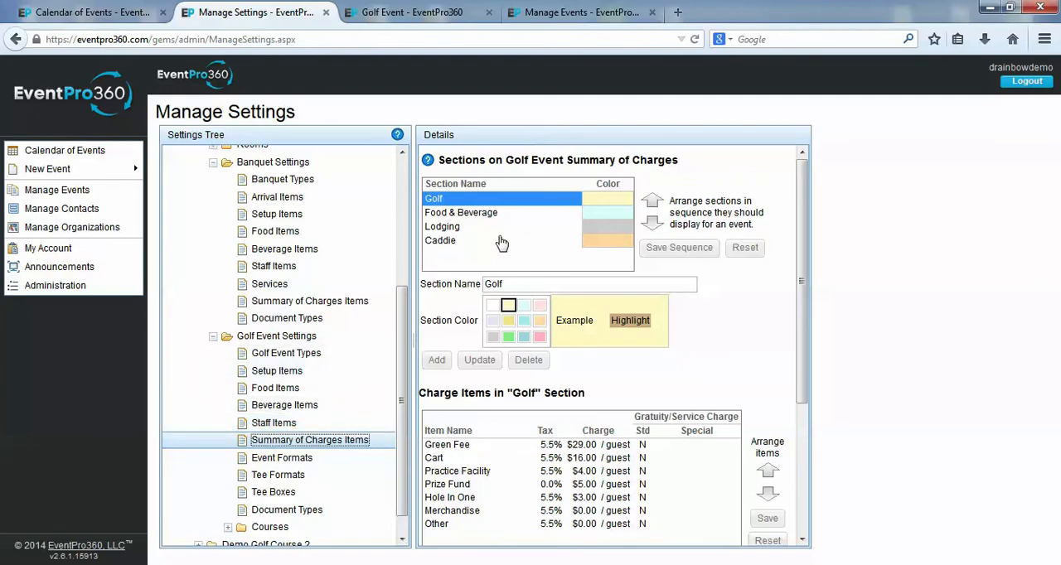
mouse_move(485, 222)
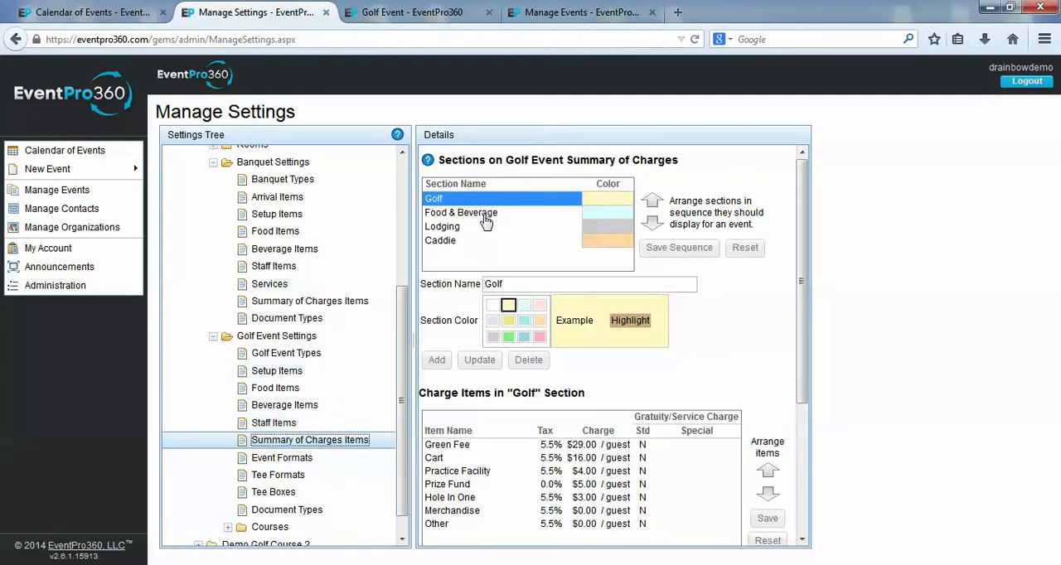
click(442, 226)
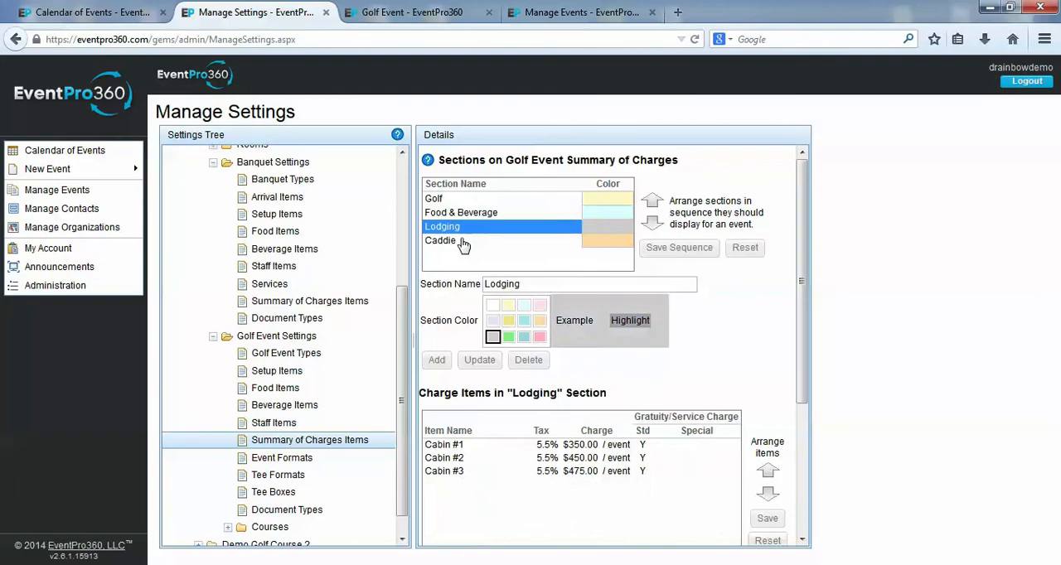
click(440, 240)
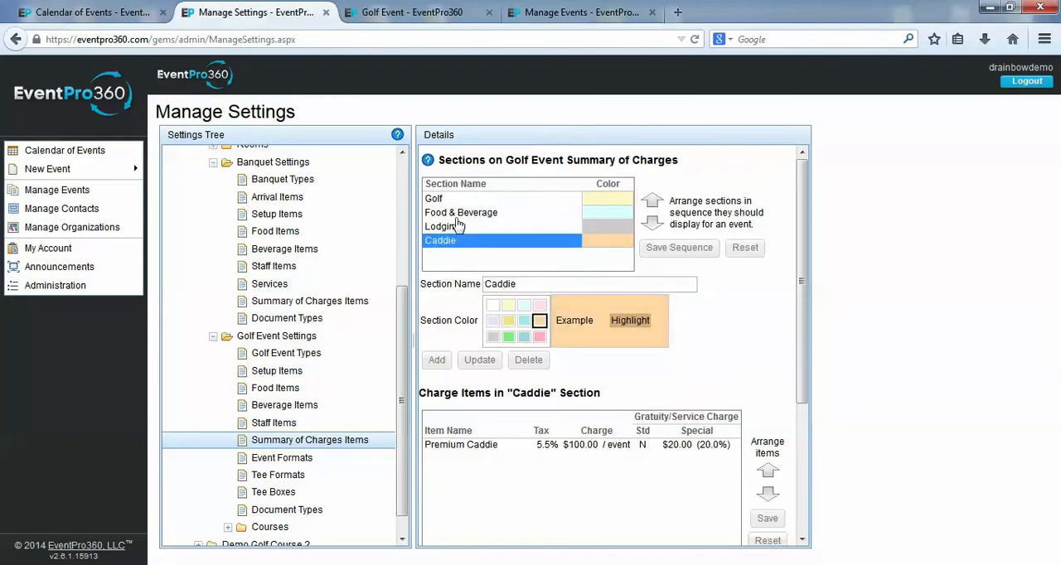
mouse_move(459, 206)
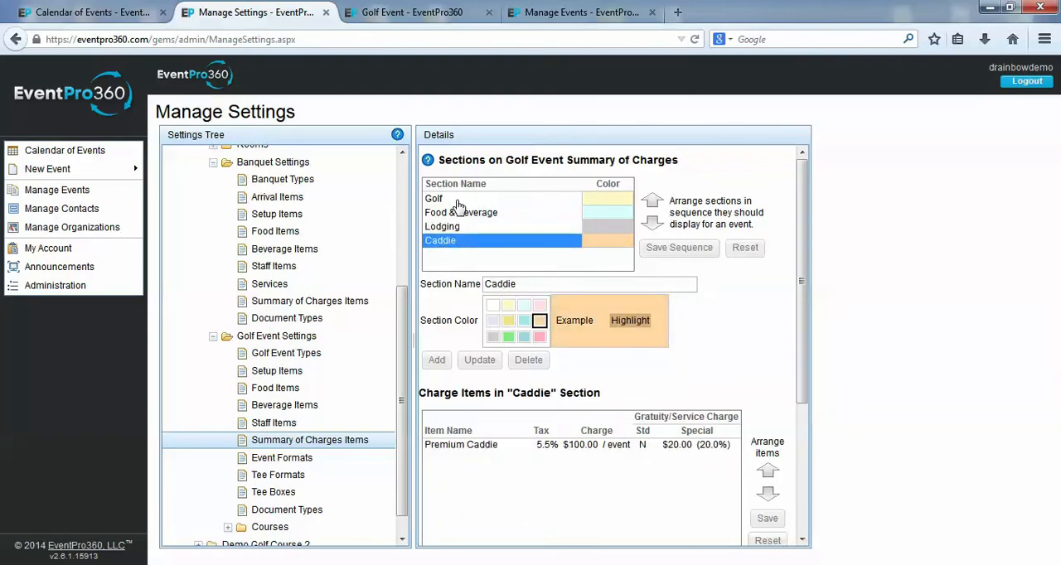
- Compare with the golf event's summary of charges, then return to settings
click(412, 12)
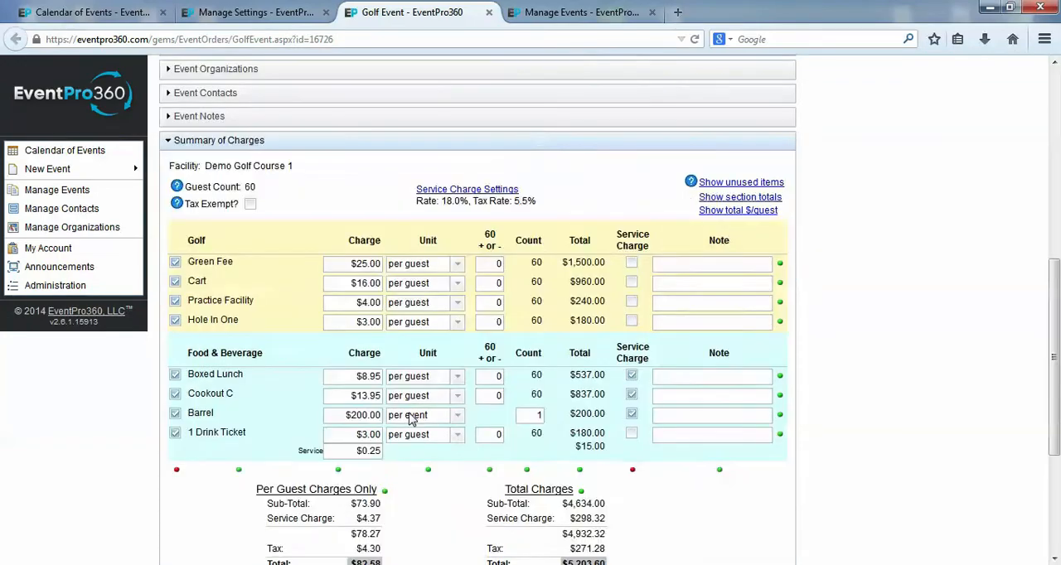
scroll(down, 3)
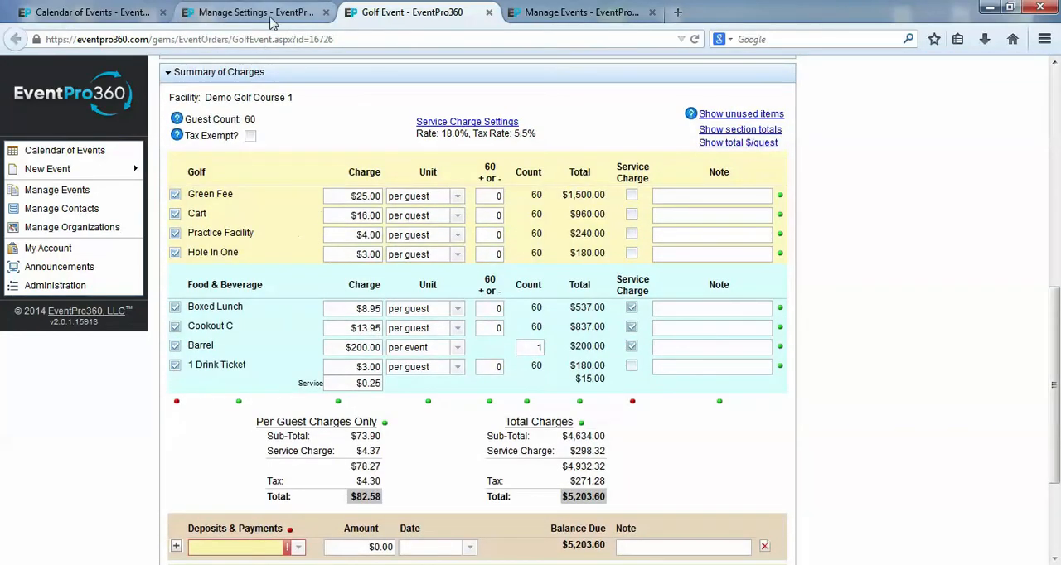
click(248, 12)
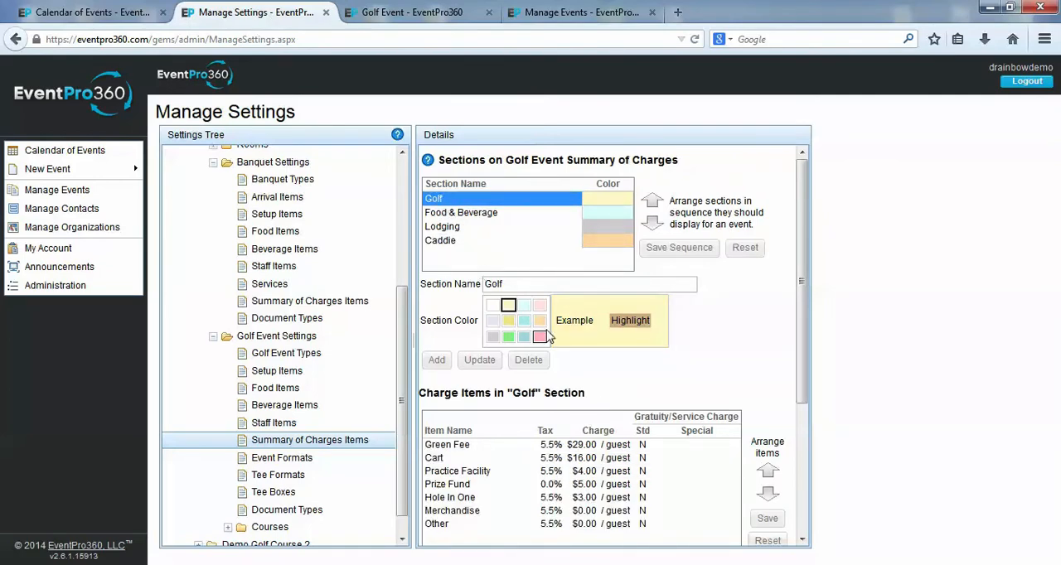
- Enter 'New Item' at $10 per guest, subject to Tax 1, with a special service charge
scroll(down, 3)
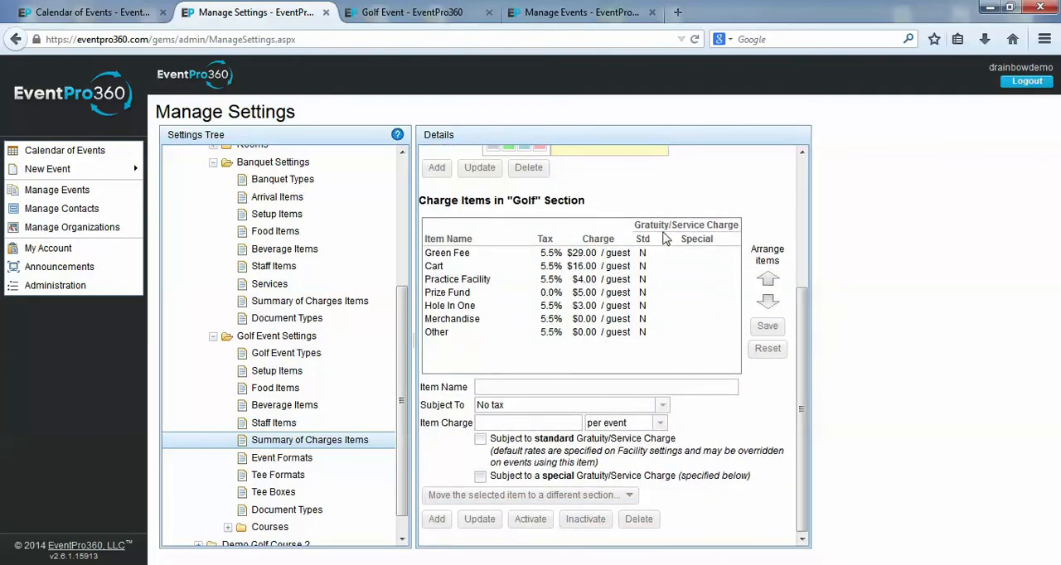
mouse_move(657, 322)
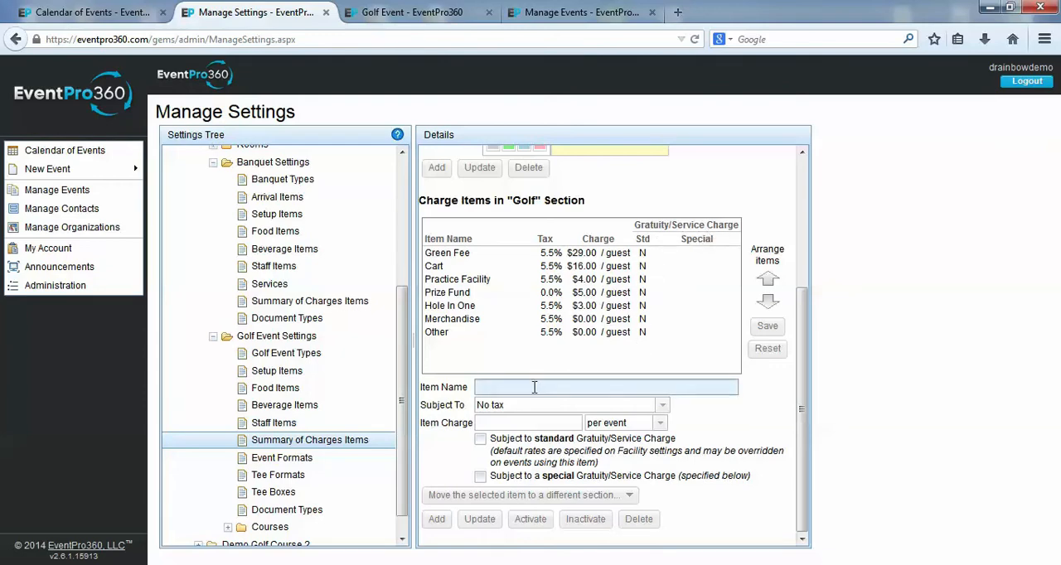
text(N)
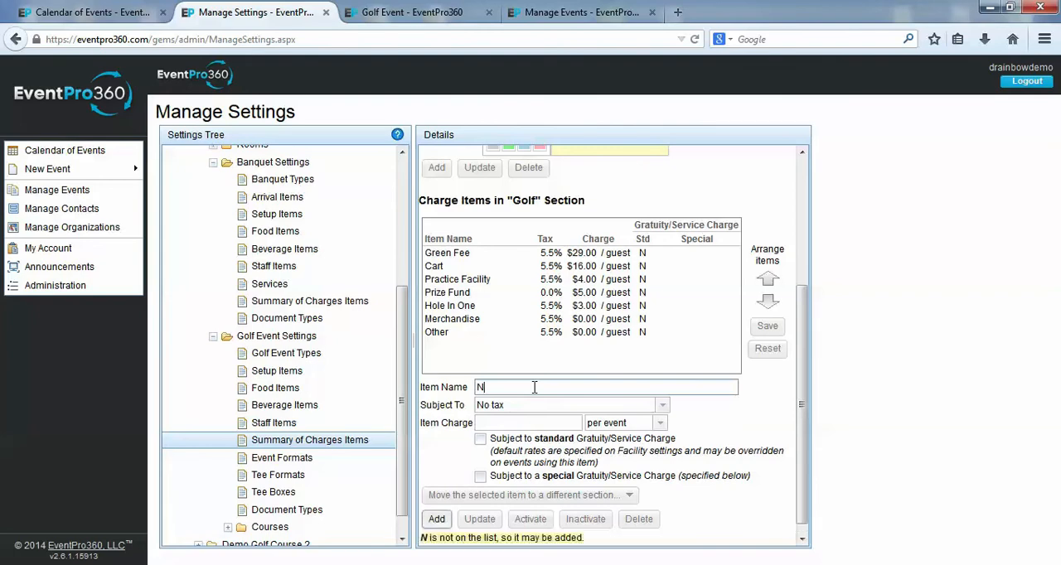
text(ew Item)
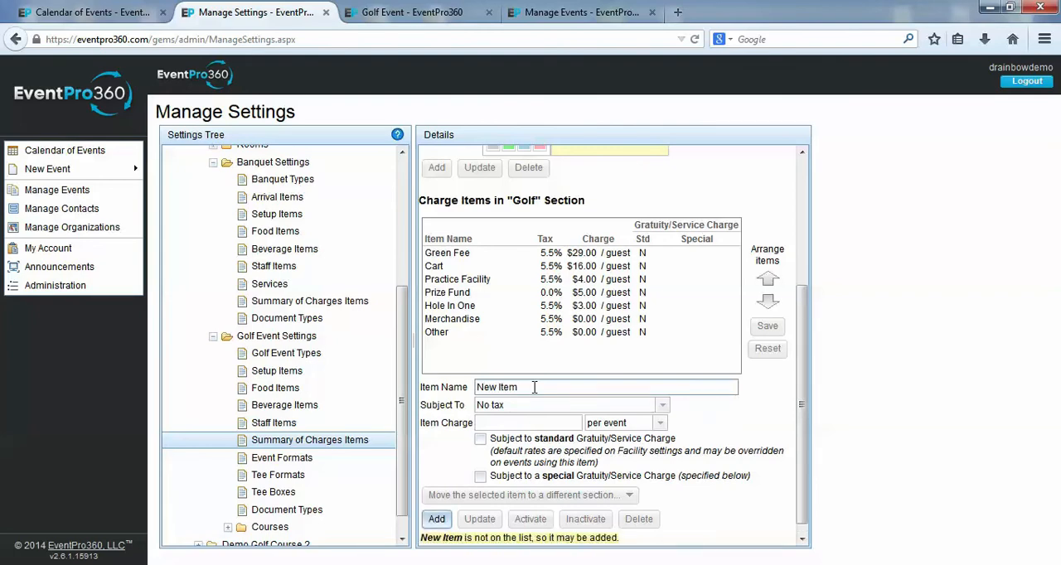
click(662, 404)
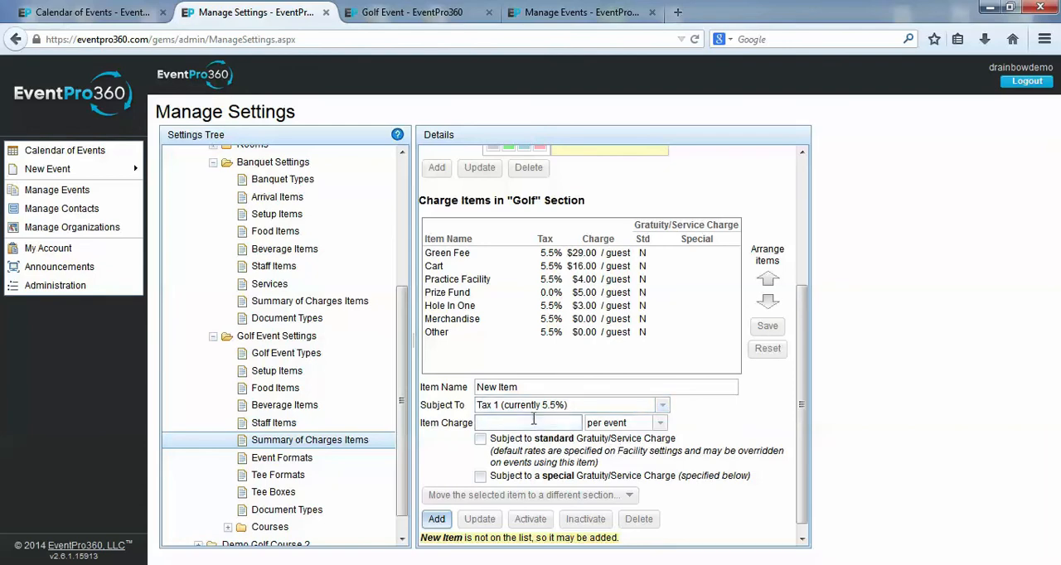
text(10)
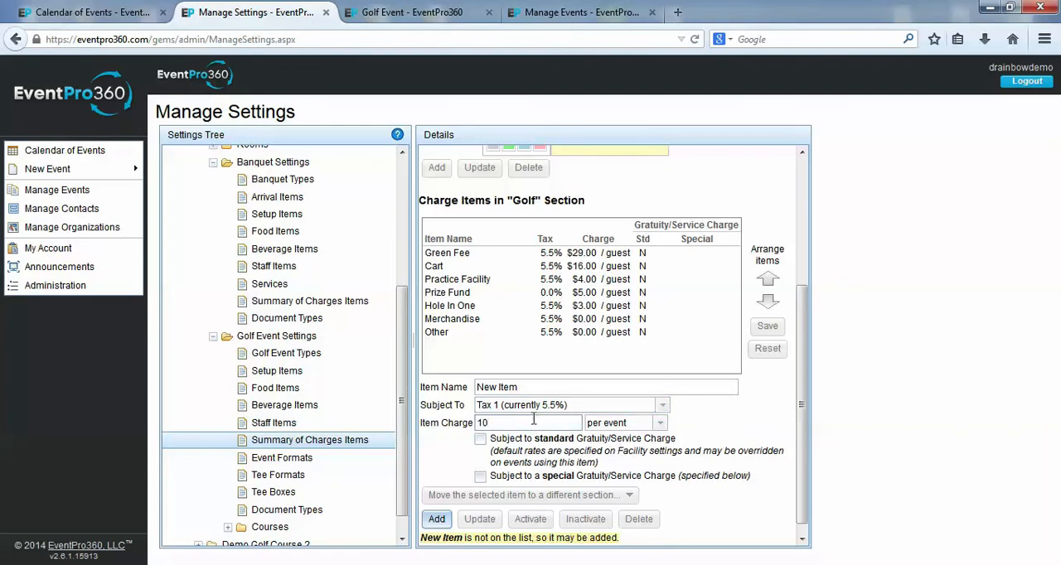
click(659, 423)
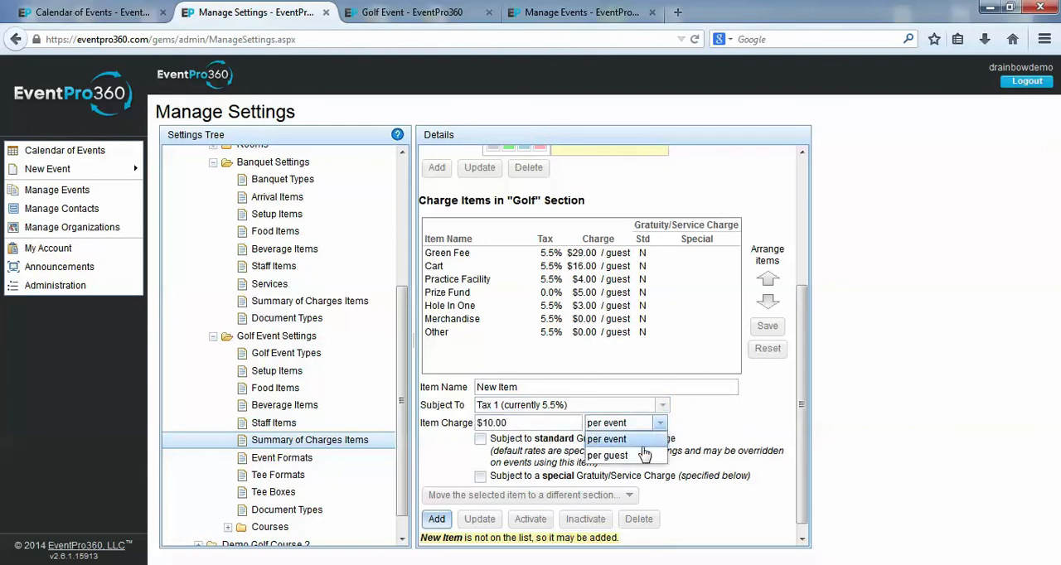
click(607, 455)
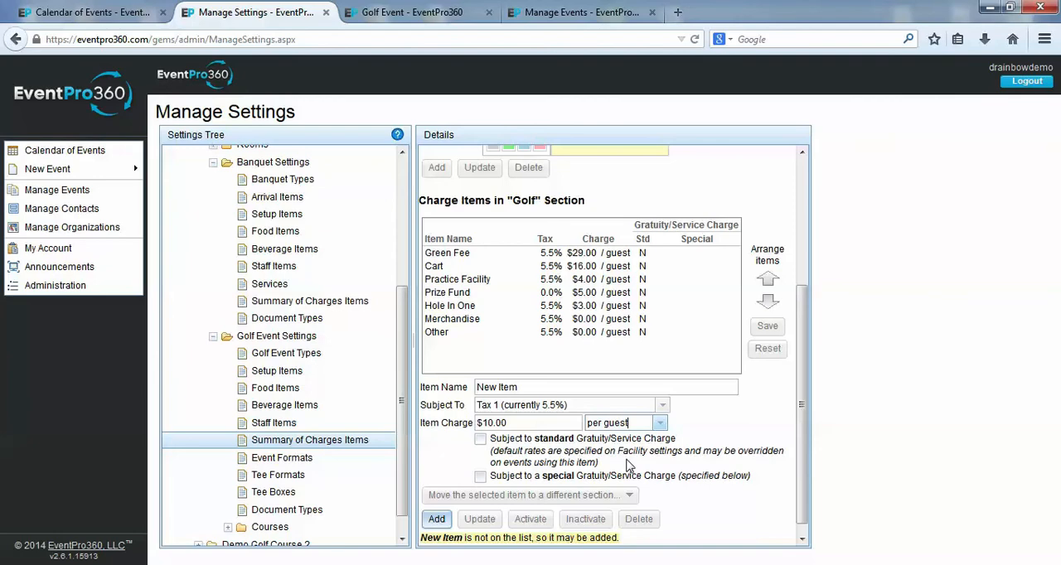
click(661, 423)
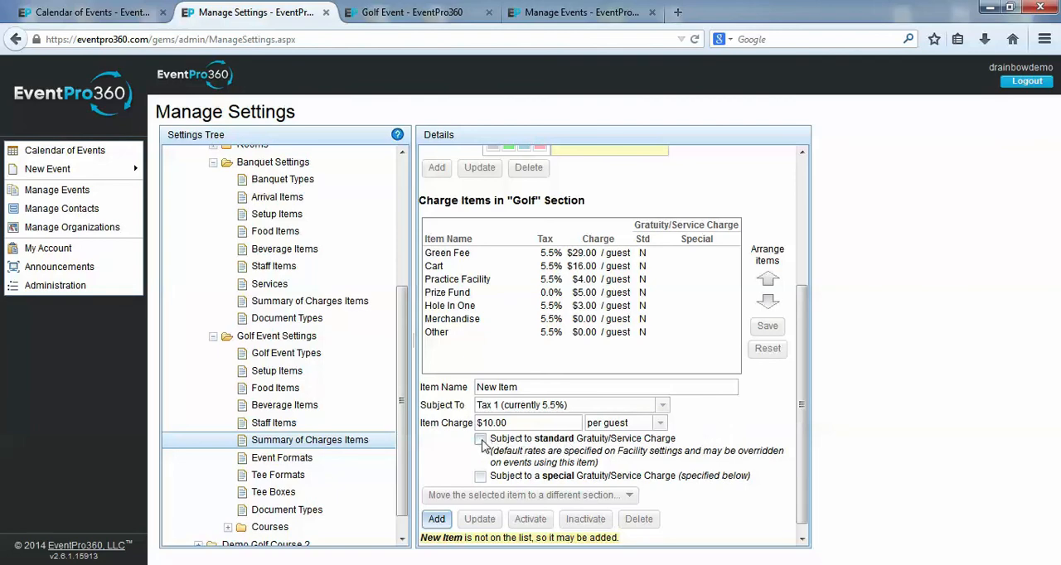
click(480, 439)
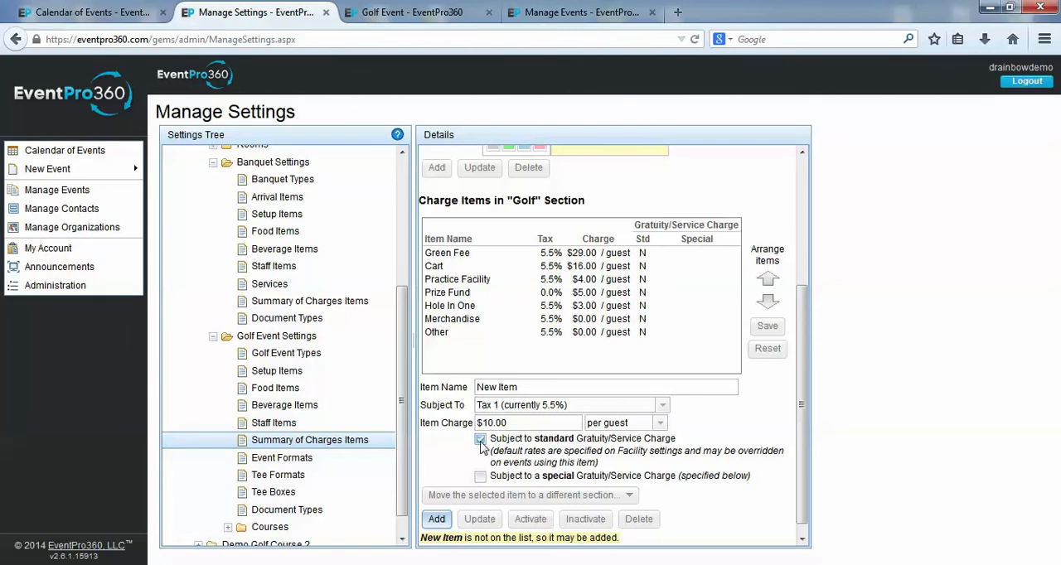
click(480, 438)
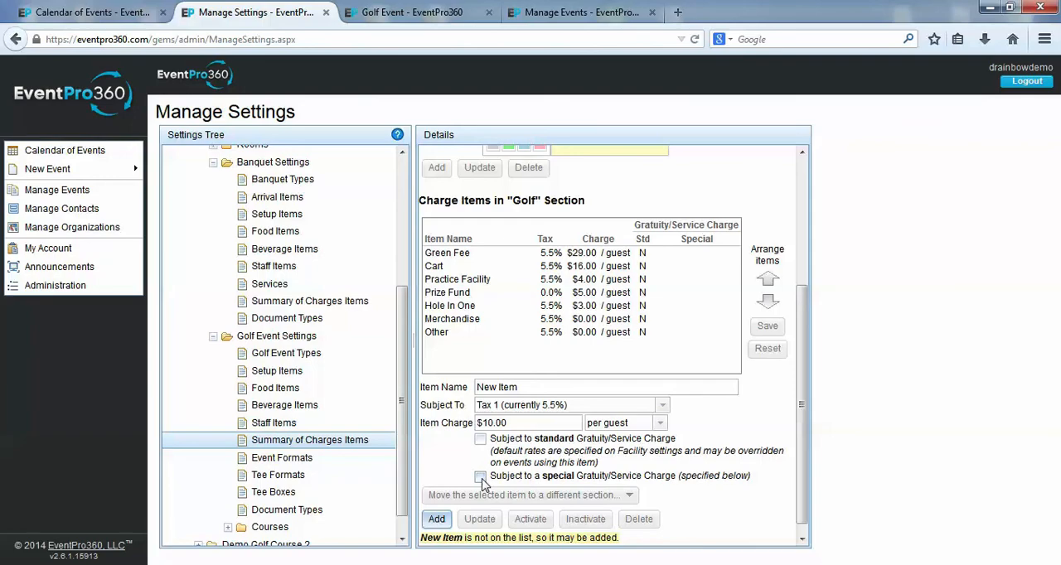
click(480, 476)
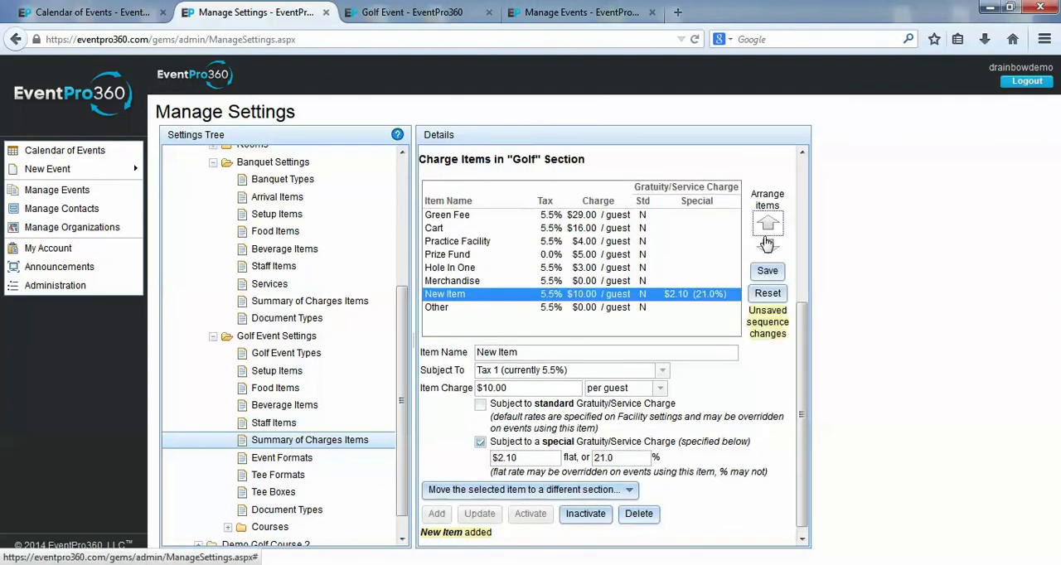
- Move New Item up two places, above Practice Facility, and save the order
click(766, 225)
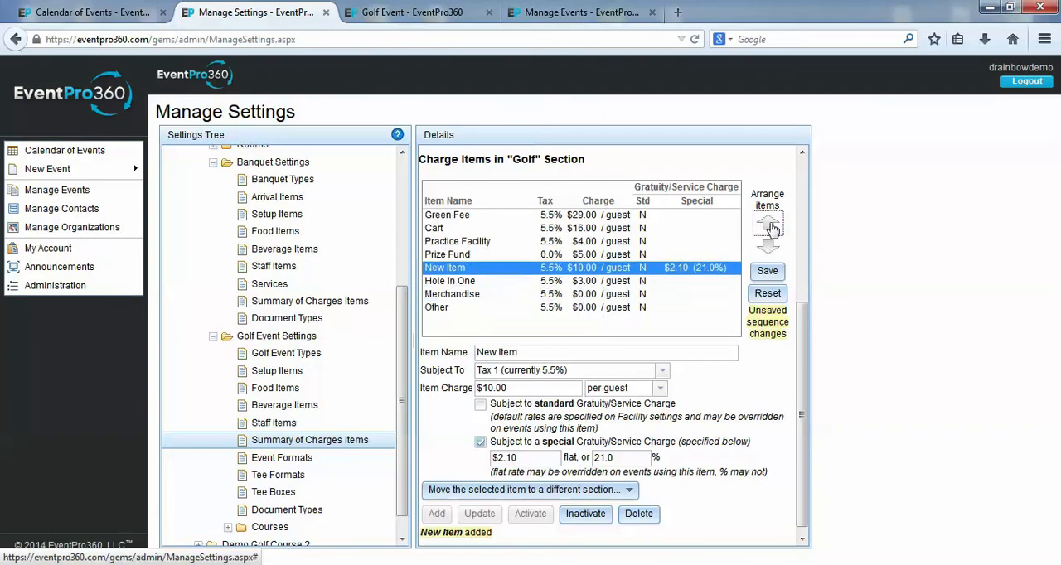
click(767, 224)
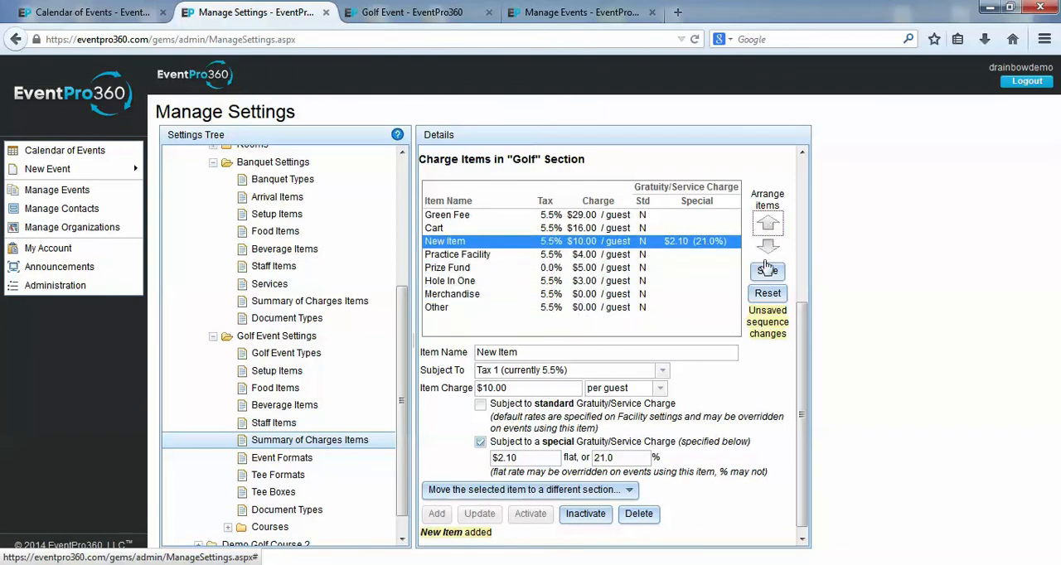
click(768, 271)
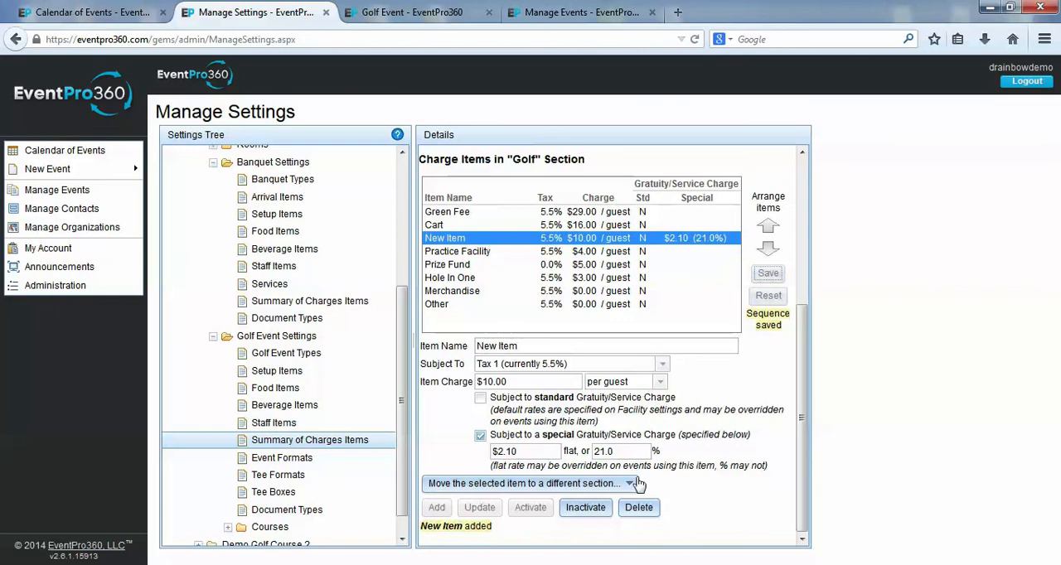